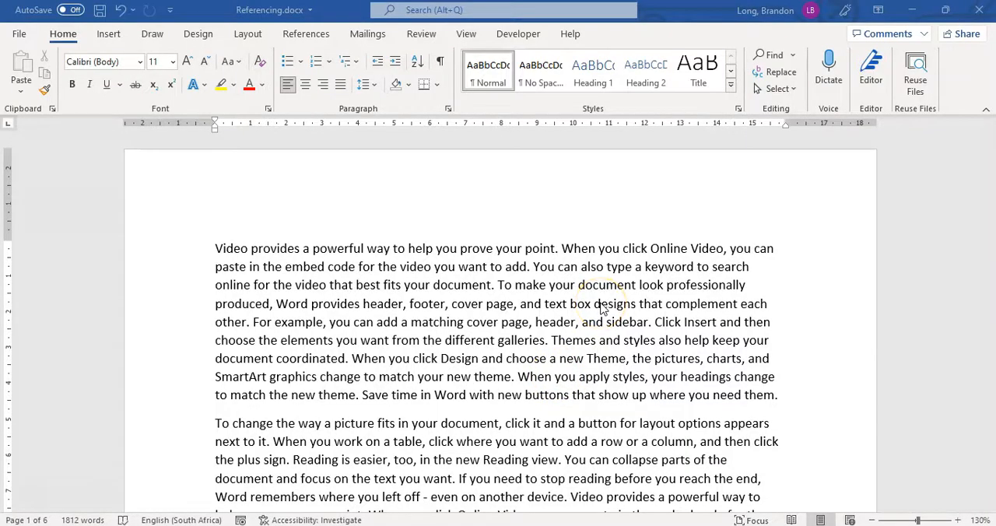
Place the insertion point at the first paragraph's start and show the References tools.
scroll("down", 3)
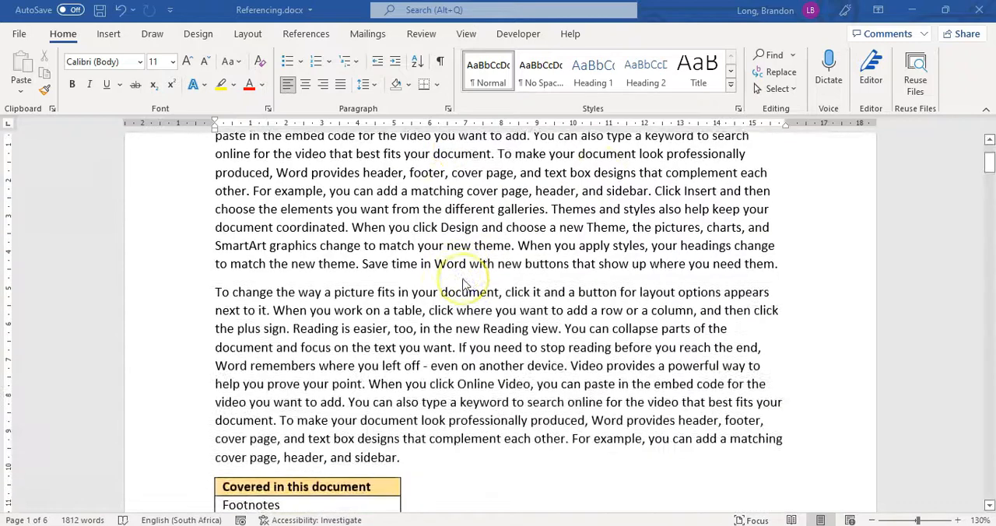
scroll("up", 3)
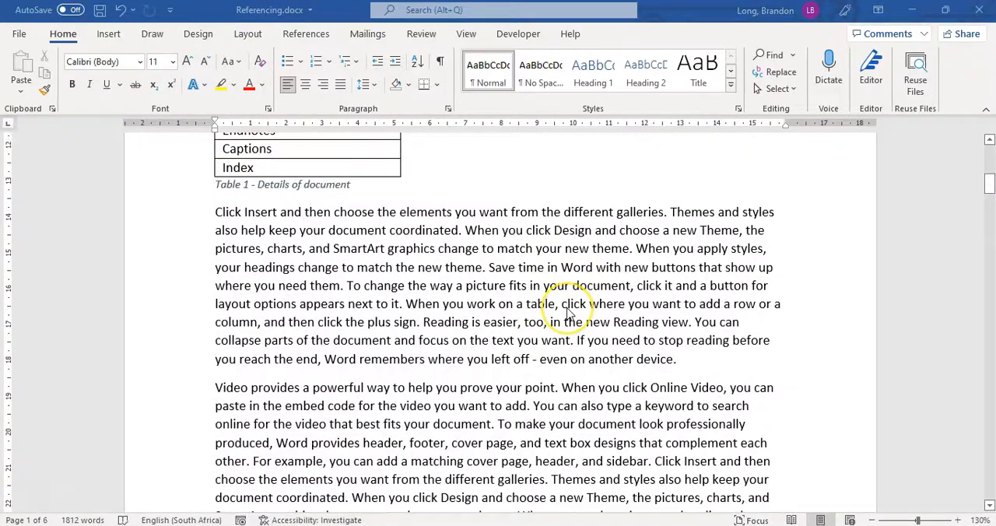
scroll("down", 3)
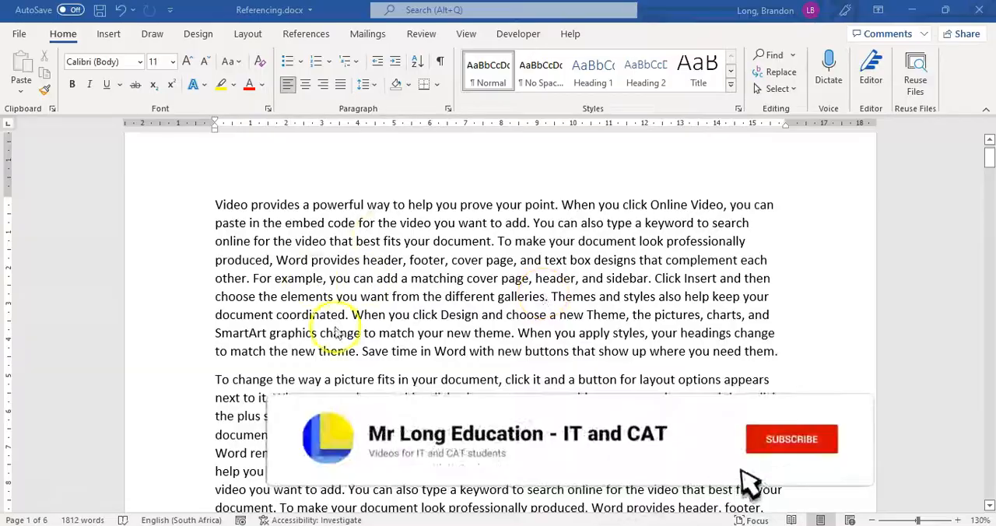
left_click(790, 439)
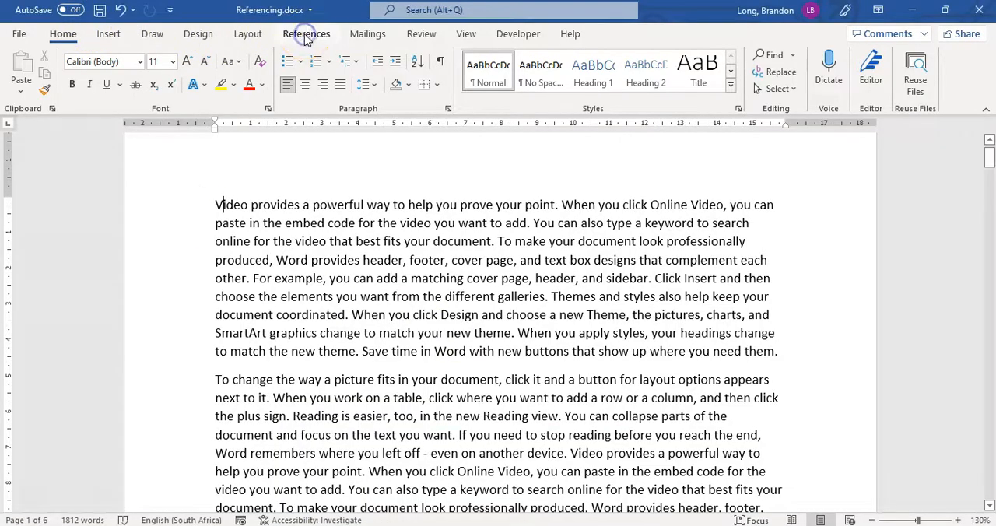
left_click(305, 34)
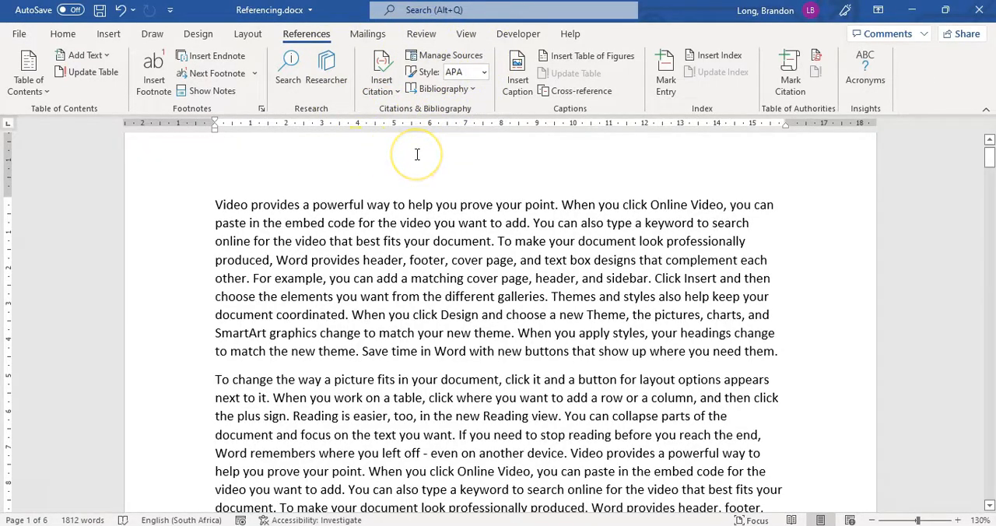
mouse_move(420, 128)
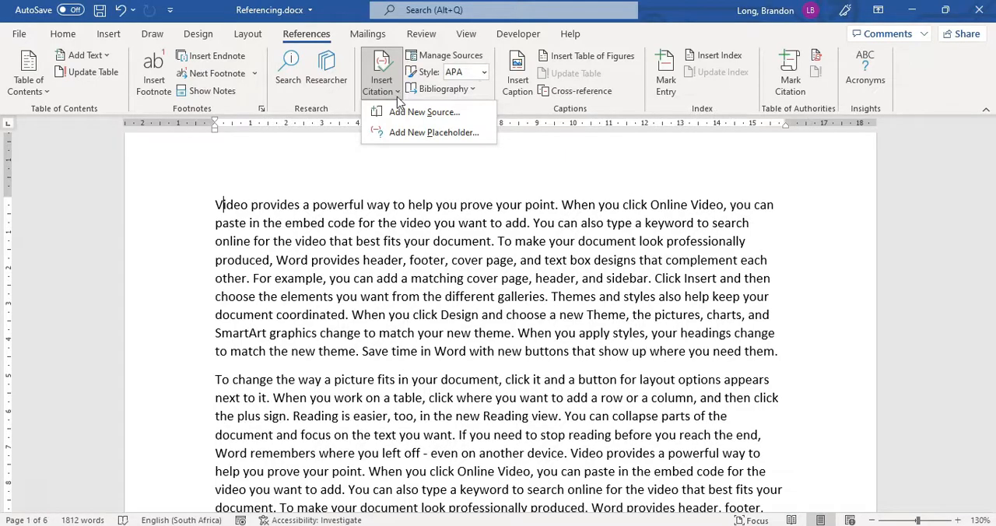
mouse_move(407, 116)
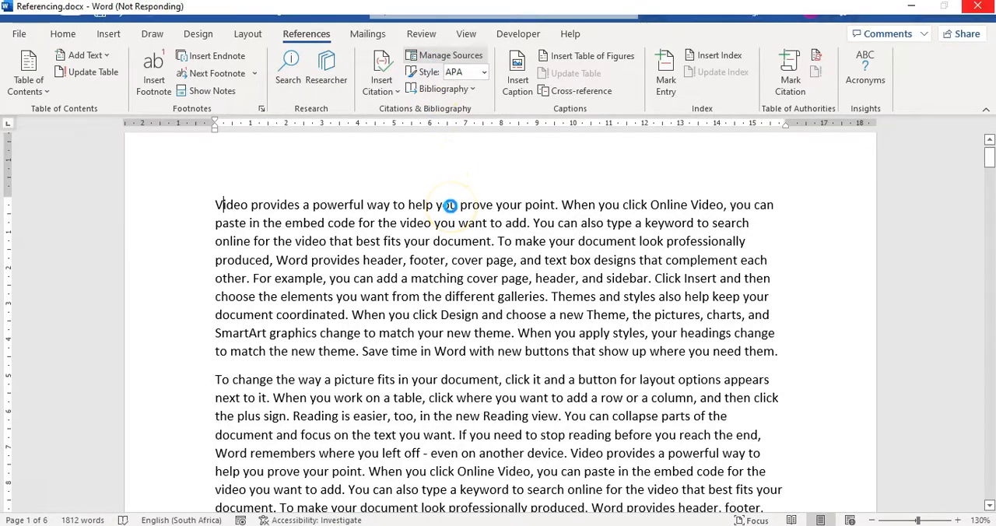
Open the Source Manager, whose master list is still empty with APA style.
left_click(449, 56)
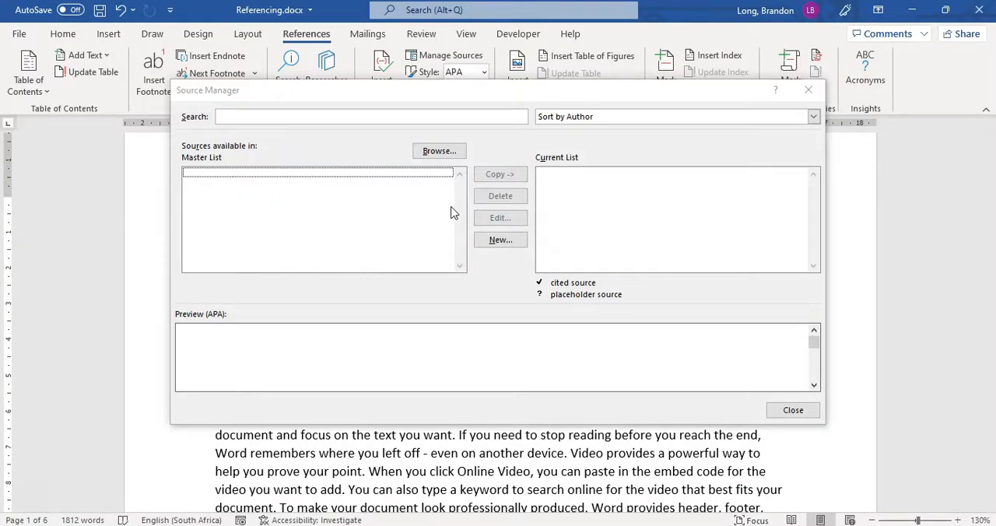
mouse_move(159, 101)
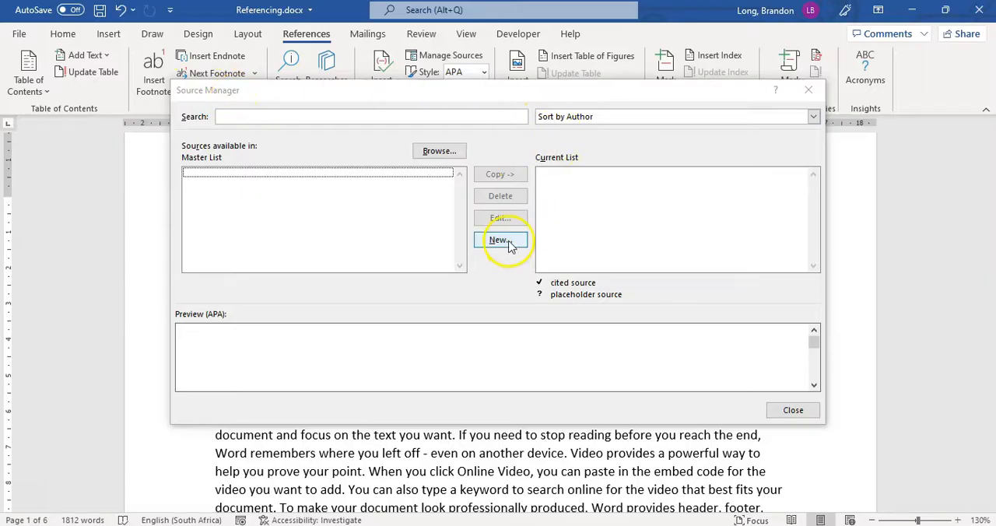
mouse_move(501, 239)
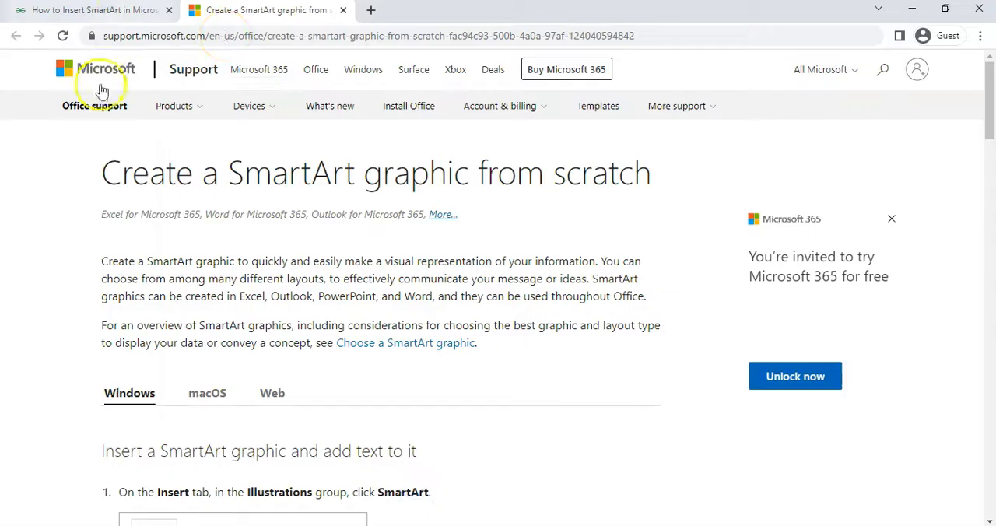
mouse_move(343, 258)
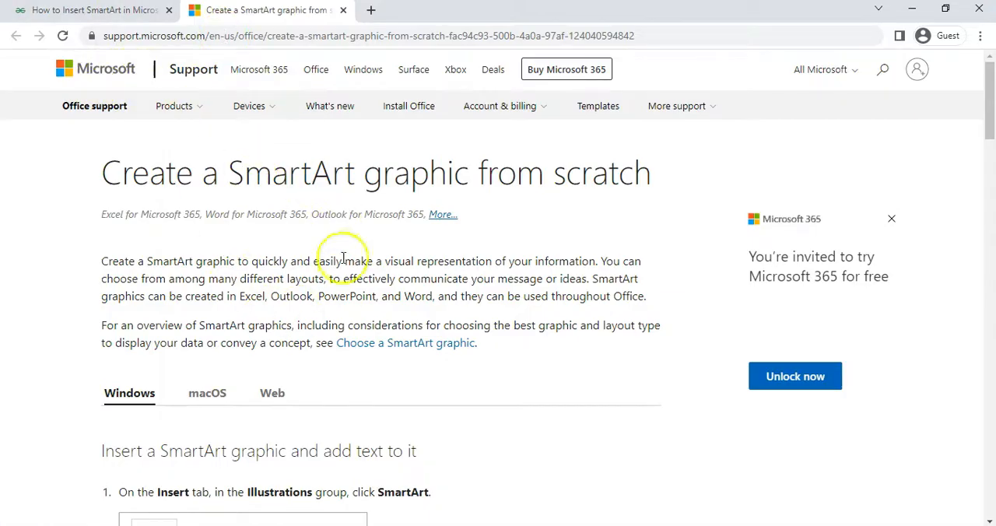
mouse_move(912, 10)
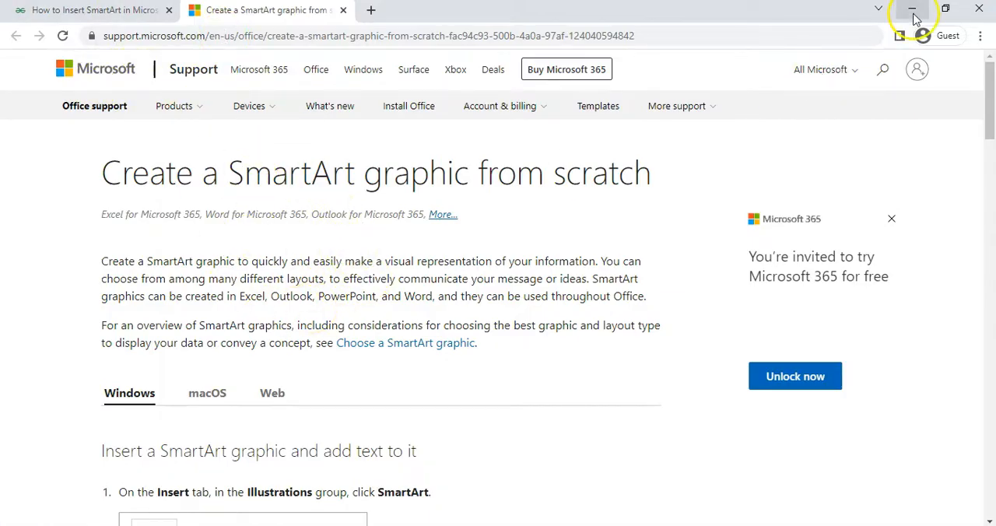
left_click(911, 9)
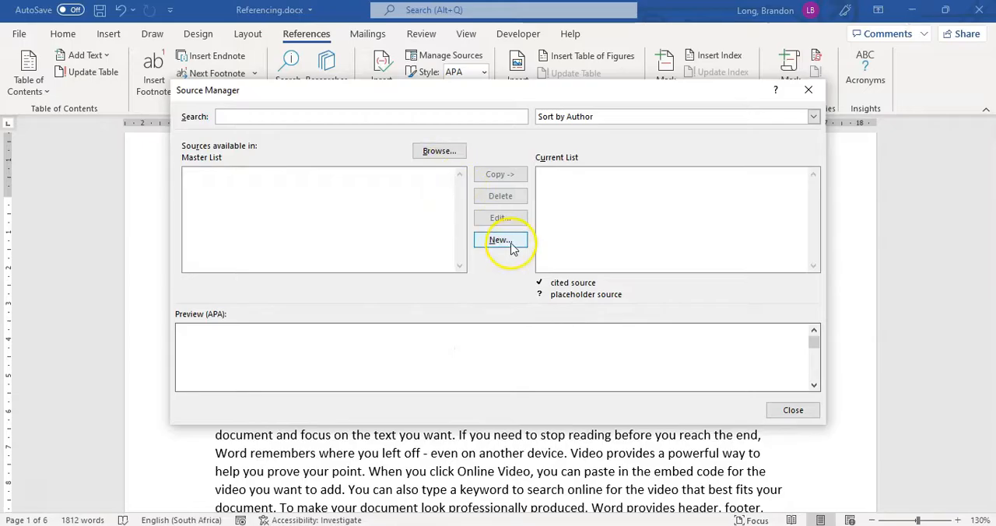
Create a new Web site source with corporate author Microsoft, keeping Web site as the type.
left_click(501, 240)
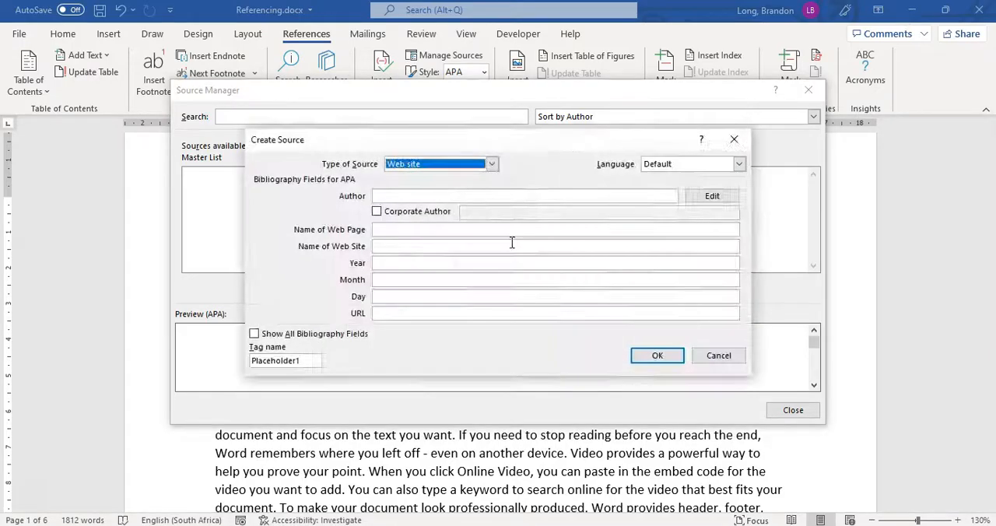
mouse_move(433, 327)
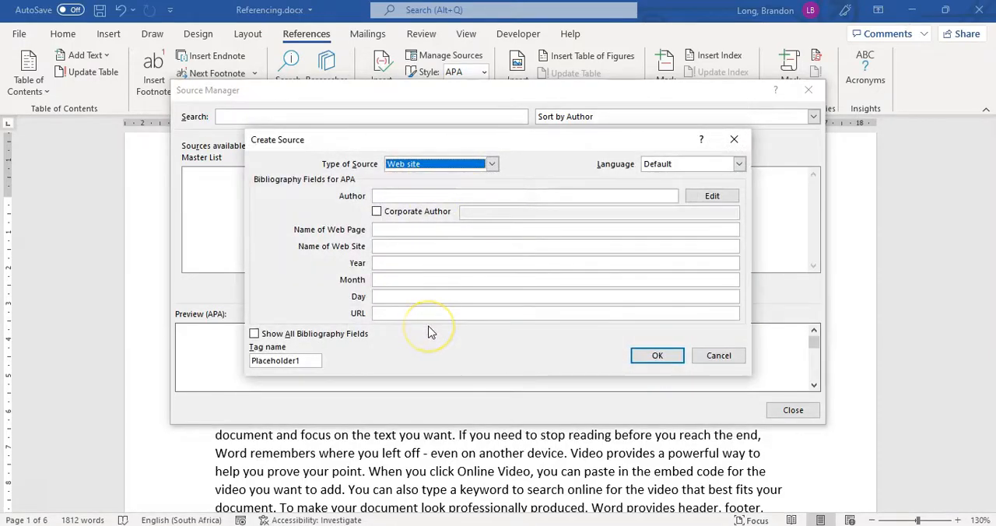
mouse_move(376, 212)
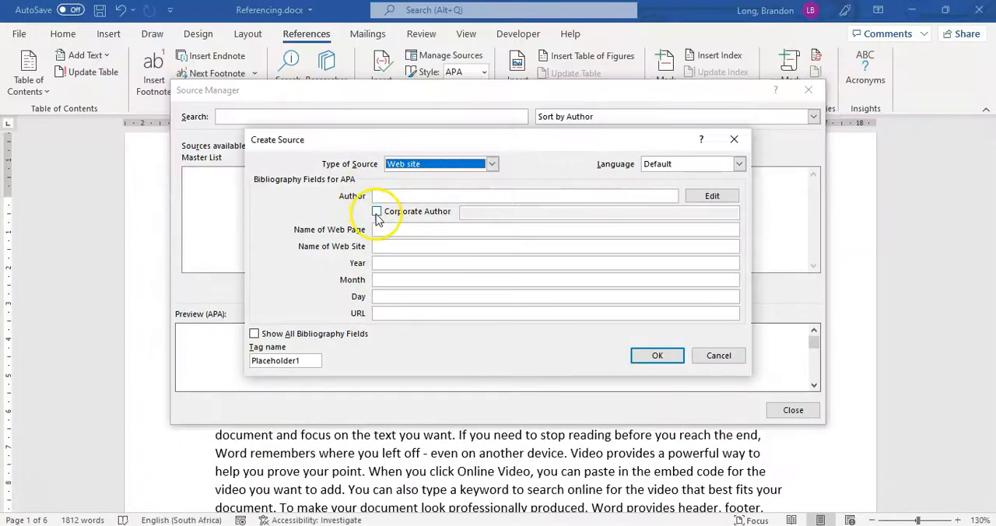
left_click(377, 212)
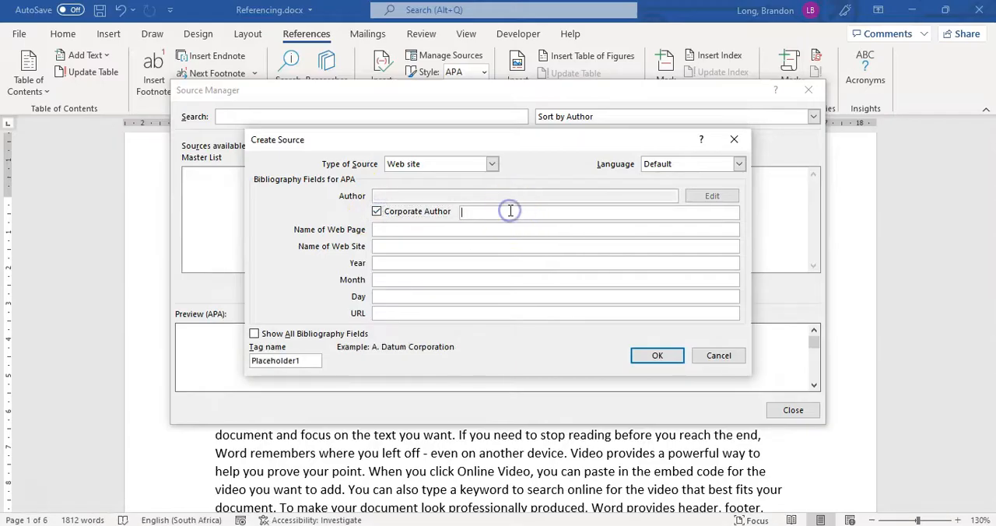
type("Microsoft")
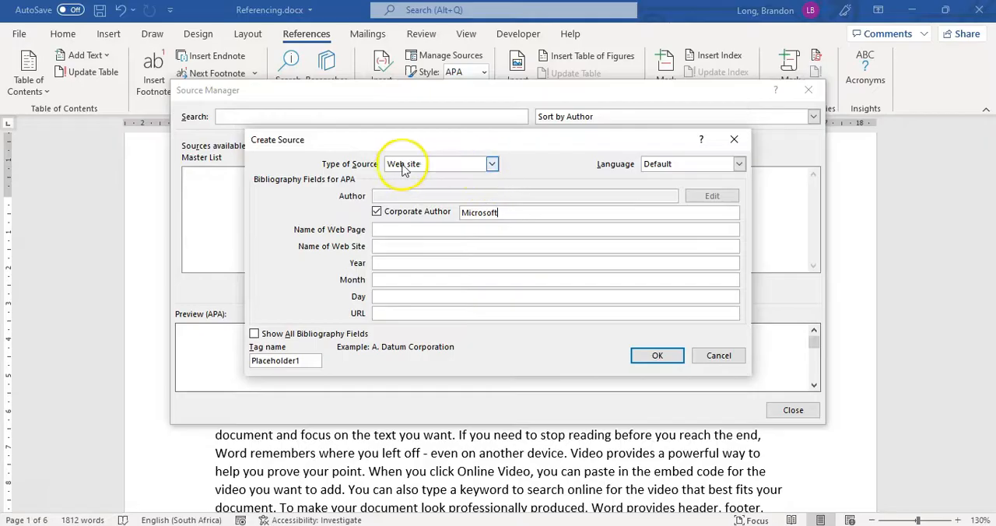
left_click(492, 163)
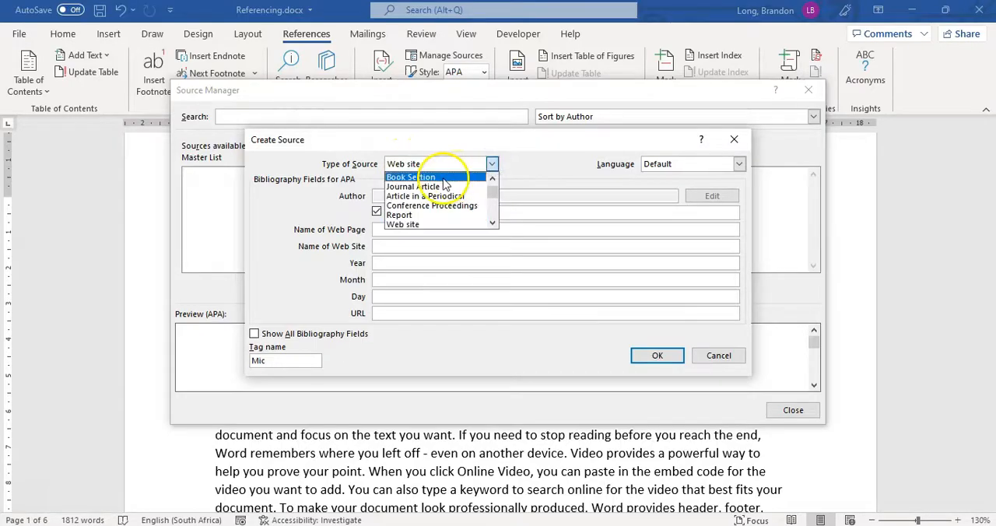
scroll("down", 3)
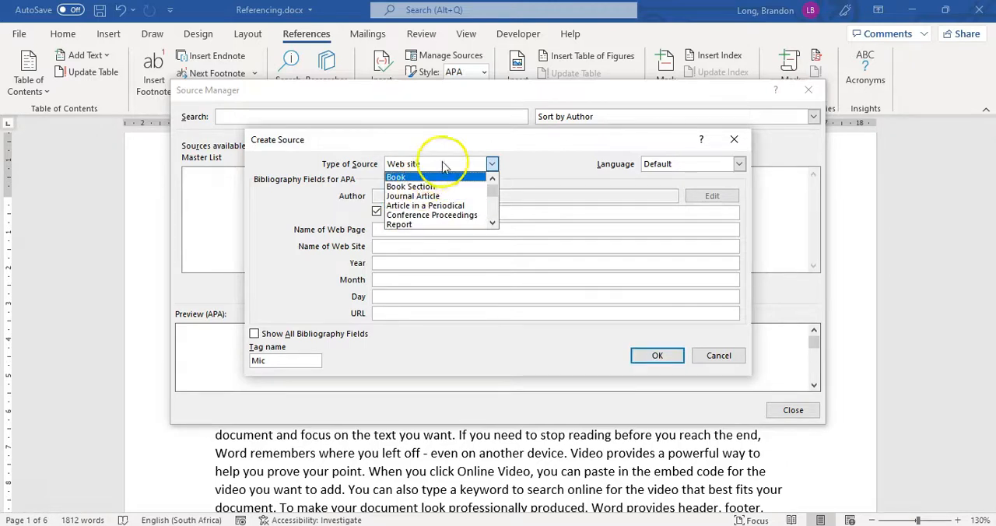
left_click(432, 163)
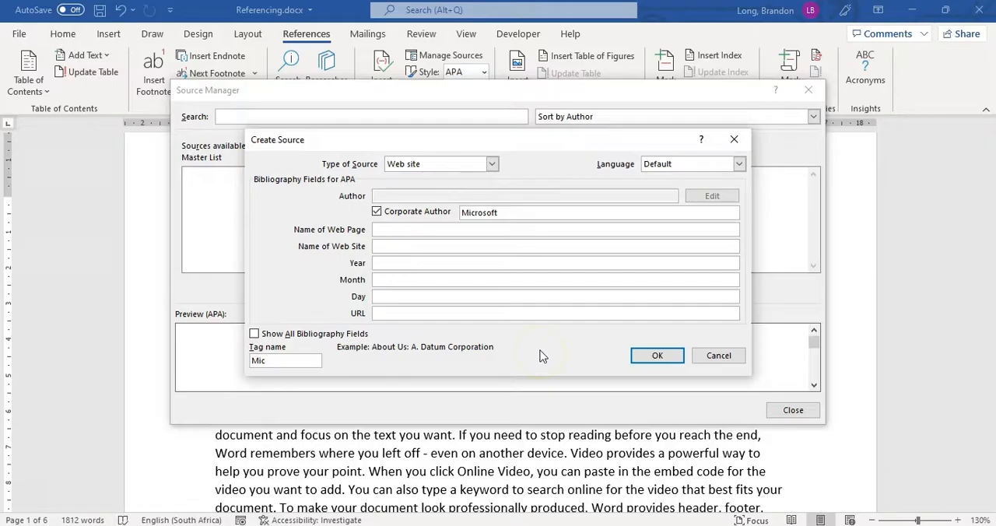
left_click(556, 229)
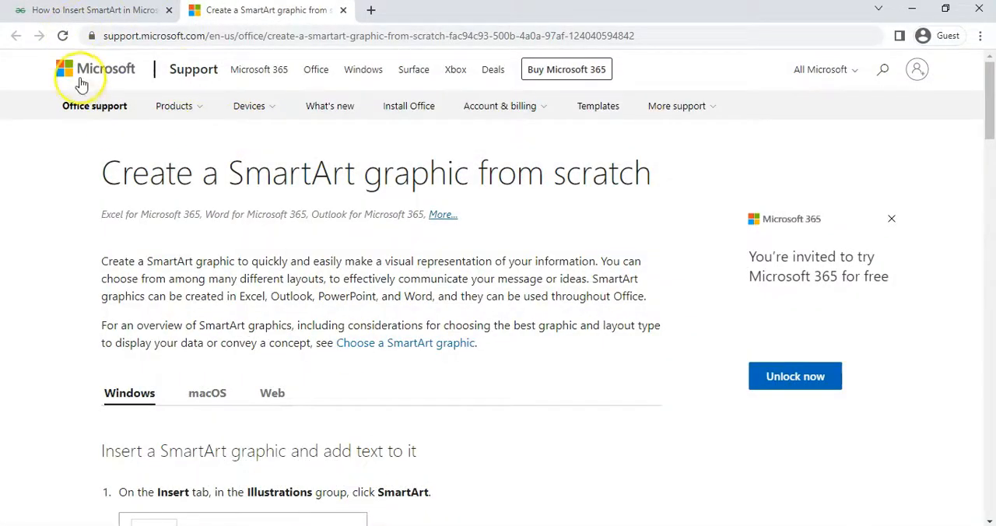
mouse_move(132, 81)
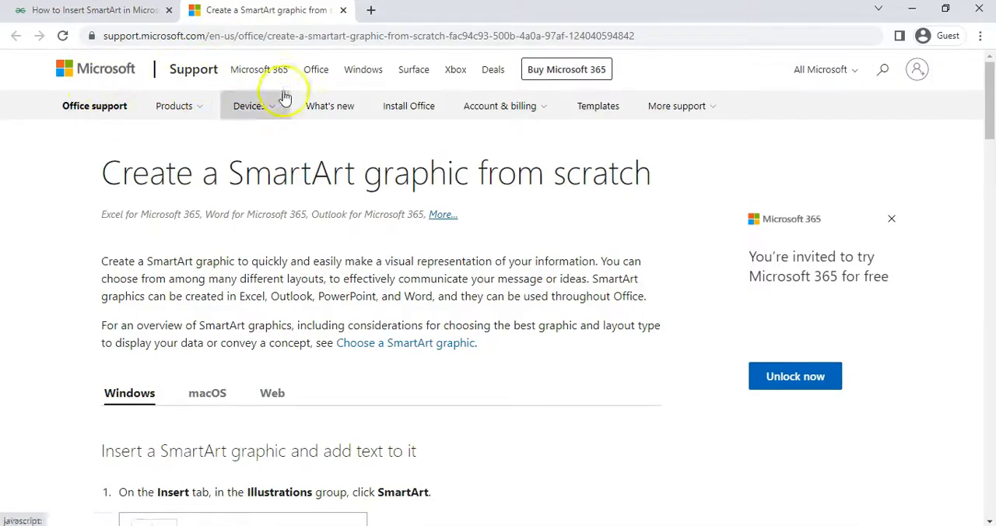
mouse_move(283, 96)
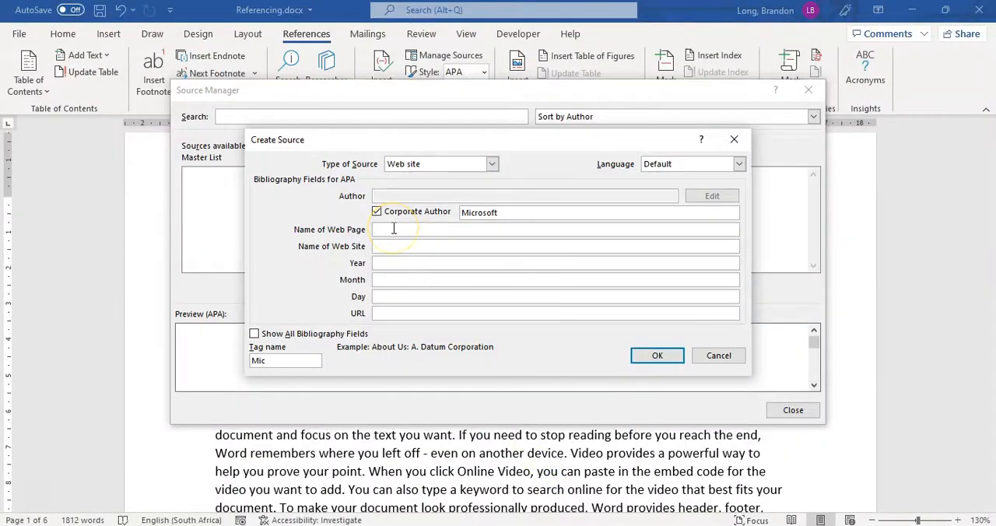
Enter Microsoft Support as the web page name and begin the web site name.
type("Microsoft Supp")
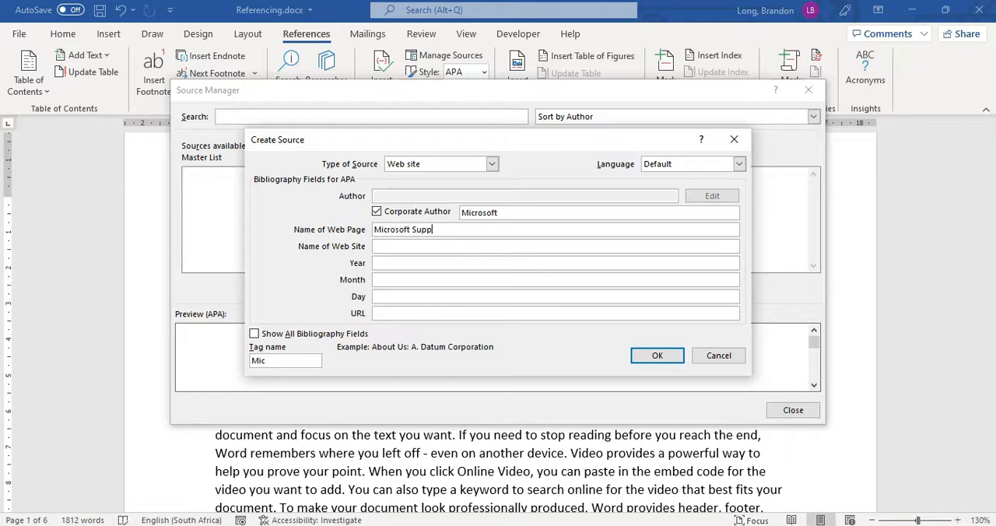
type("ort")
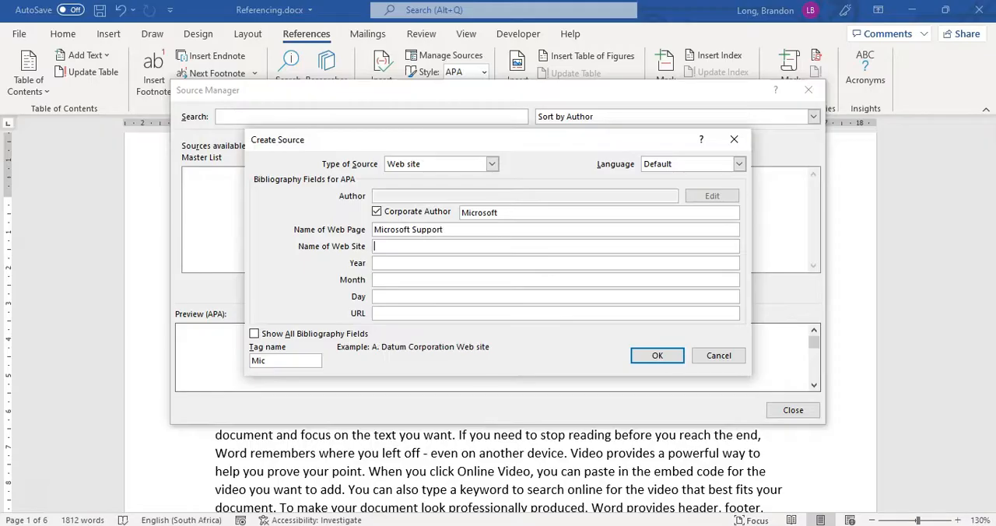
type("Microso")
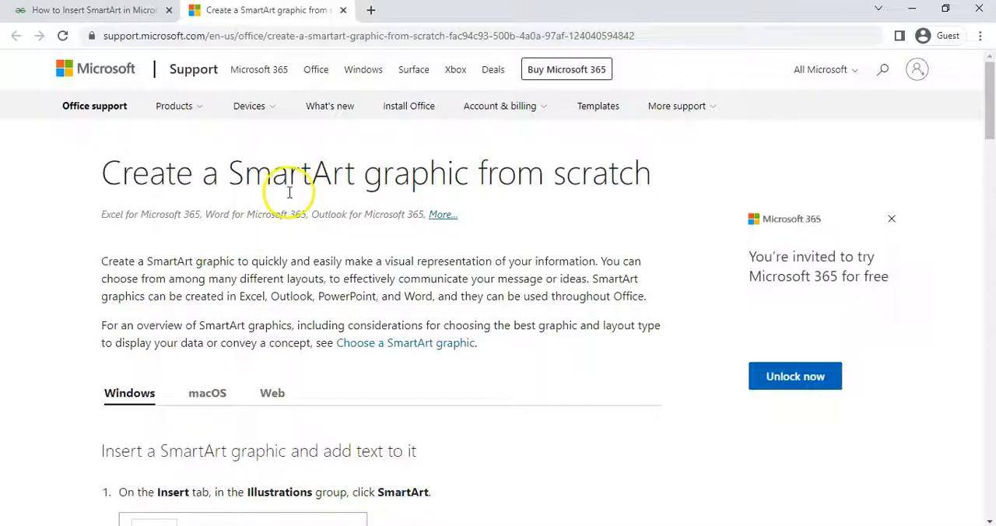
Scroll through the Microsoft Support SmartArt article in Chrome.
scroll("down", 3)
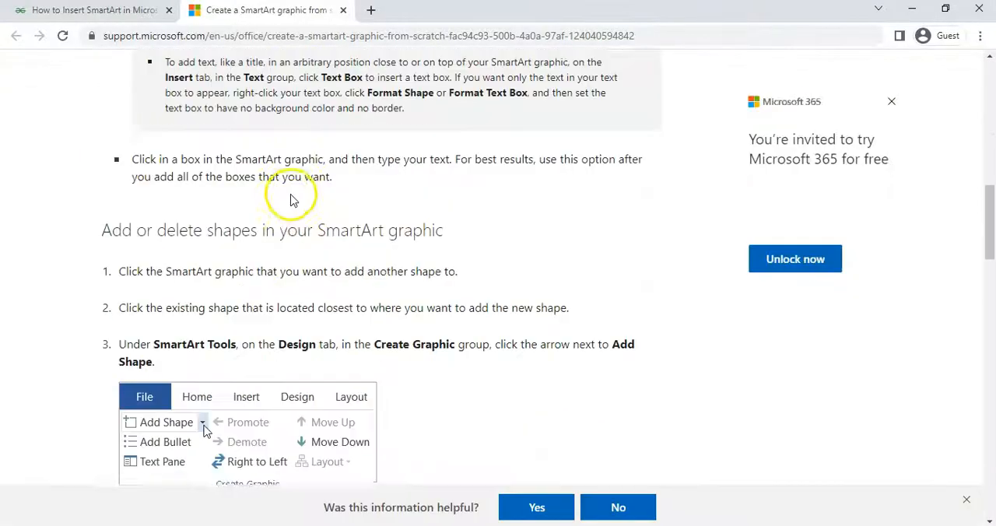
scroll("down", 3)
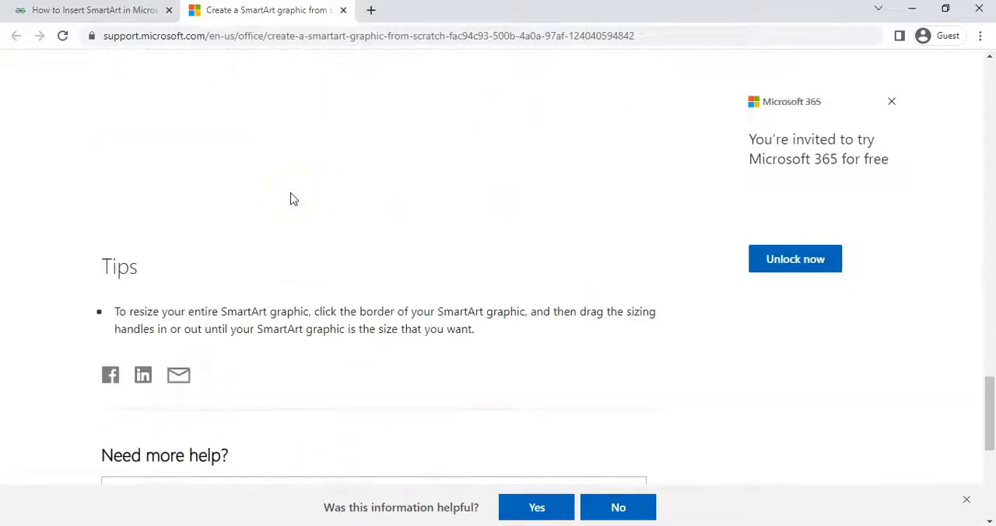
scroll("up", 3)
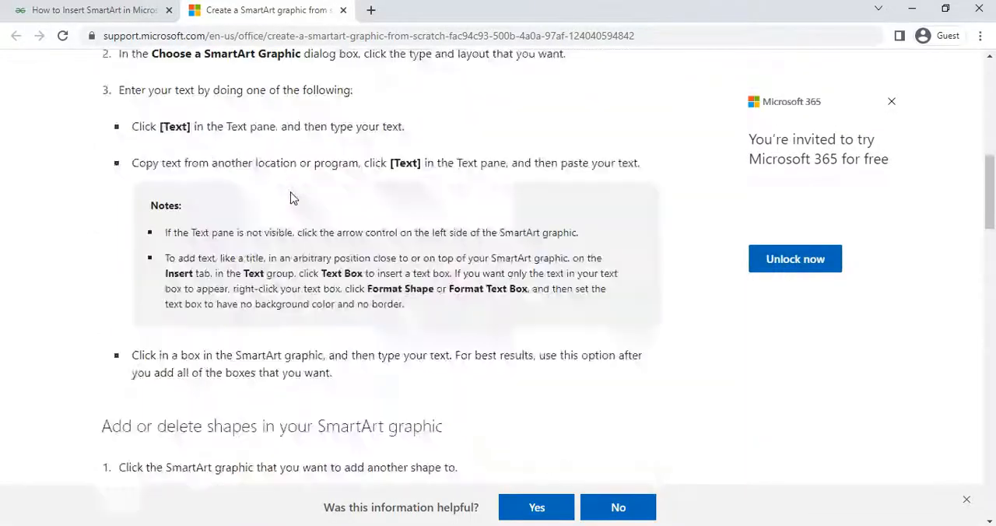
scroll("up", 3)
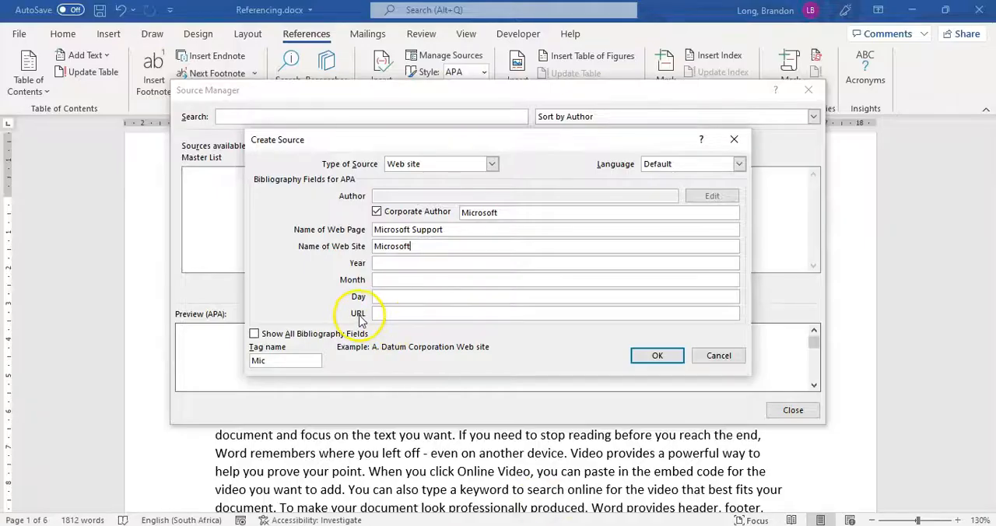
mouse_move(506, 465)
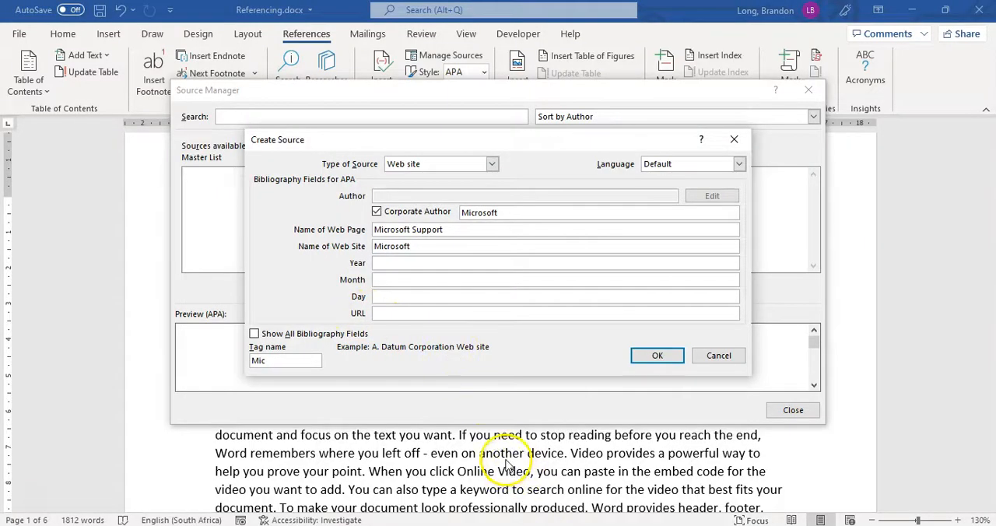
mouse_move(497, 455)
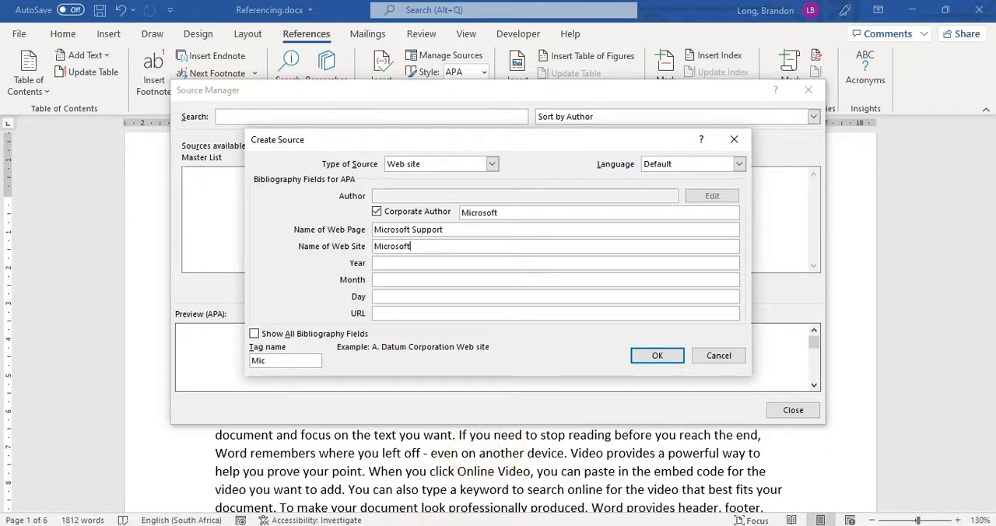
Switch from the Create Source dialog back to the Chrome article.
left_click(264, 10)
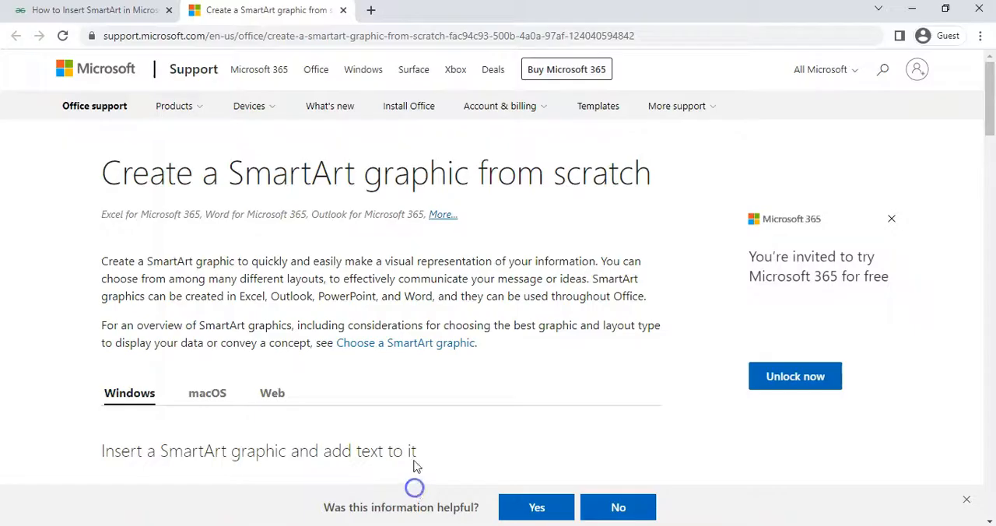
mouse_move(257, 210)
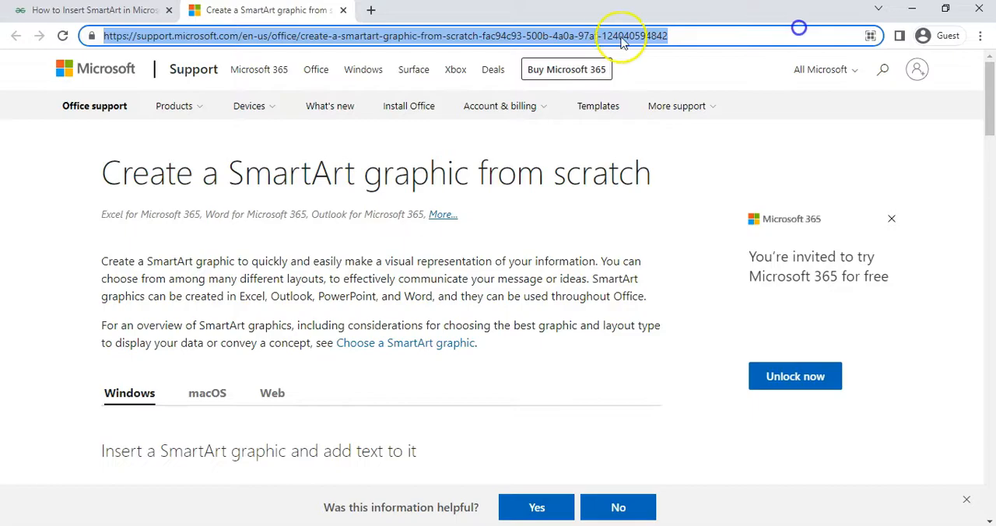
Copy the SmartArt article's address from Chrome's address bar for the URL field.
right_click(622, 35)
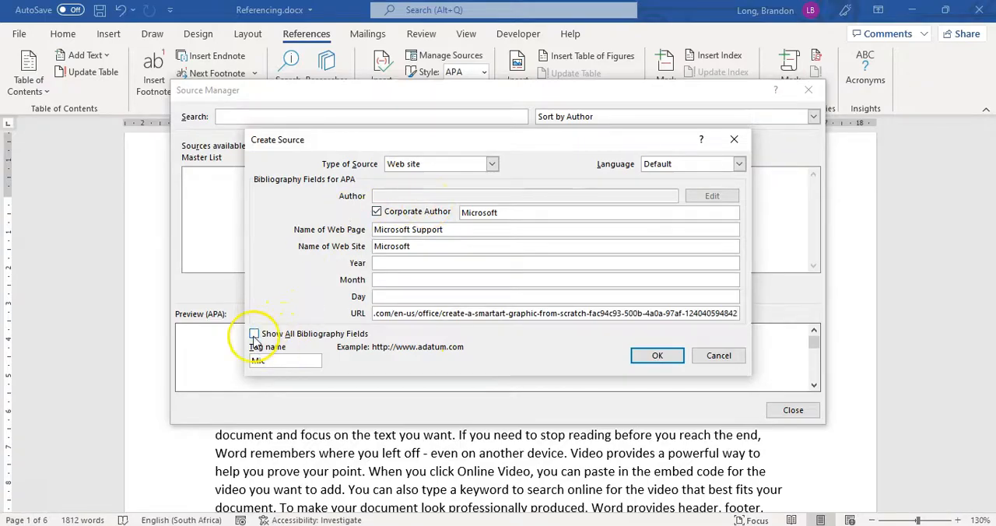
Show all bibliography fields and enter 2022, 04, 05 as year, month and day accessed.
left_click(254, 333)
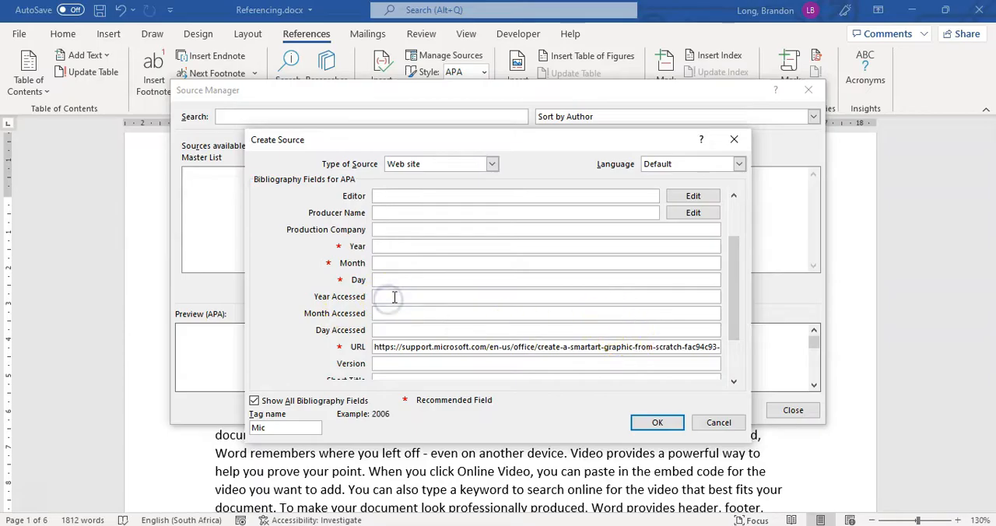
type("2022")
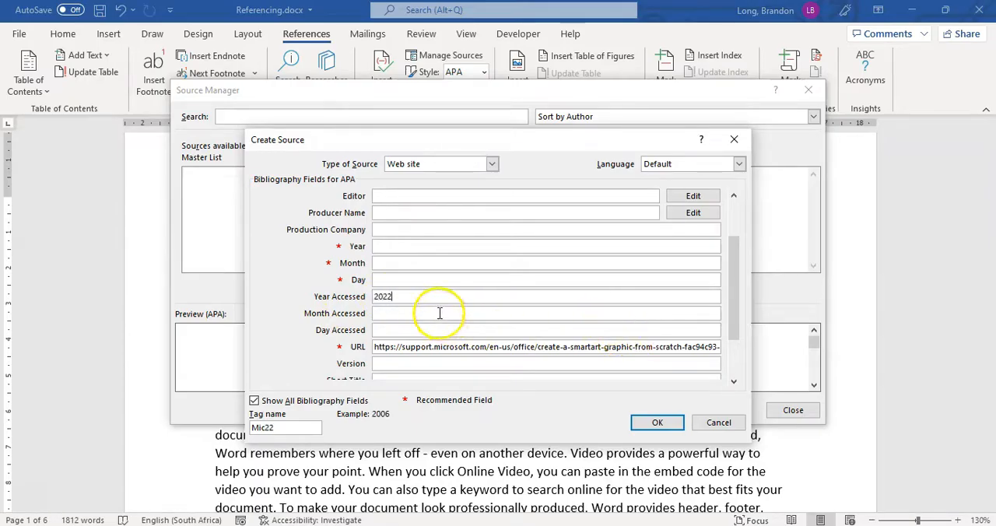
type("04")
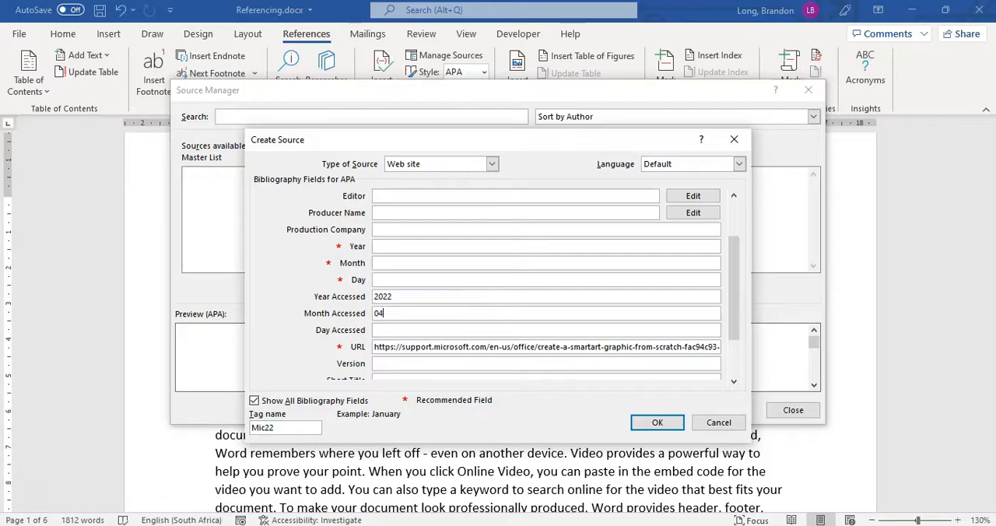
type("05")
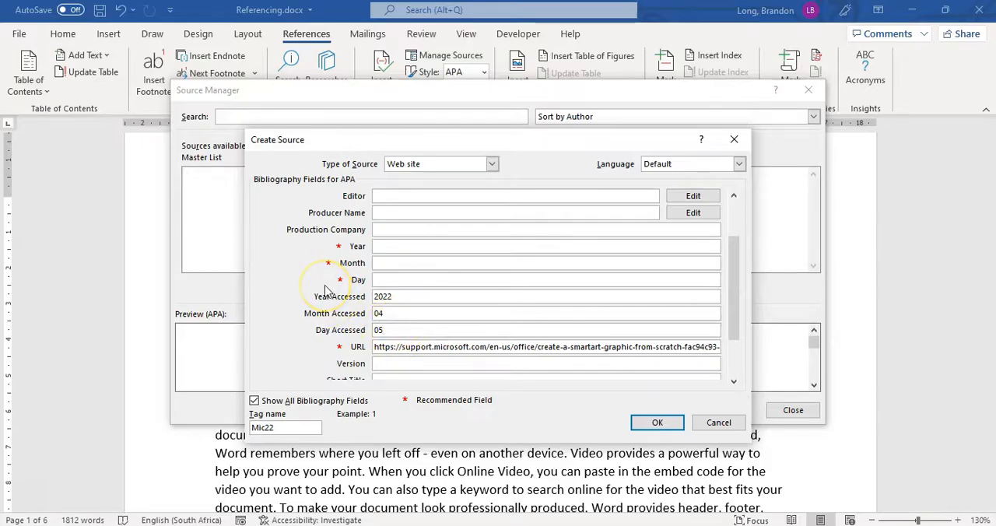
left_click(545, 330)
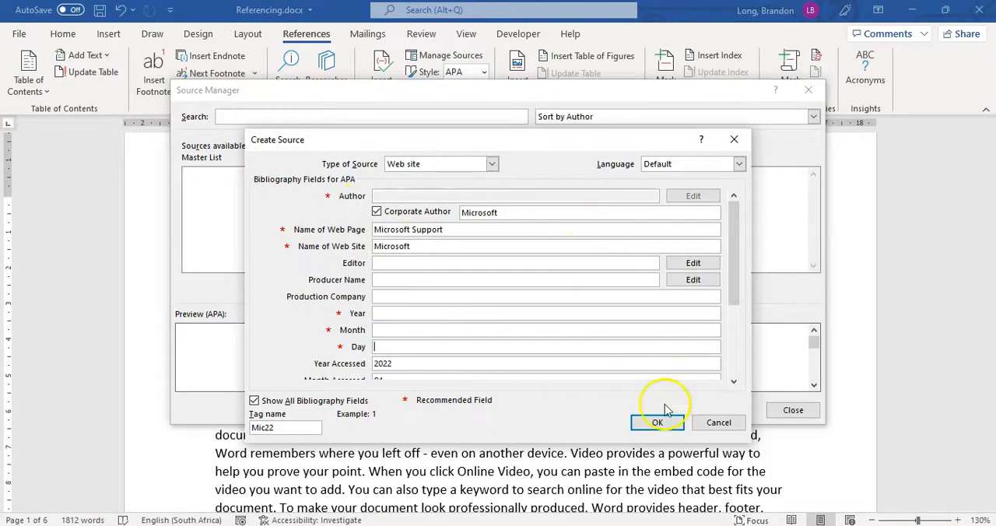
Save the Microsoft Support source and select it in the Source Manager list.
left_click(657, 422)
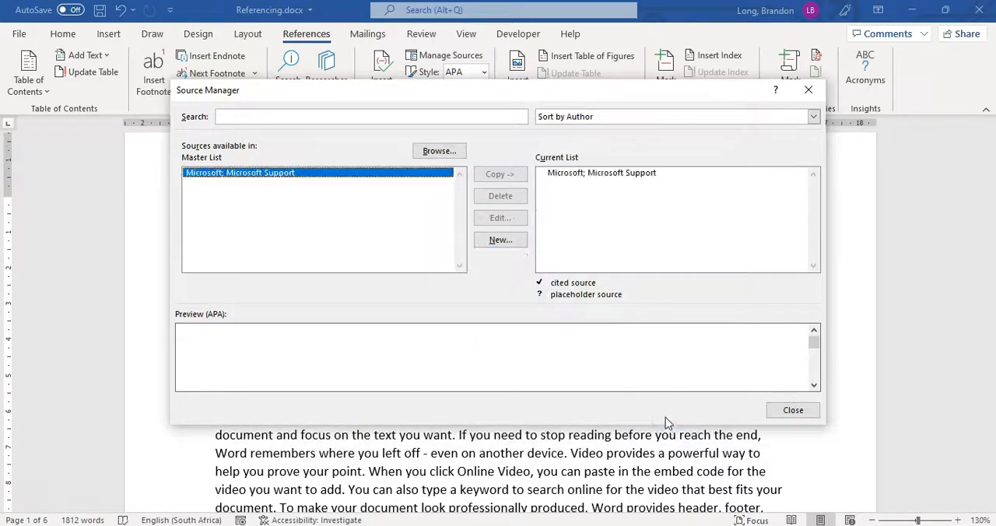
mouse_move(350, 218)
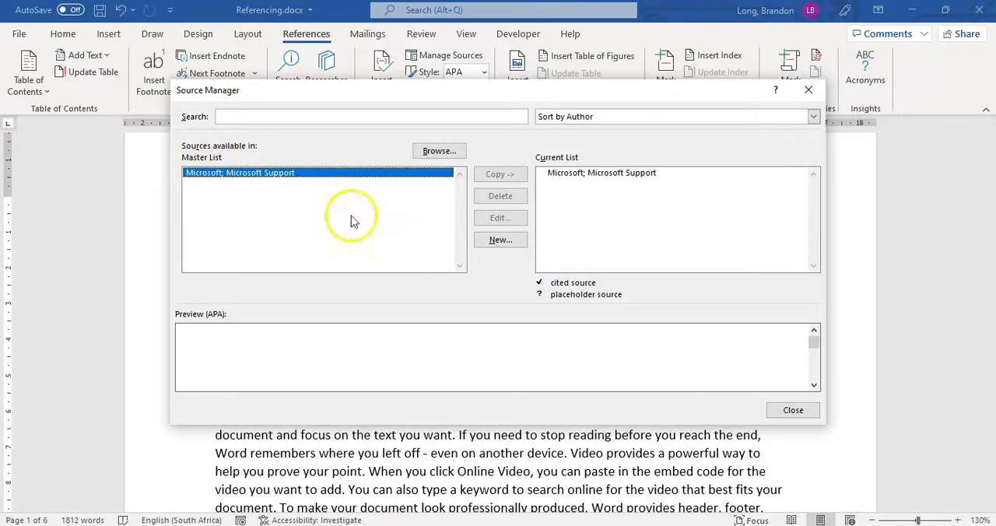
left_click(314, 172)
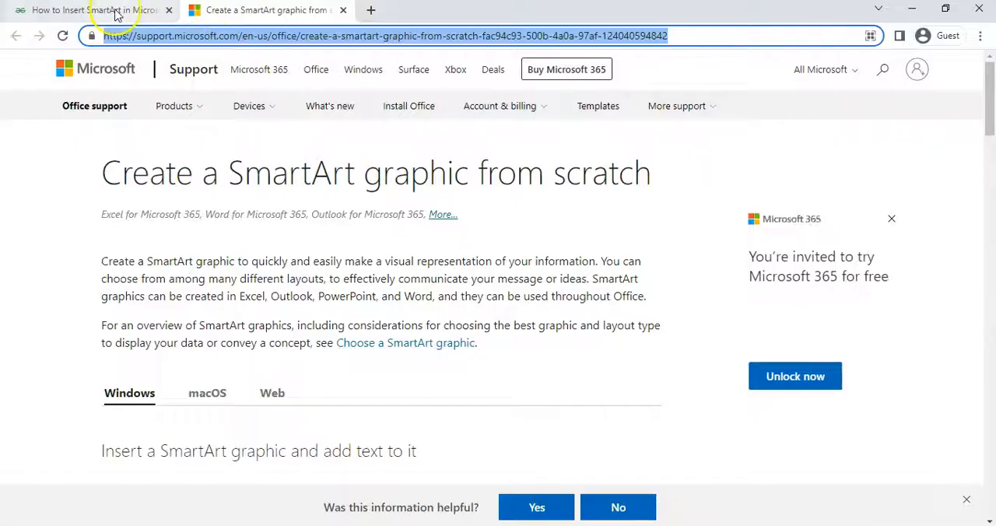
Switch to the GeeksforGeeks SmartArt article and open its Tutorials menu.
left_click(93, 9)
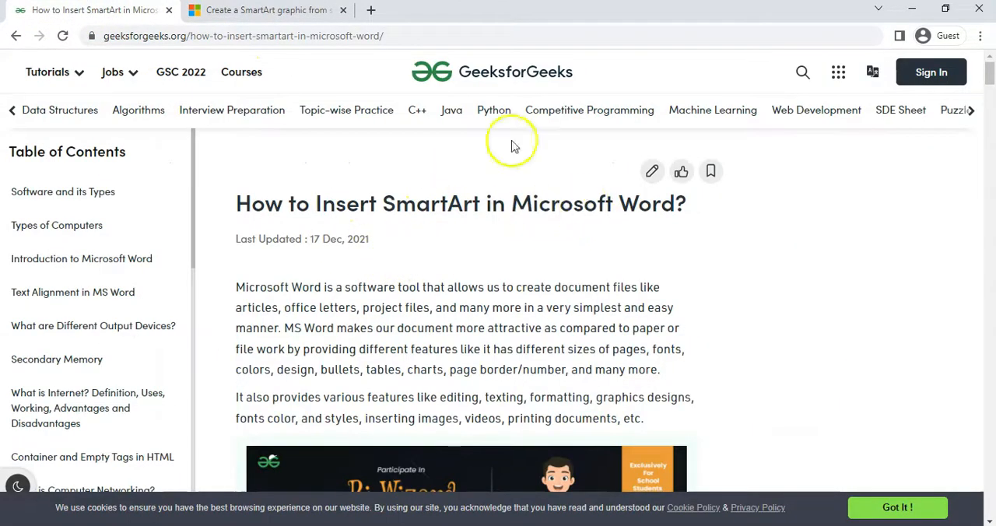
mouse_move(96, 93)
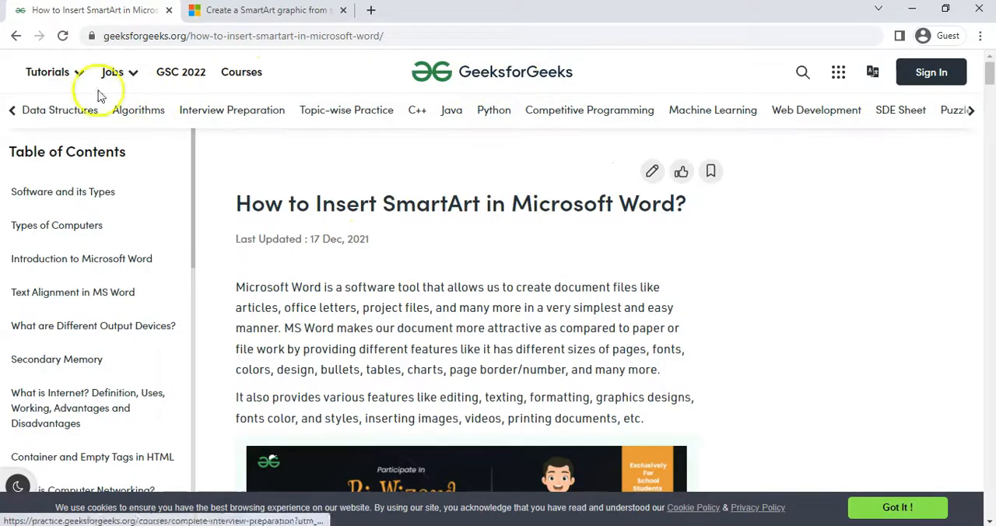
left_click(46, 72)
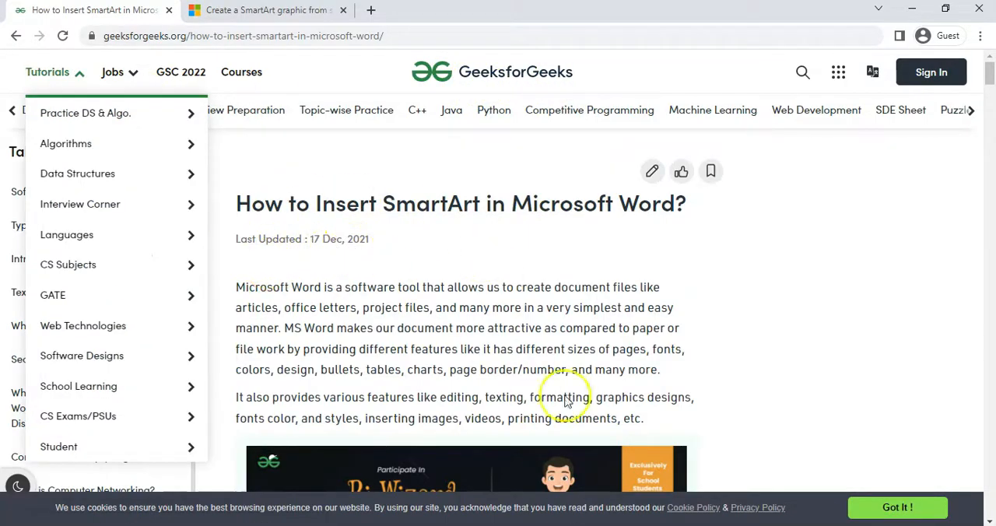
mouse_move(535, 504)
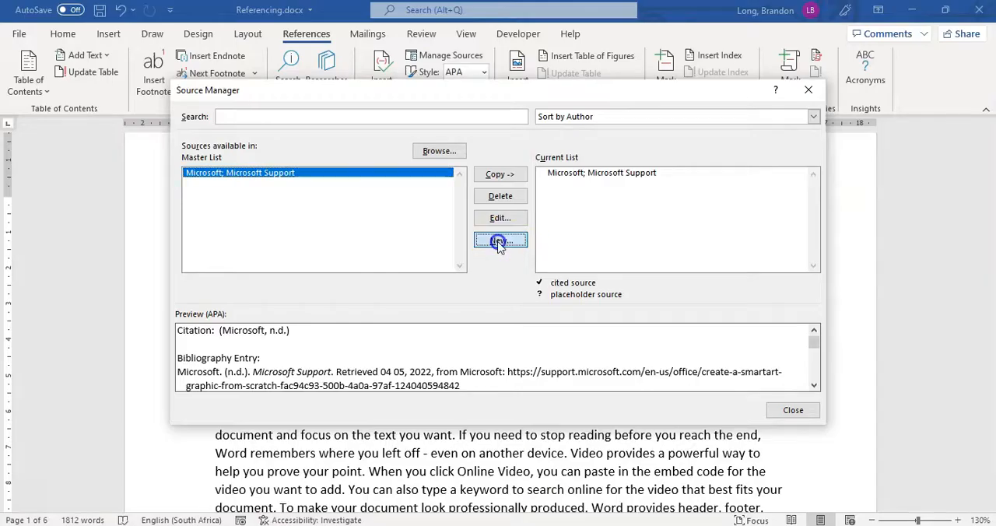
Start a new web source with corporate author Geeks For Geeks.
left_click(499, 239)
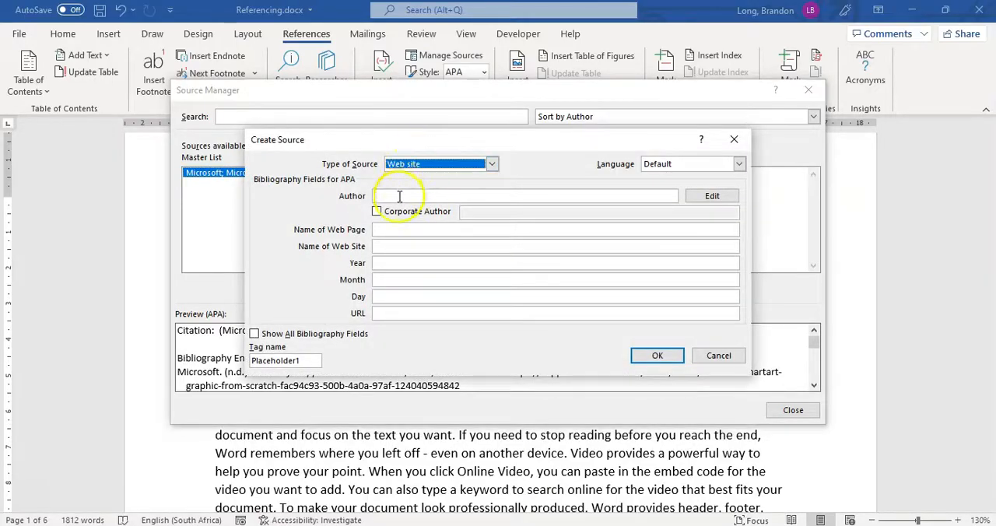
left_click(376, 212)
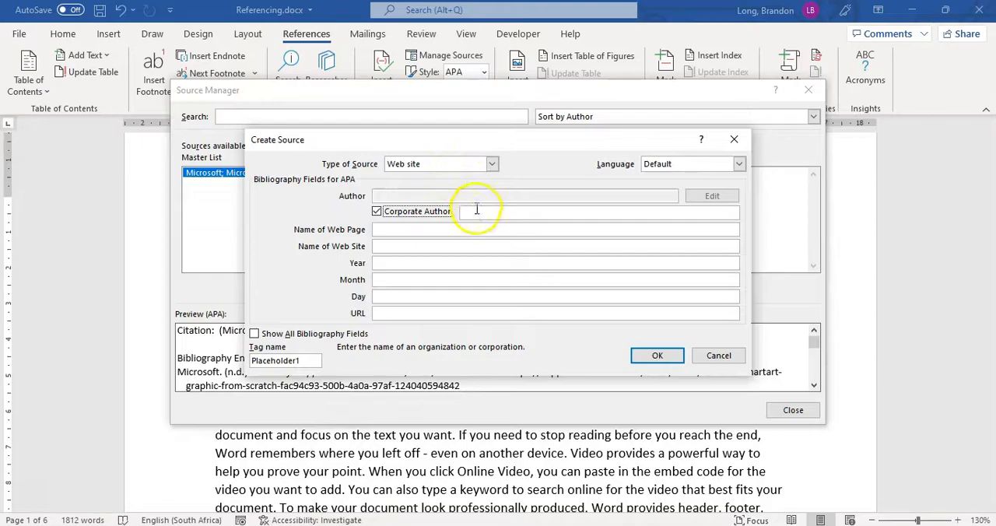
type("Geeks")
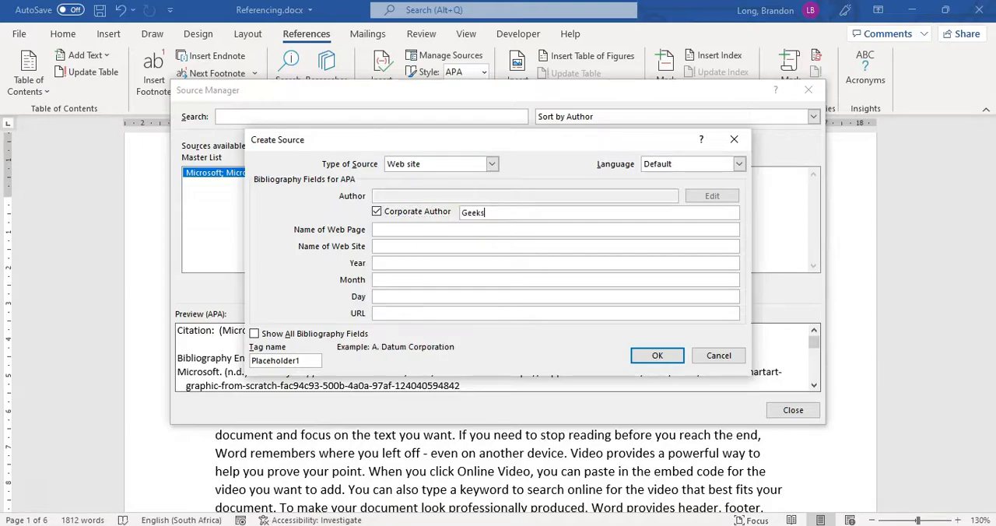
type("ForGee")
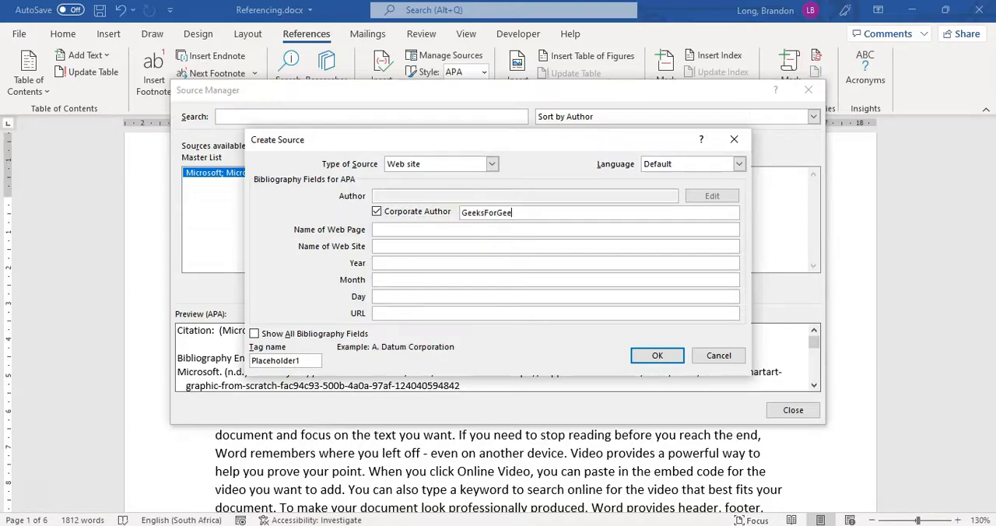
type("Geeks")
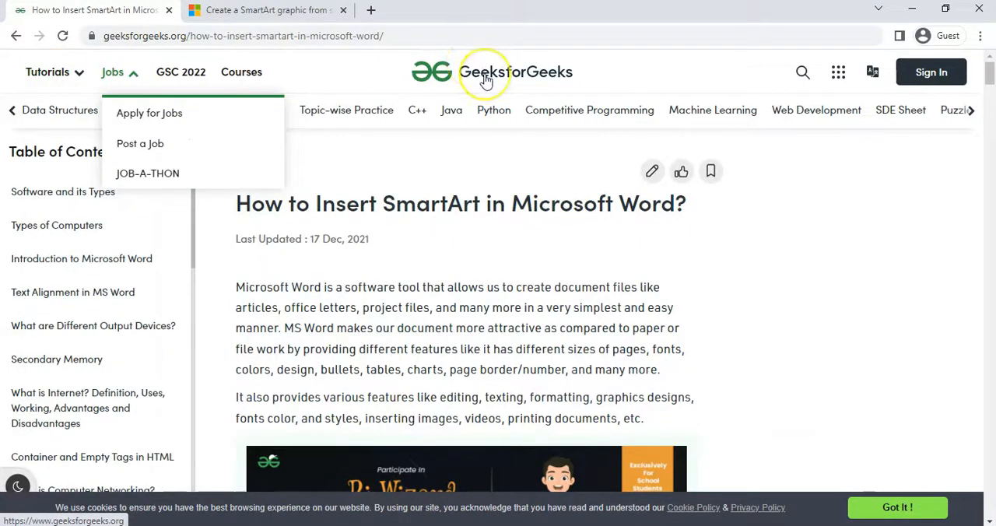
mouse_move(172, 35)
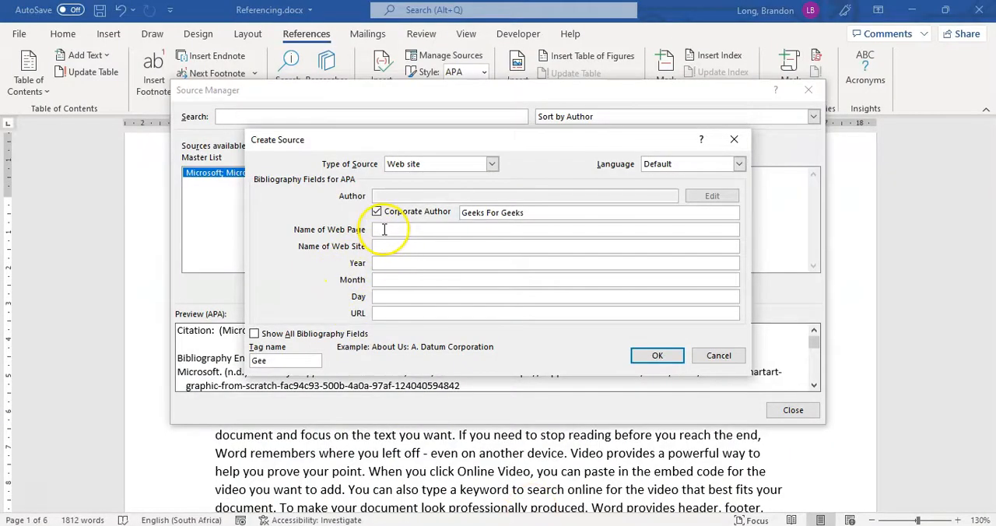
Name the page 'How to Insert SmartArt in Microsoft Word?' on Geeks for geeks, dated 2021, month 12.
type("How to Insert SmartArt in Microsoft Word?")
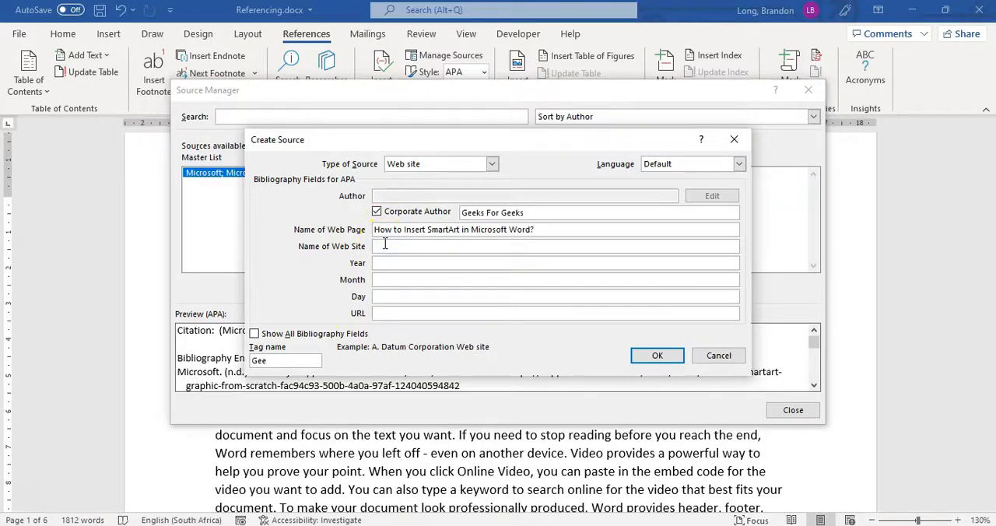
type("Geek for")
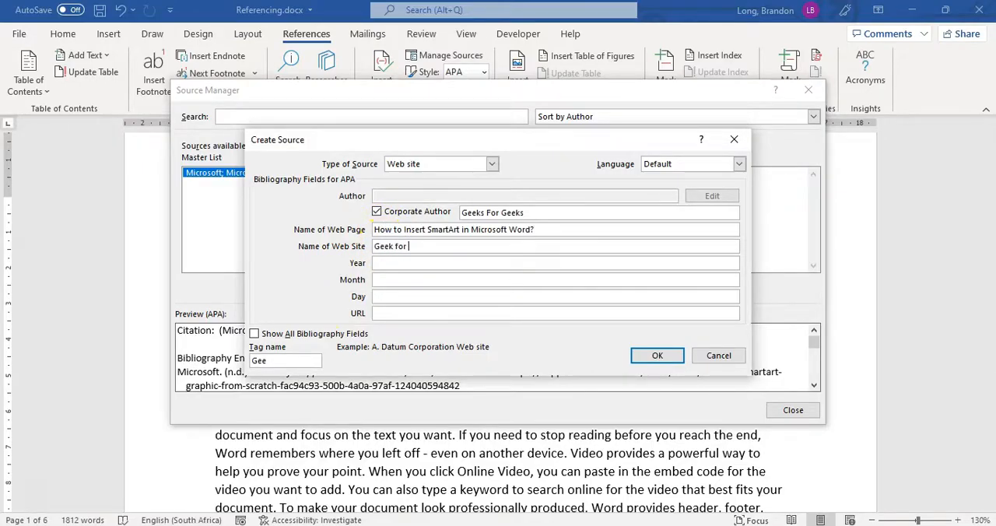
type("geeks")
left_click(556, 263)
type("2")
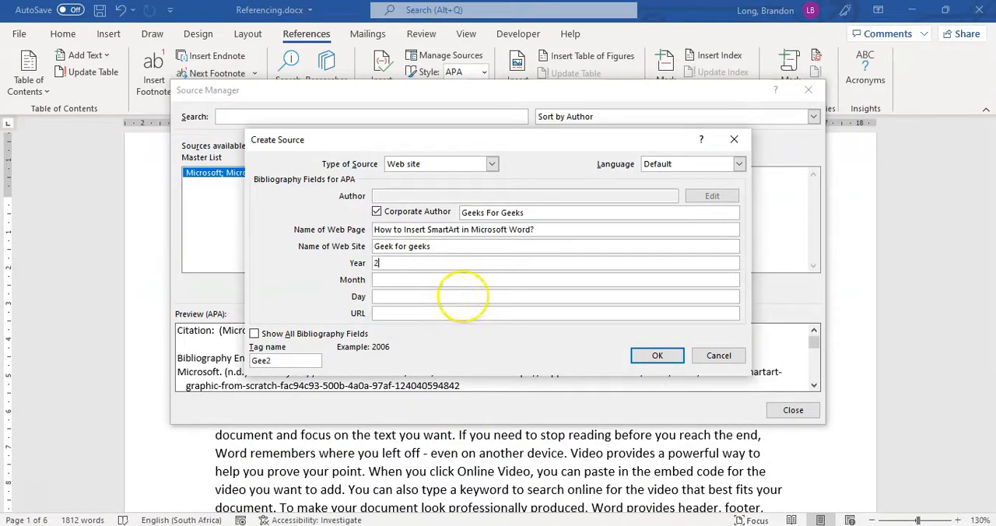
type("021")
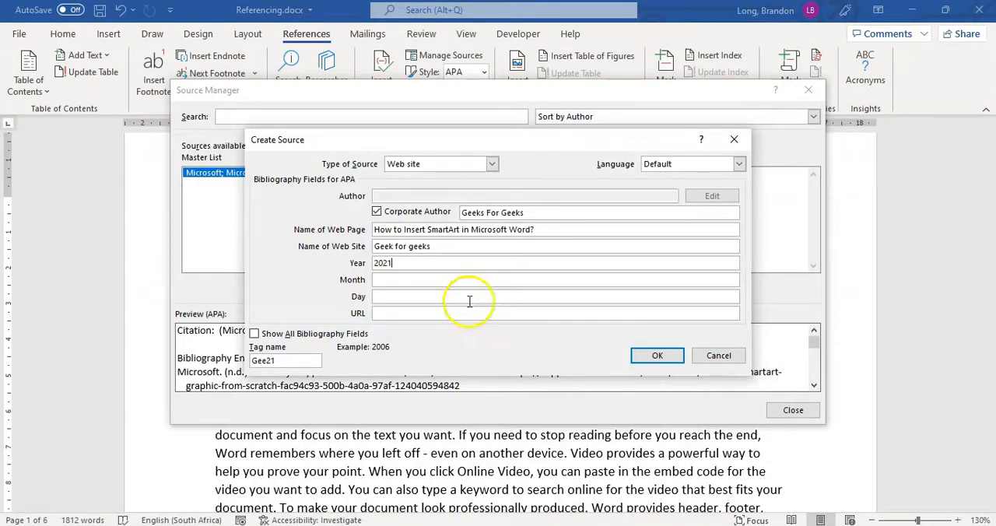
type("12")
left_click(556, 295)
type("17")
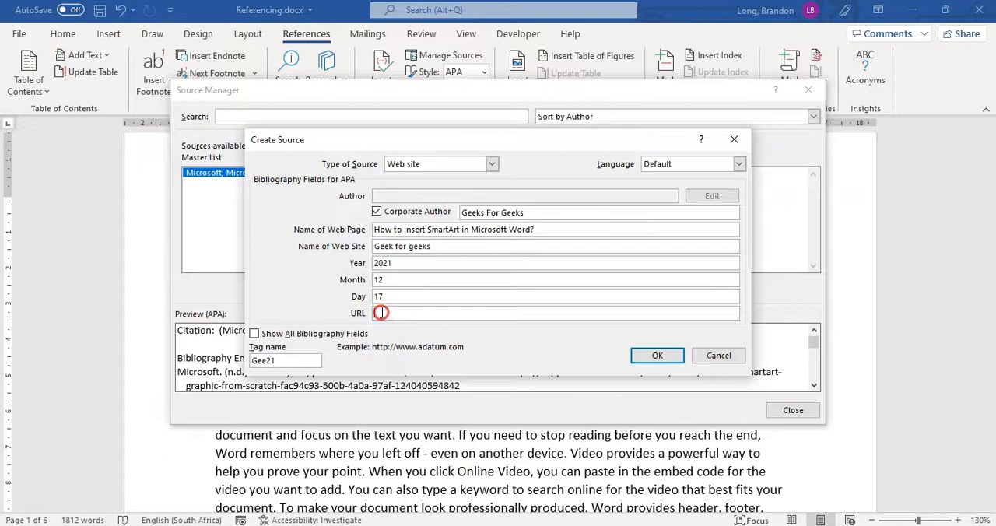
Show all bibliography fields, add the access date (day 05) and URL, and save the source.
left_click(255, 333)
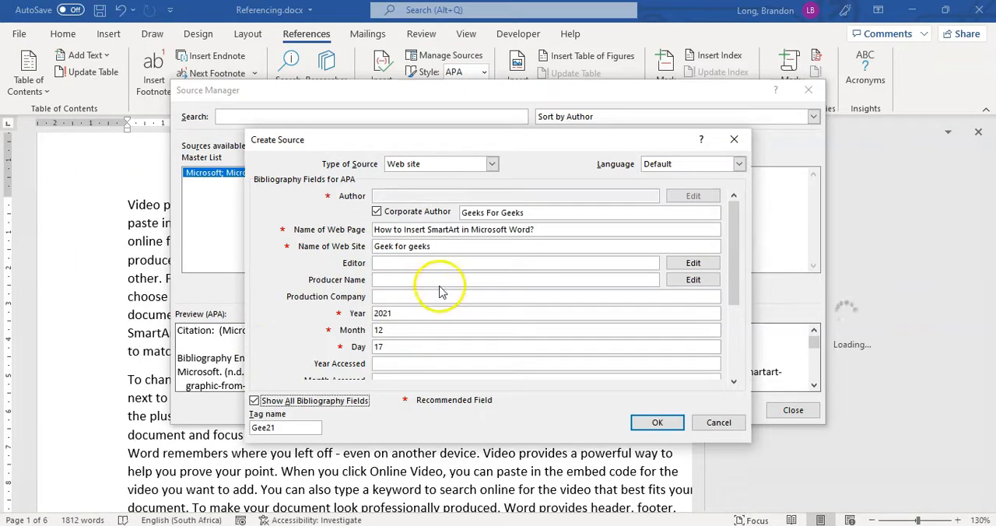
left_click(544, 297)
type("2022")
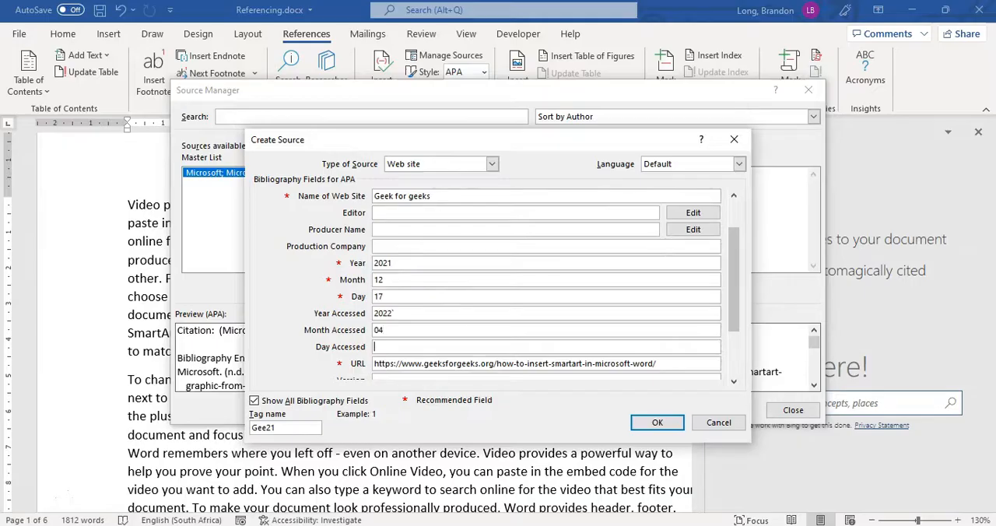
type("05")
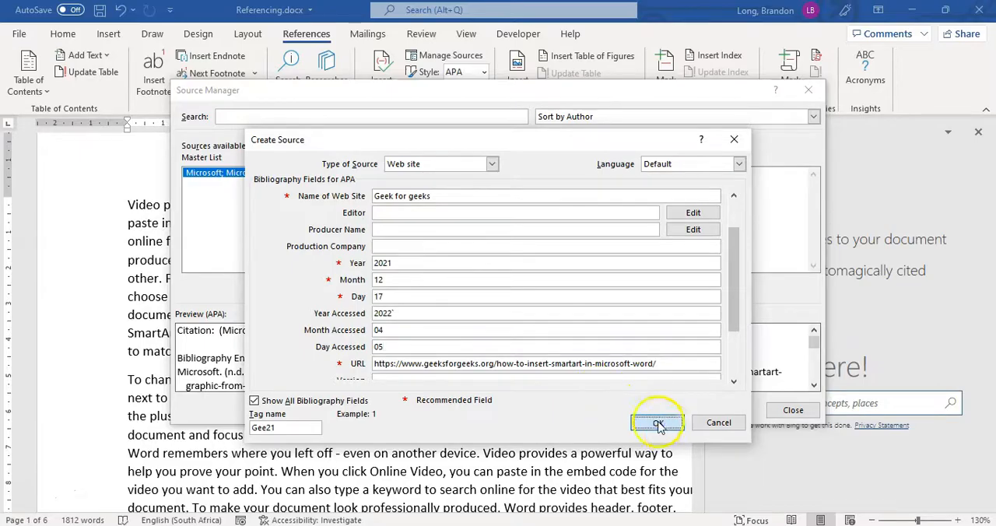
left_click(657, 422)
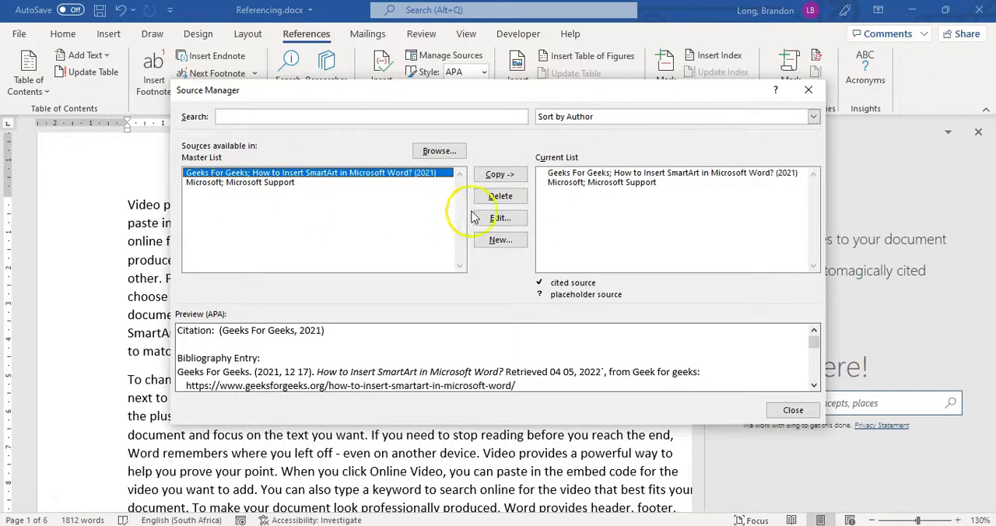
mouse_move(278, 335)
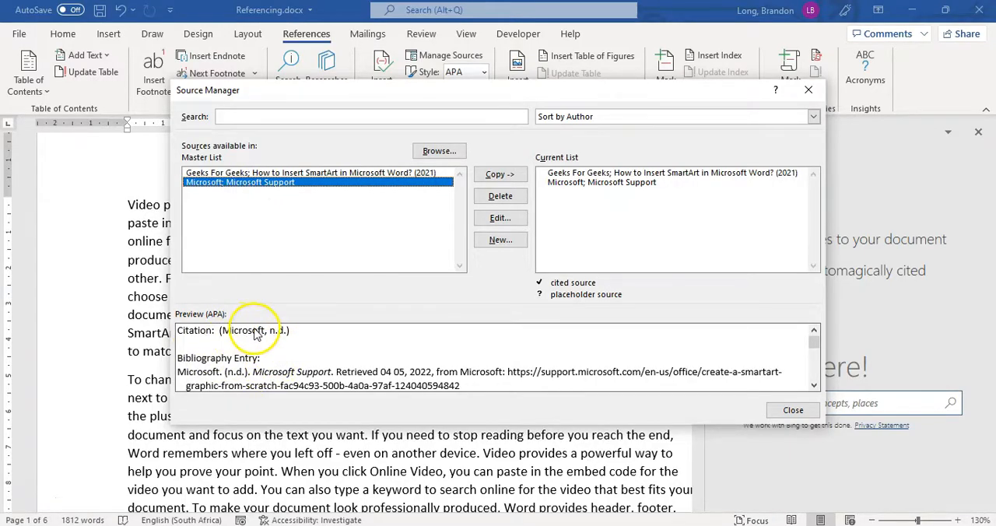
mouse_move(318, 312)
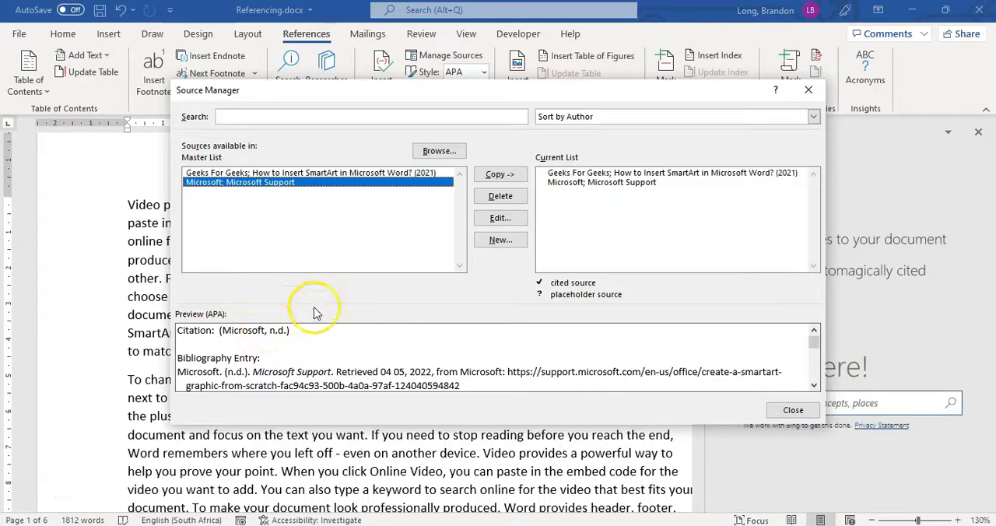
mouse_move(794, 411)
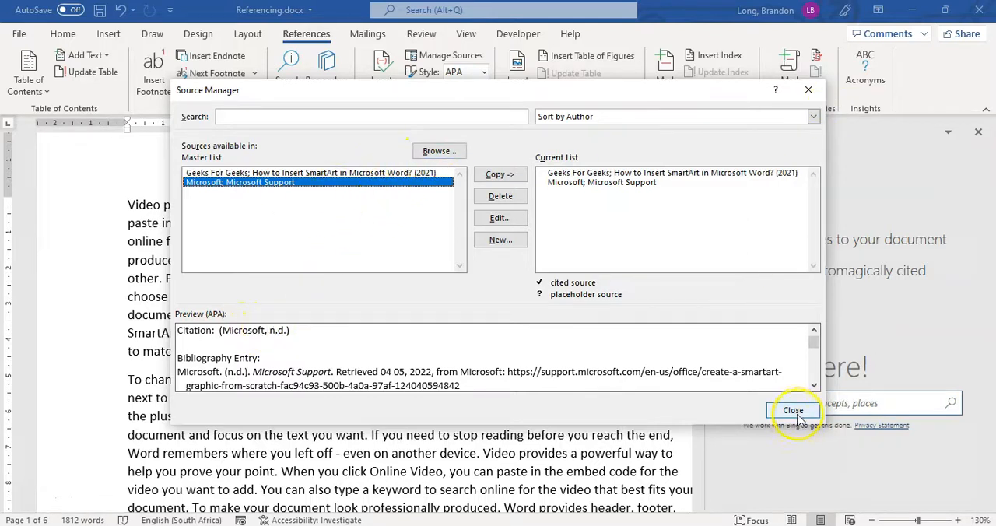
Close Source Manager and Researcher, recheck both web sources in Manage Sources, then close it.
left_click(793, 411)
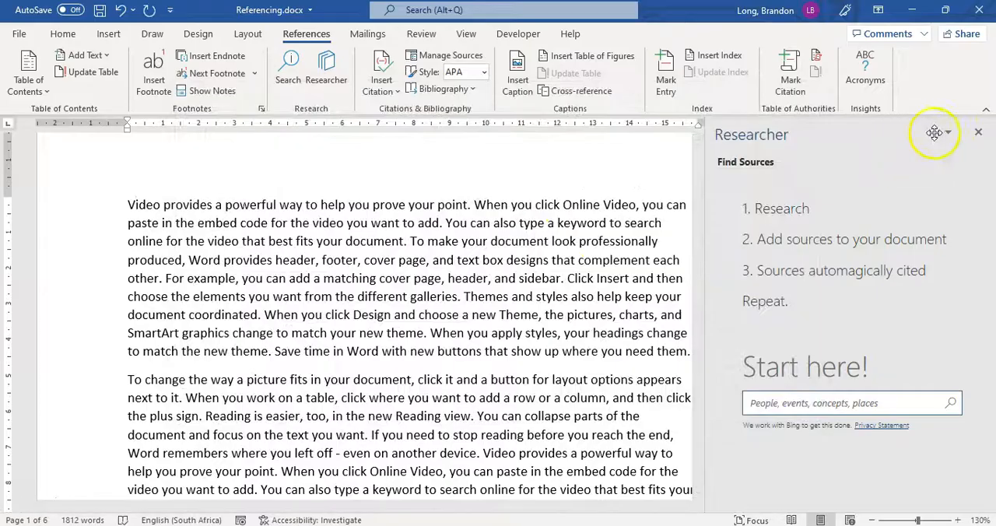
left_click(977, 130)
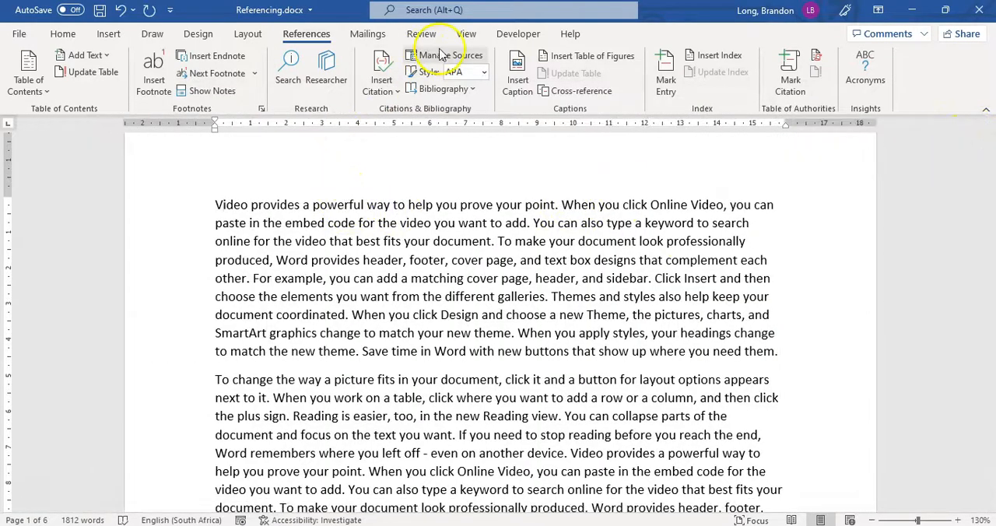
left_click(449, 55)
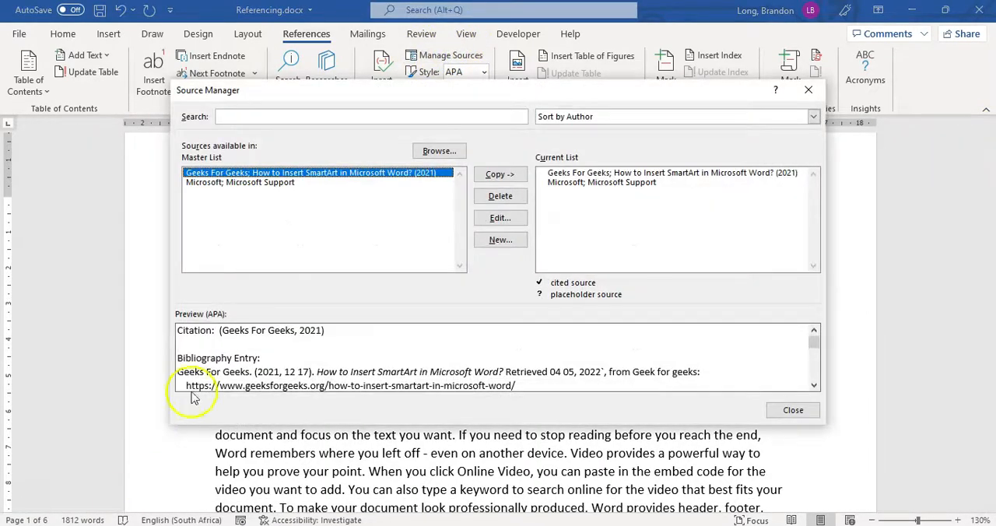
mouse_move(599, 361)
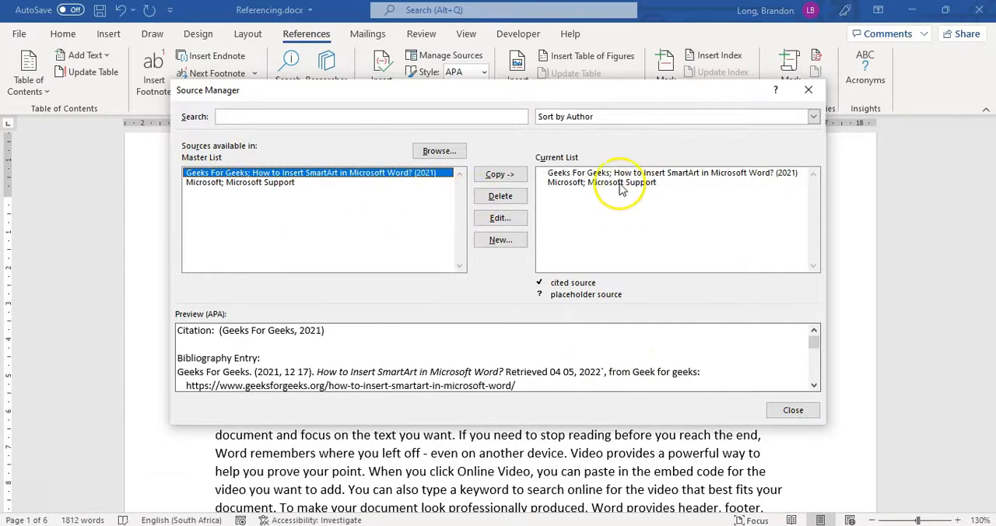
left_click(792, 410)
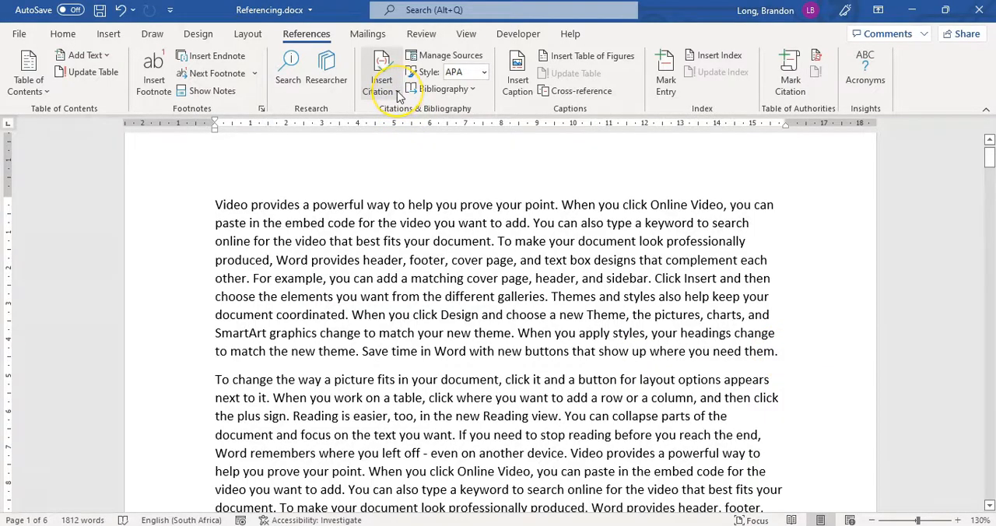
Cite the Microsoft Support source at the end of the first paragraph.
left_click(381, 75)
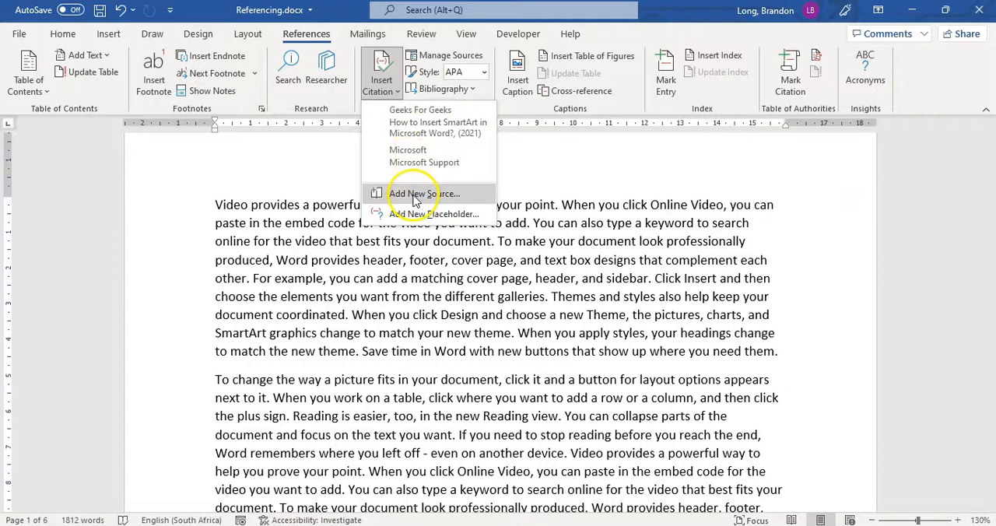
mouse_move(417, 121)
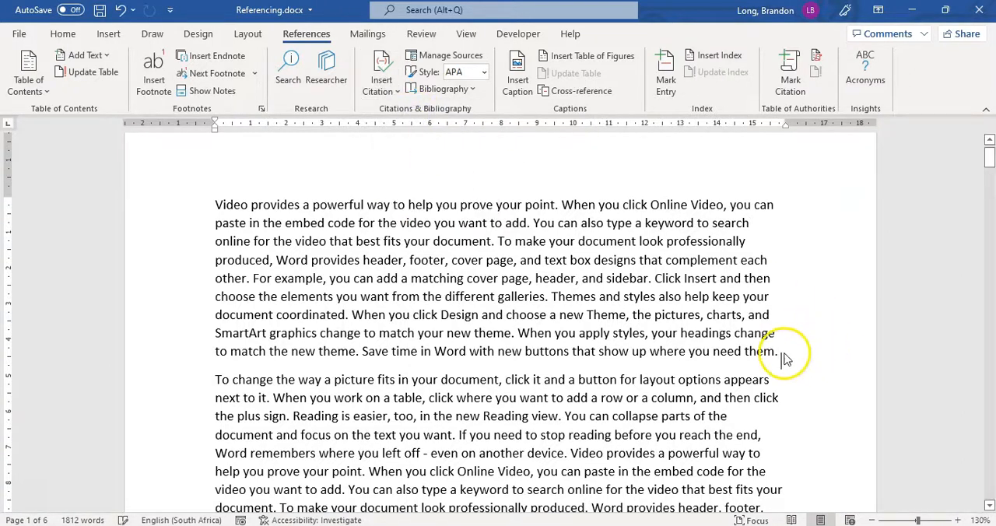
left_click(379, 70)
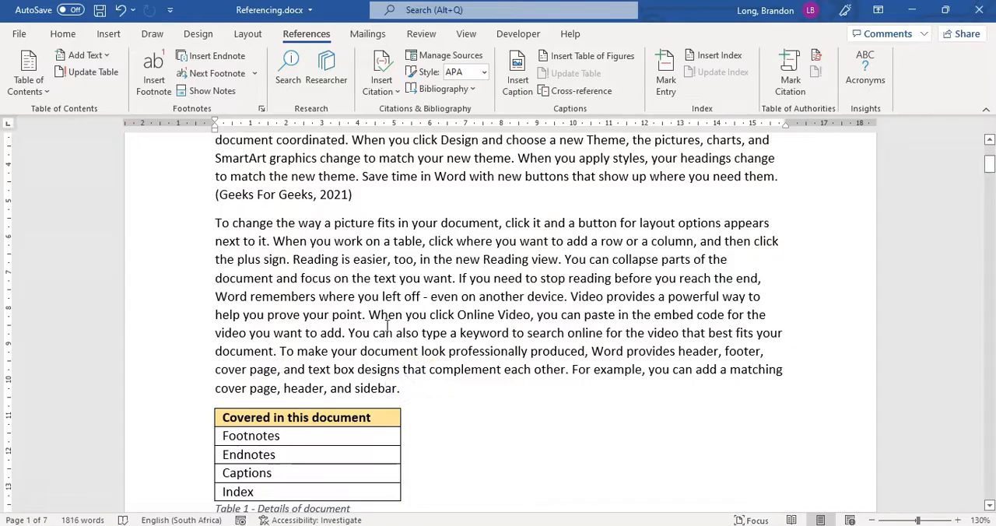
left_click(379, 70)
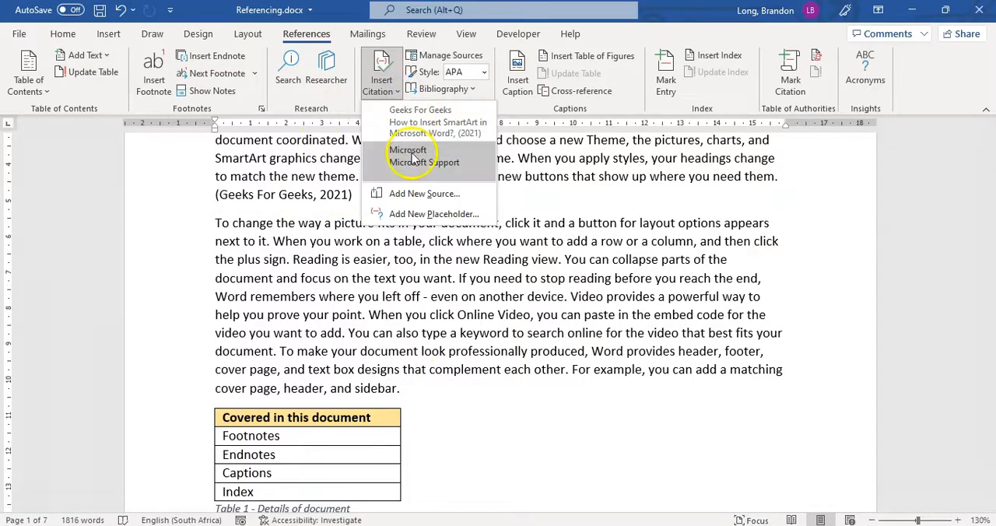
left_click(408, 149)
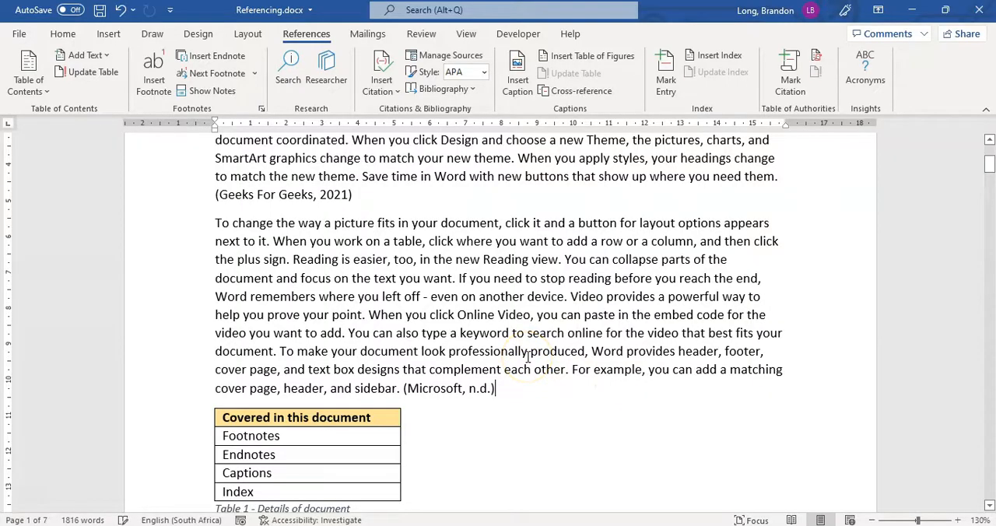
Cite Microsoft after a later paragraph and Geeks For Geeks after the 'header, and sidebar.' paragraph.
scroll("down", 3)
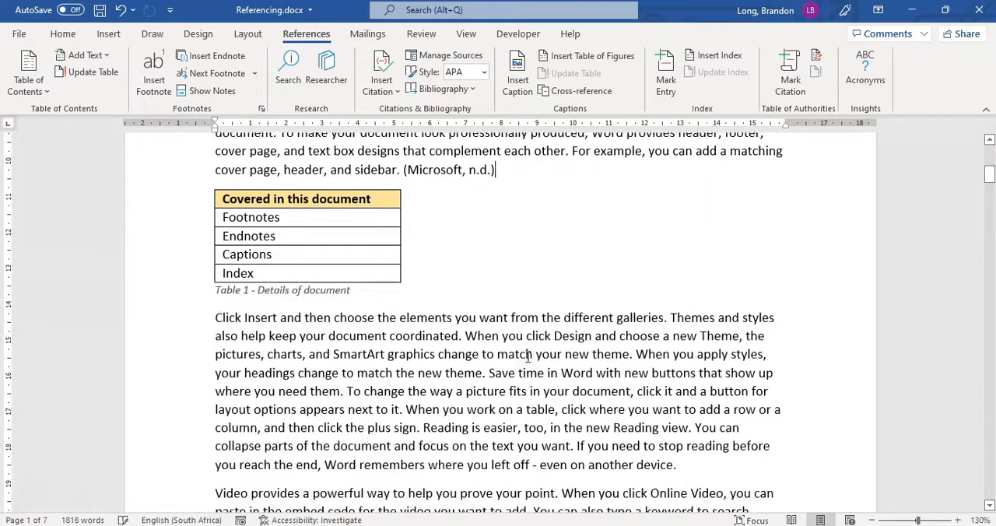
scroll("down", 3)
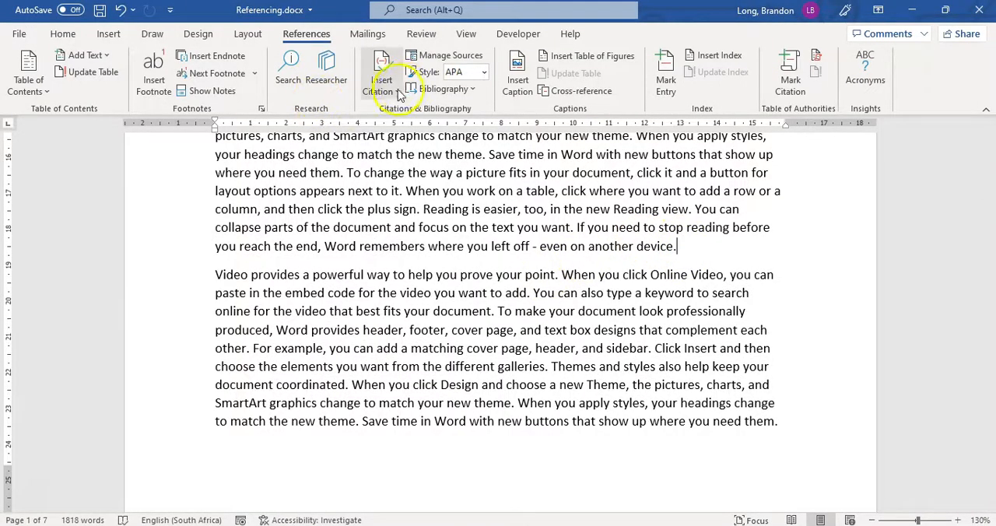
left_click(381, 70)
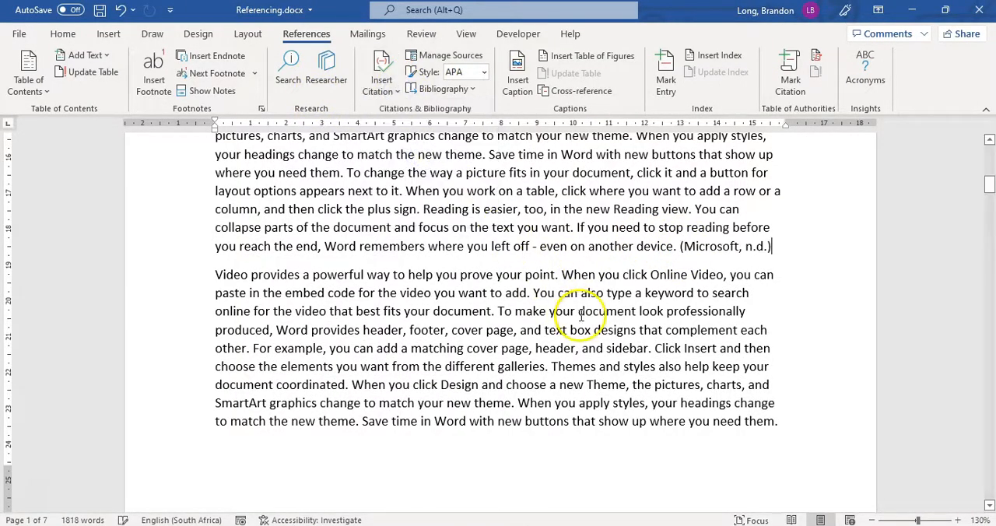
mouse_move(545, 312)
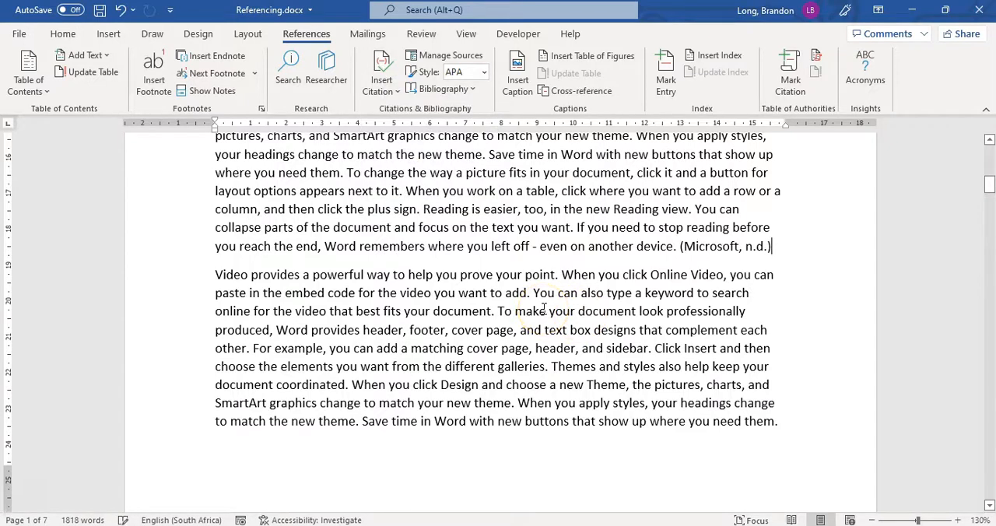
scroll("down", 3)
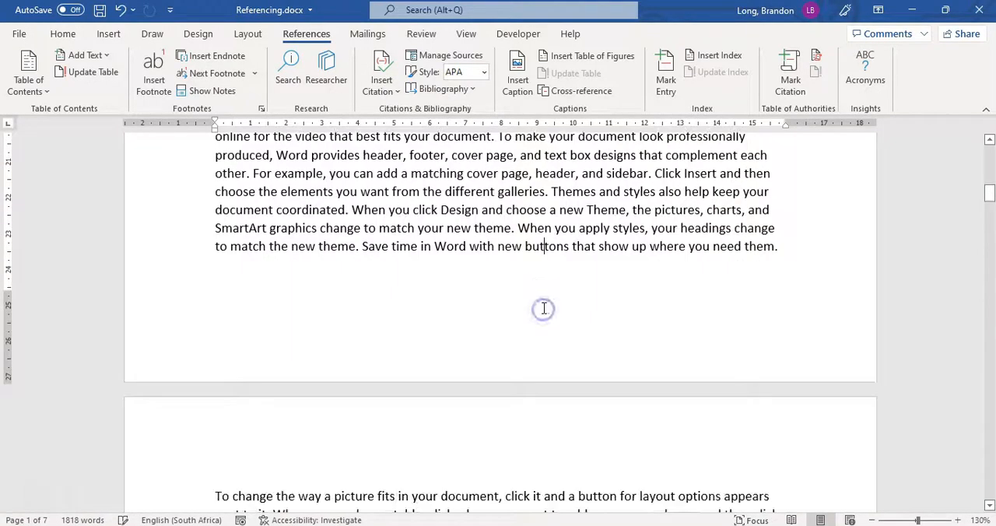
scroll("down", 3)
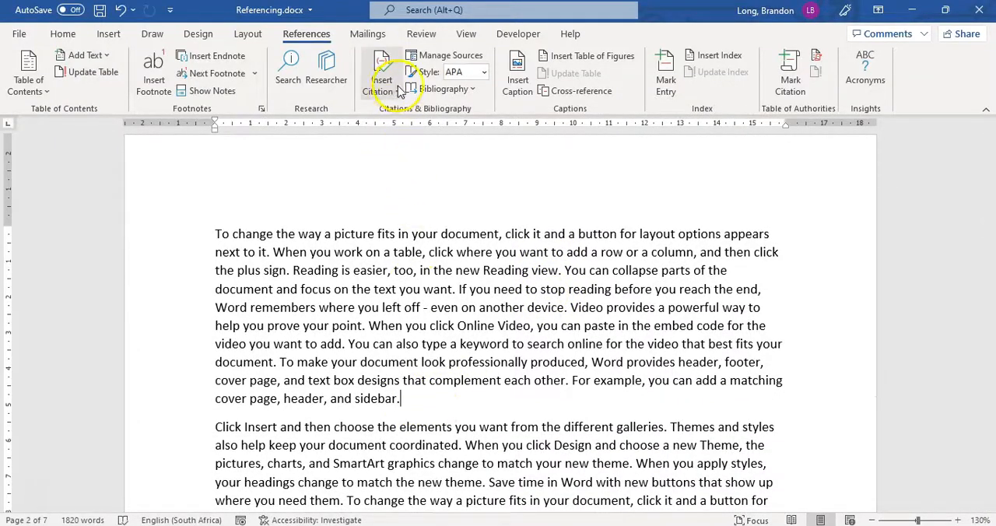
left_click(381, 70)
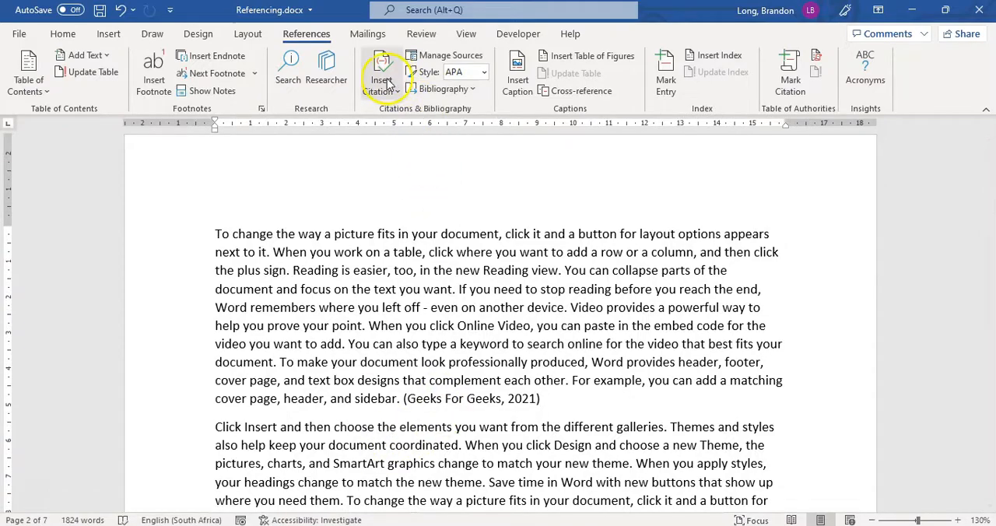
mouse_move(432, 72)
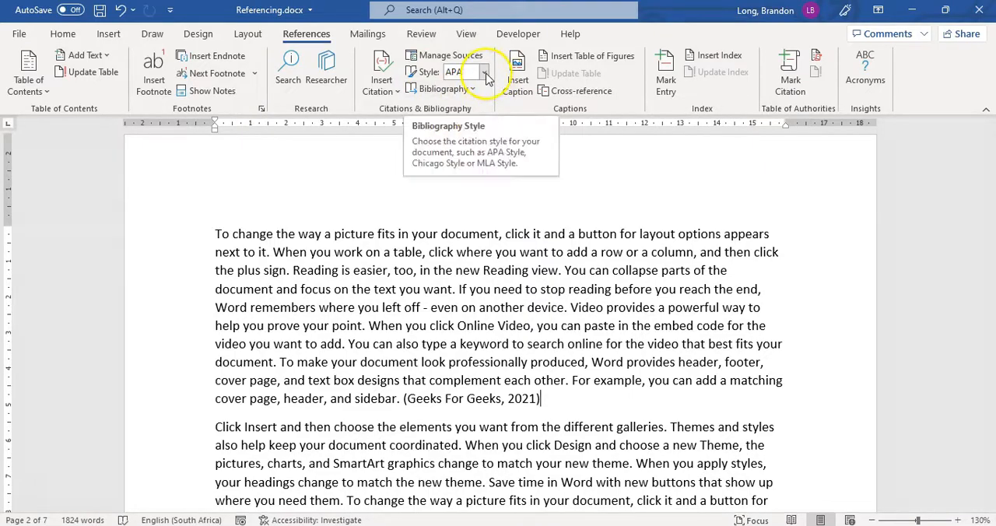
left_click(484, 71)
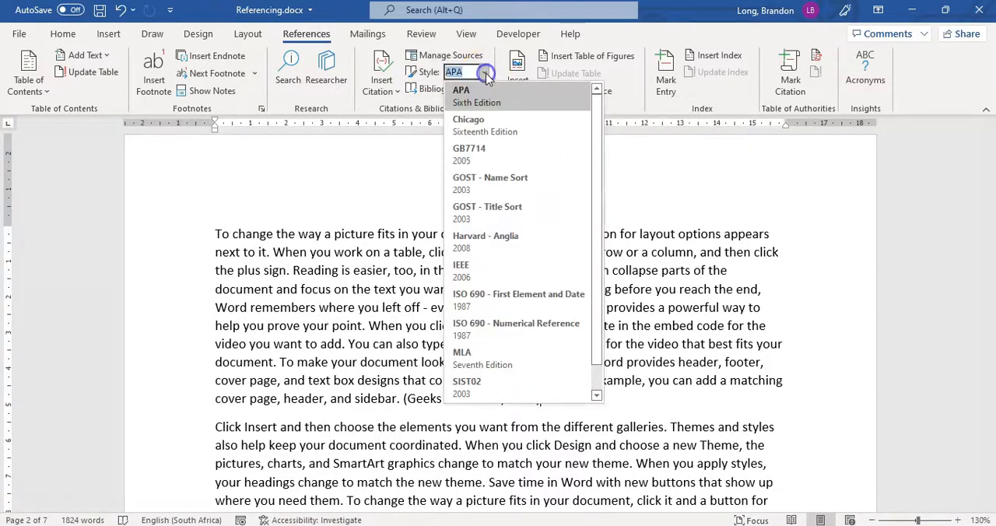
mouse_move(501, 298)
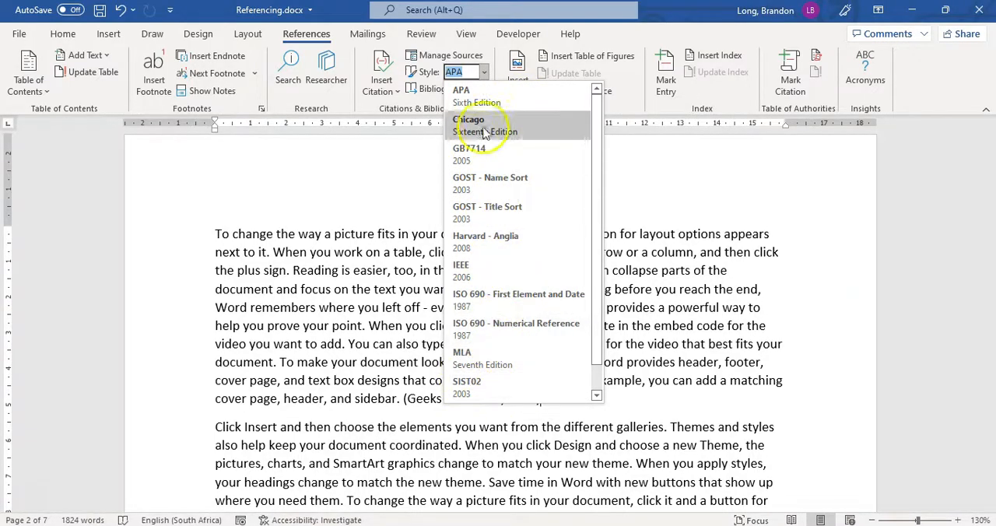
mouse_move(476, 96)
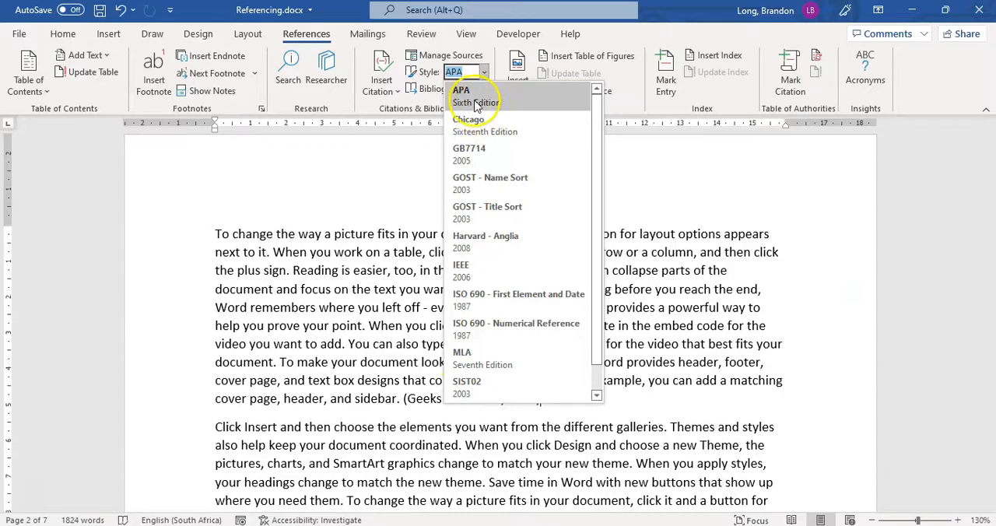
mouse_move(485, 212)
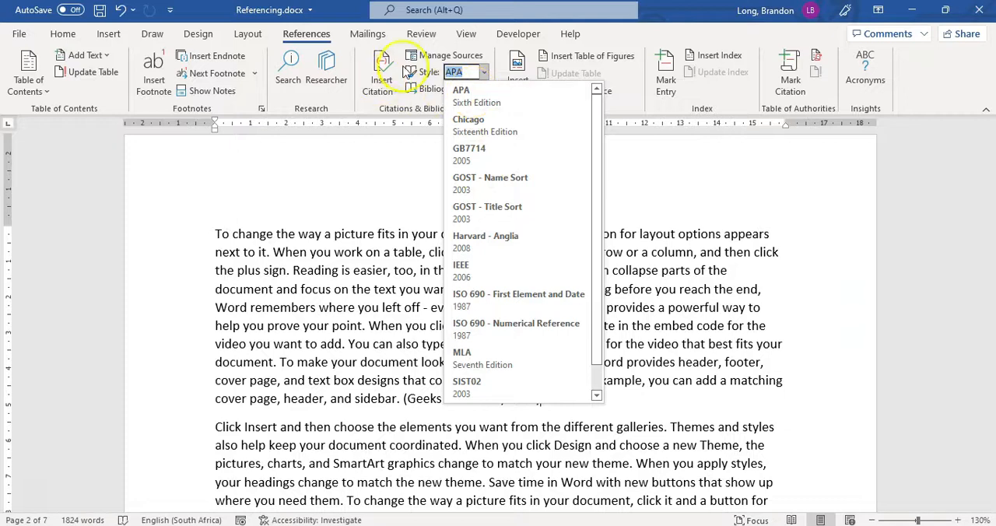
left_click(461, 93)
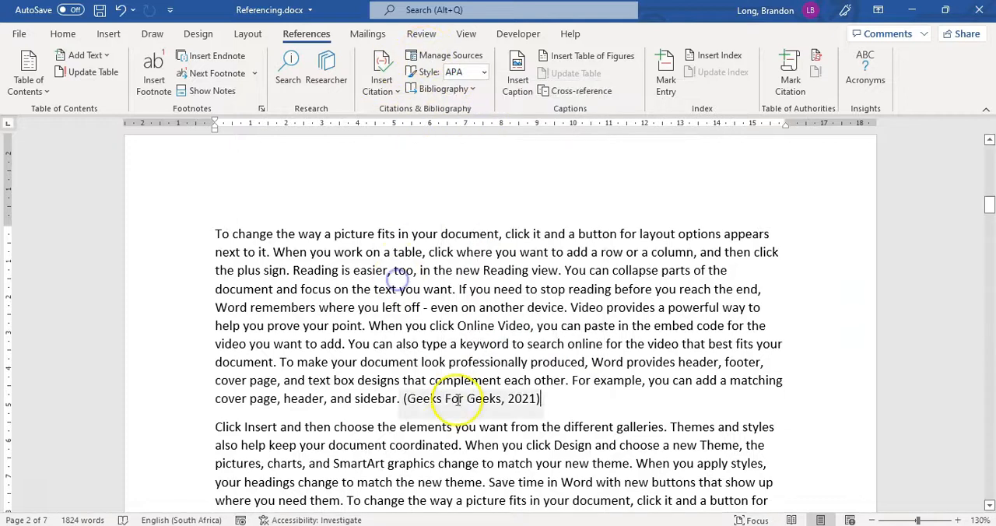
mouse_move(506, 339)
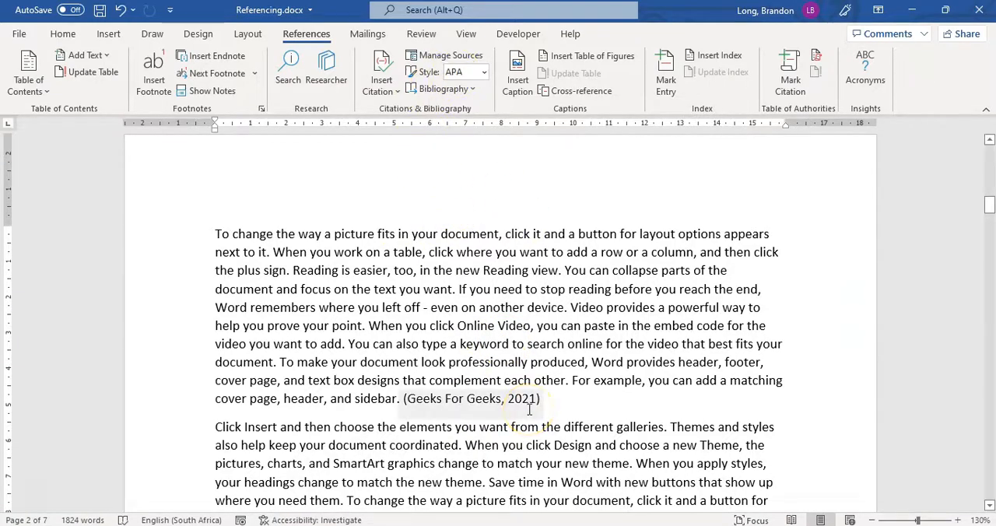
Scroll back to page 1 and select the (Microsoft, n.d.) citation above the table.
scroll("down", 3)
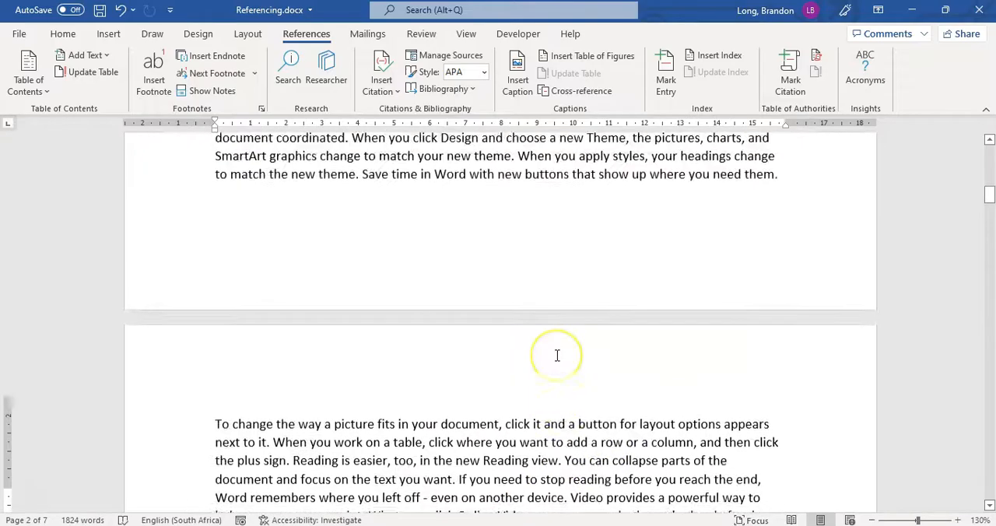
scroll("up", 3)
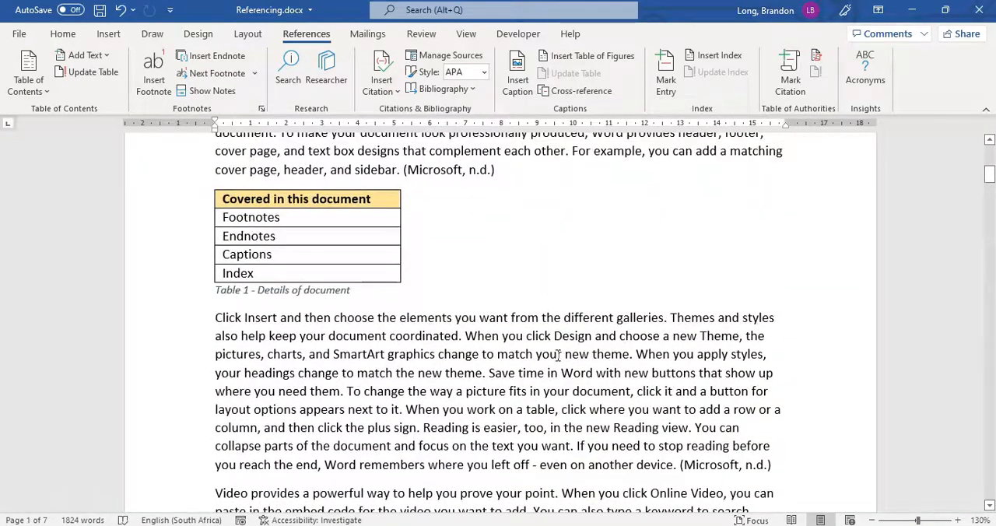
scroll("up", 3)
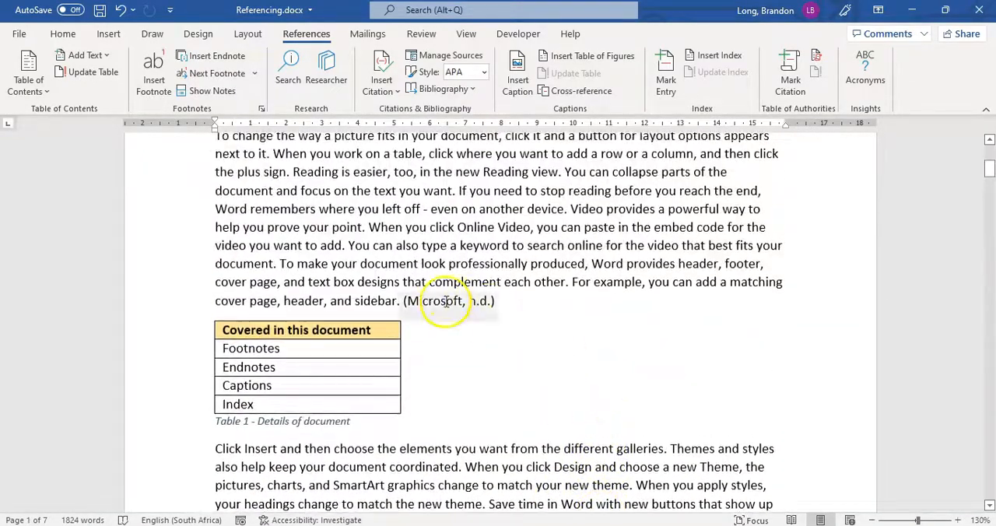
left_click(443, 302)
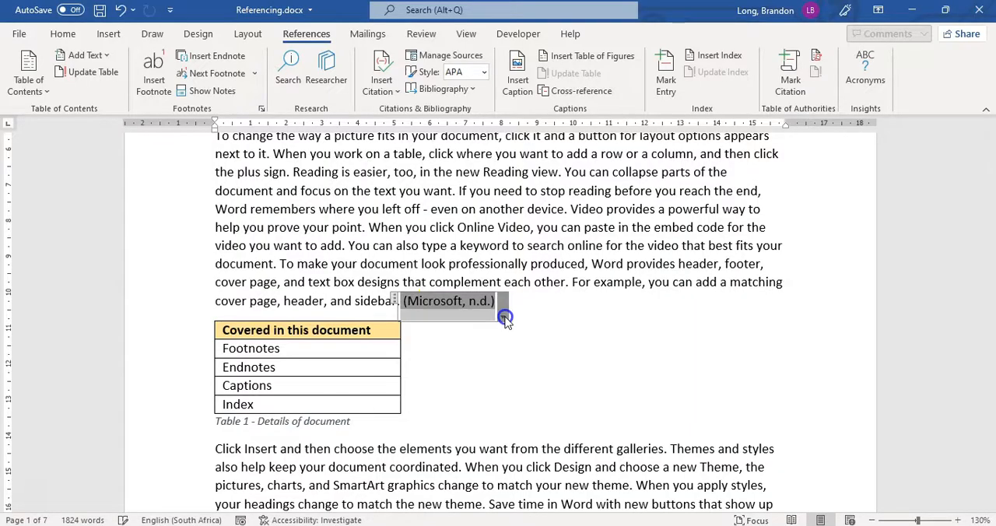
Edit the Microsoft citation to pages 2-3 with the year suppressed, reading (Microsoft, pp. 2-3).
left_click(502, 314)
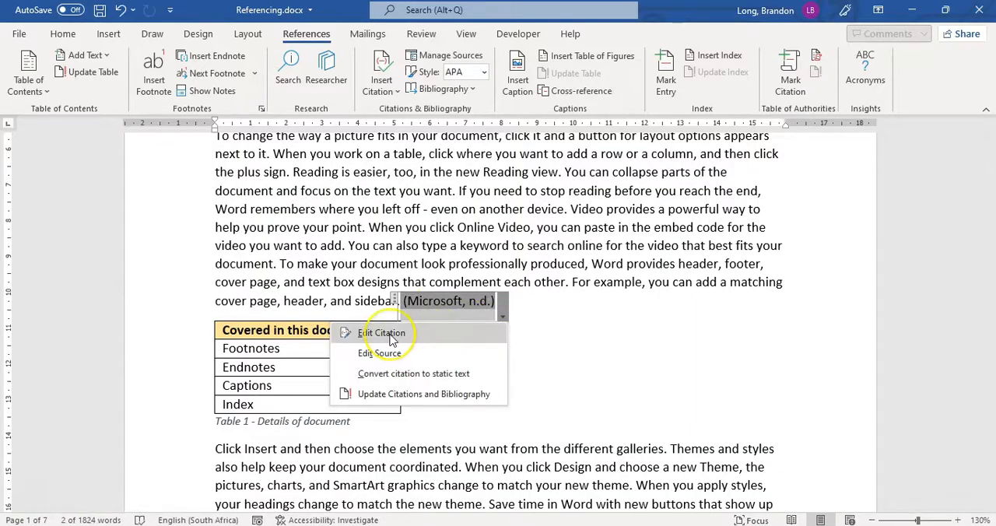
mouse_move(395, 358)
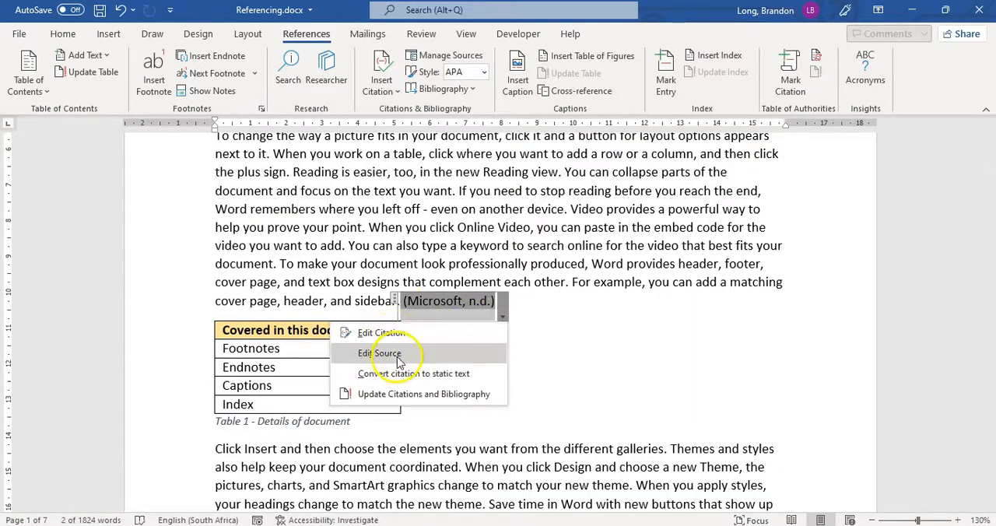
mouse_move(436, 63)
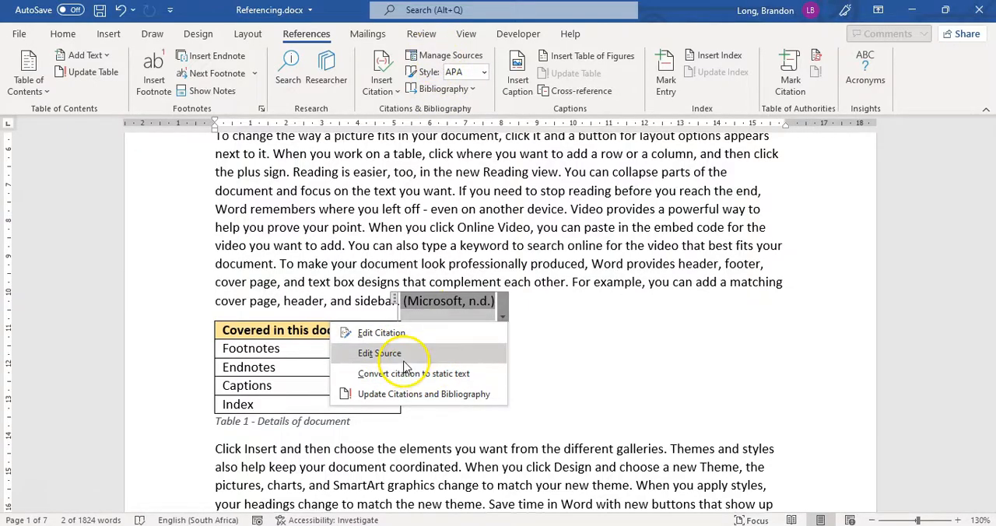
mouse_move(417, 298)
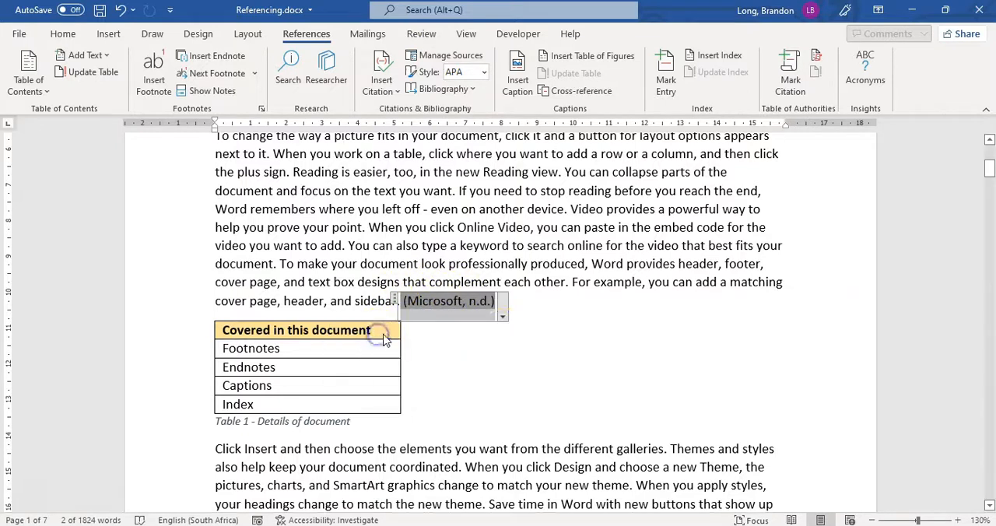
left_click(501, 314)
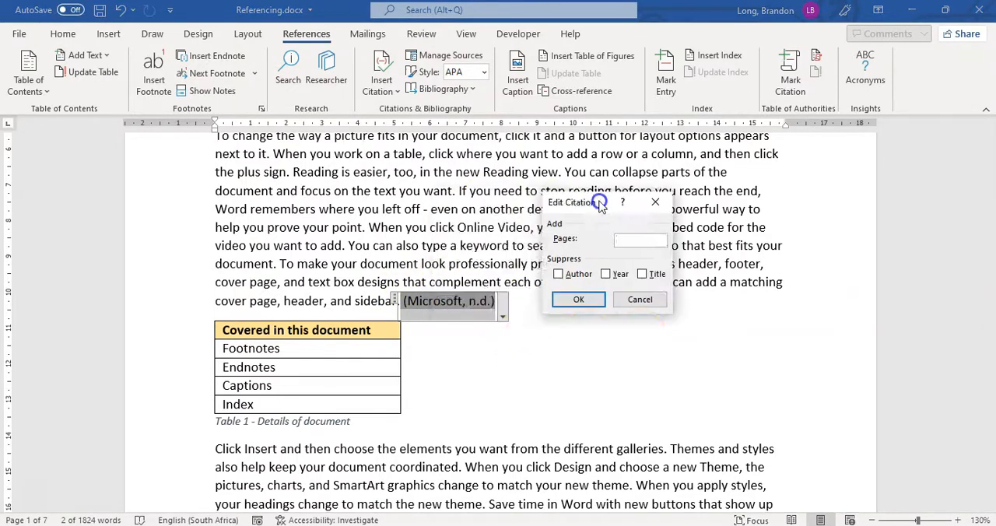
left_click(619, 274)
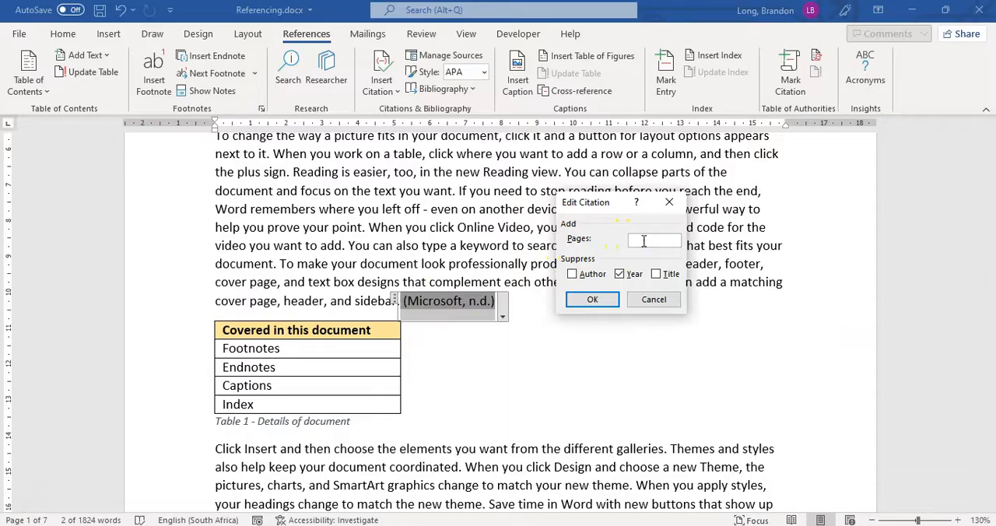
type("2-3")
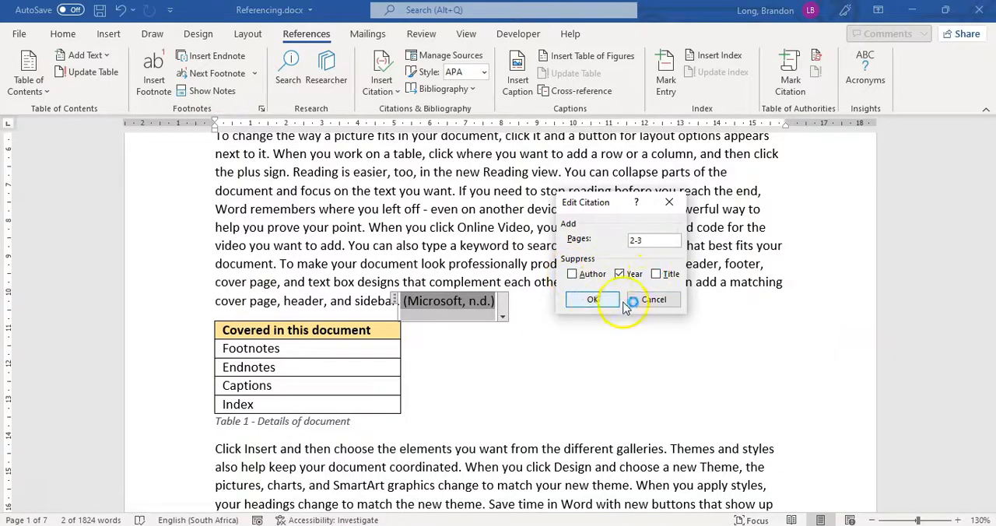
left_click(593, 299)
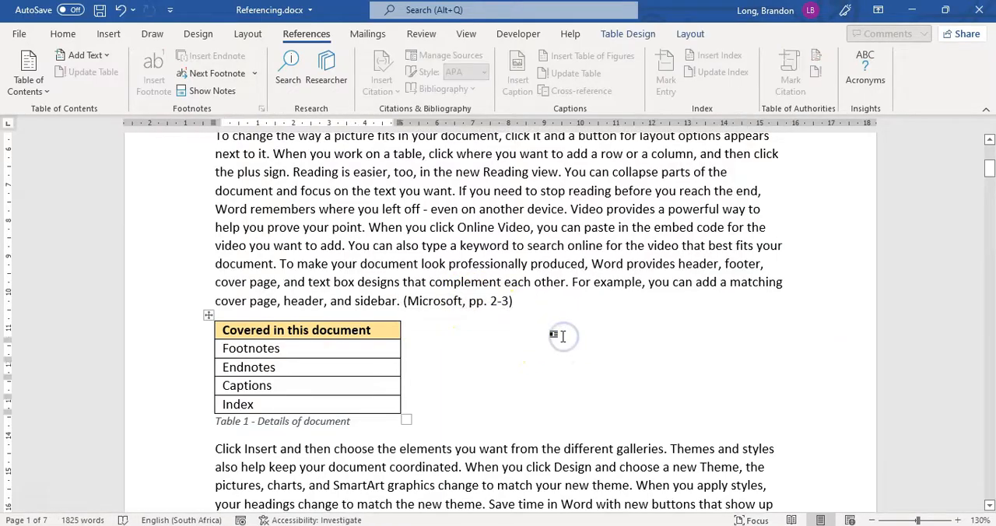
Scroll through the document to check the (GeeksForGeeks.com, 2021) and Microsoft citations.
scroll("down", 3)
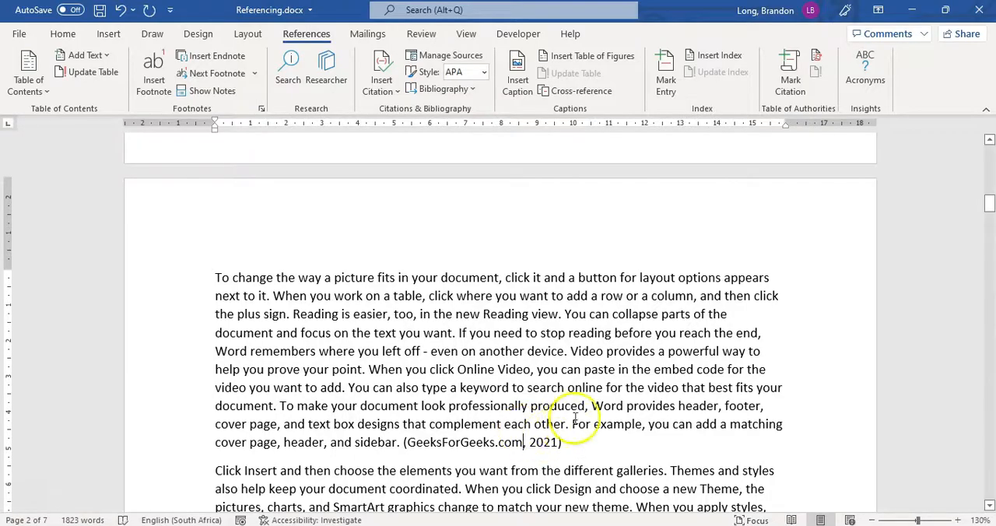
scroll("down", 3)
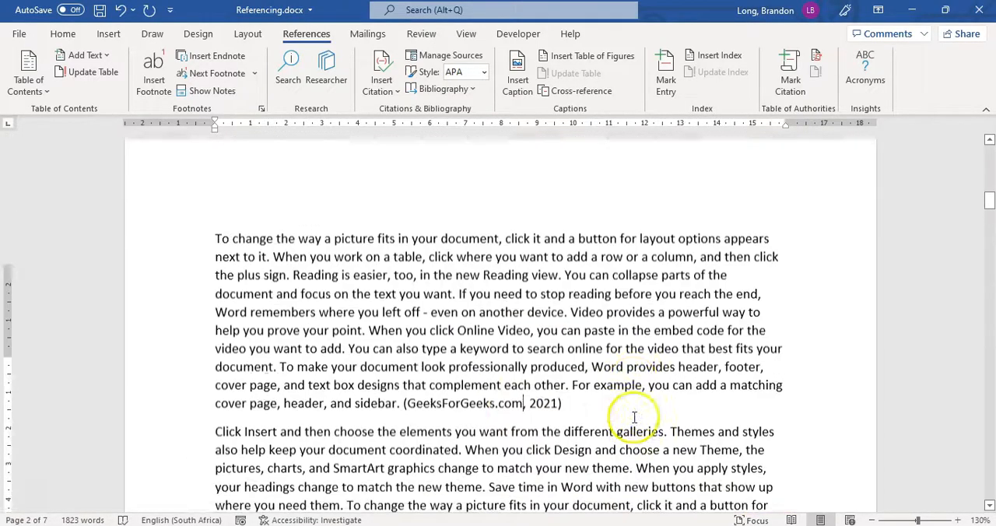
scroll("up", 3)
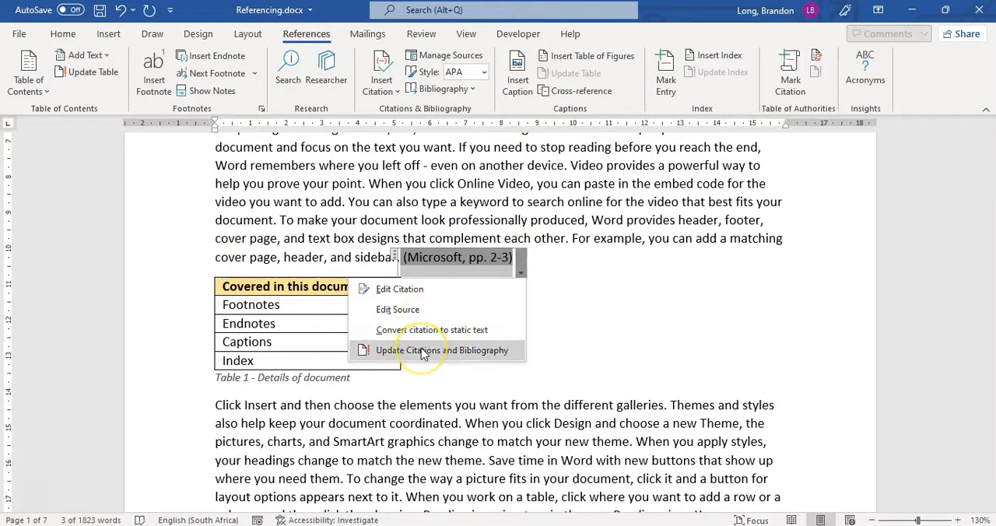
mouse_move(399, 308)
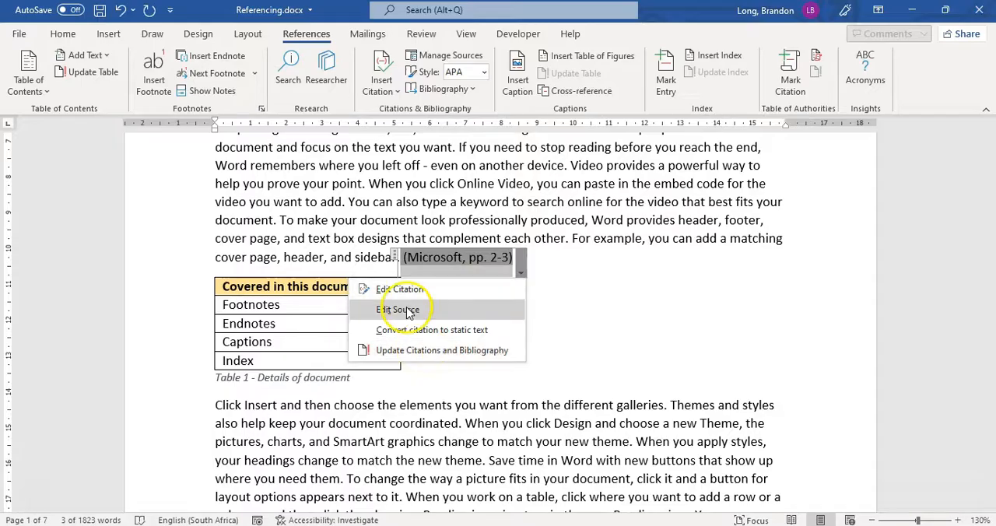
mouse_move(439, 257)
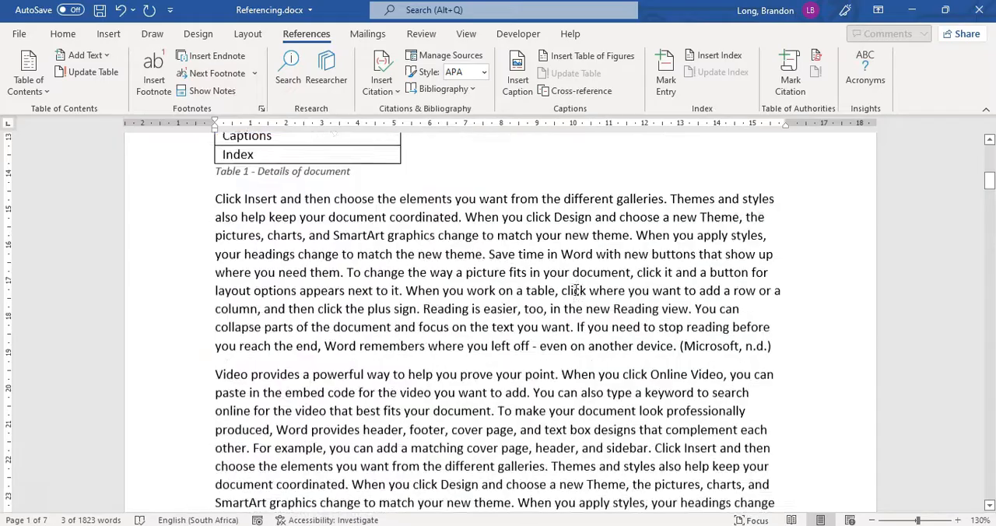
Scroll past the List of Topics table to the blank page 6 for the bibliography.
scroll("down", 3)
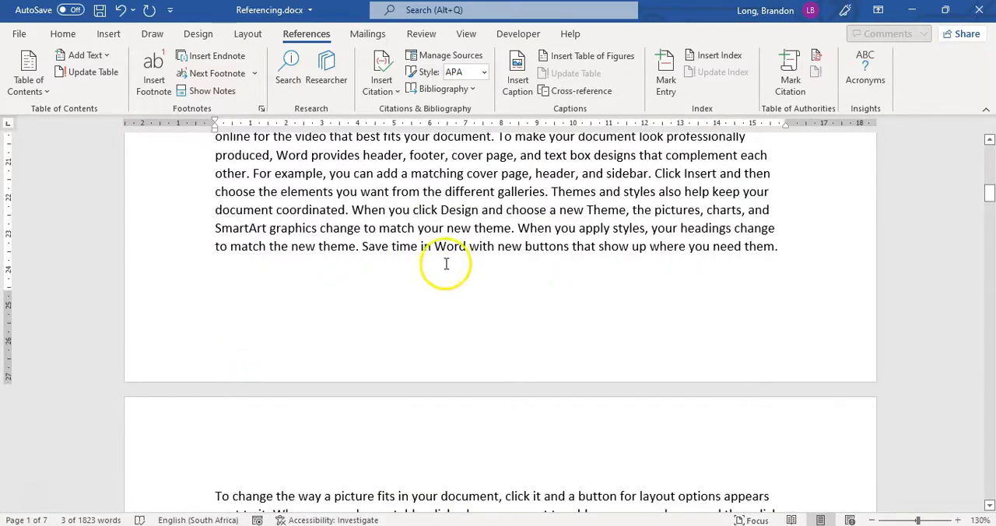
scroll("down", 3)
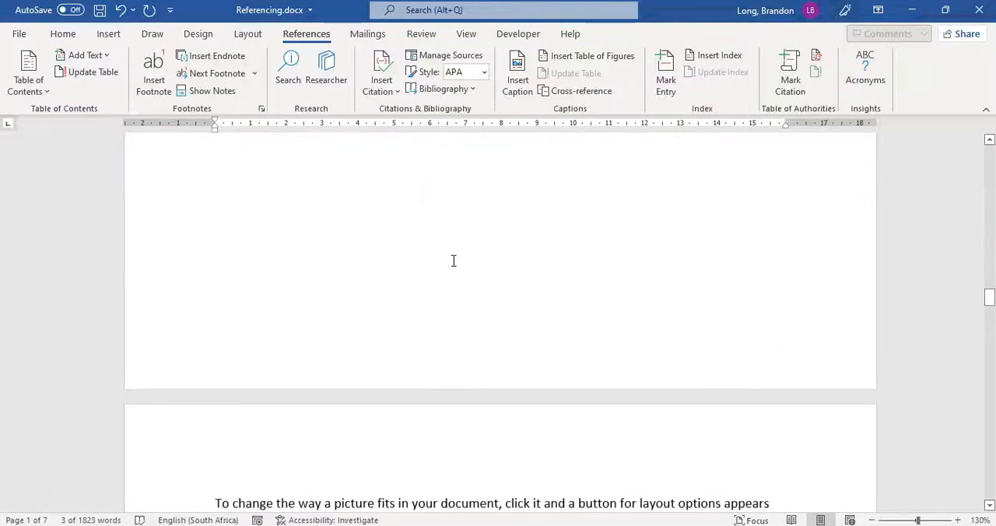
scroll("up", 3)
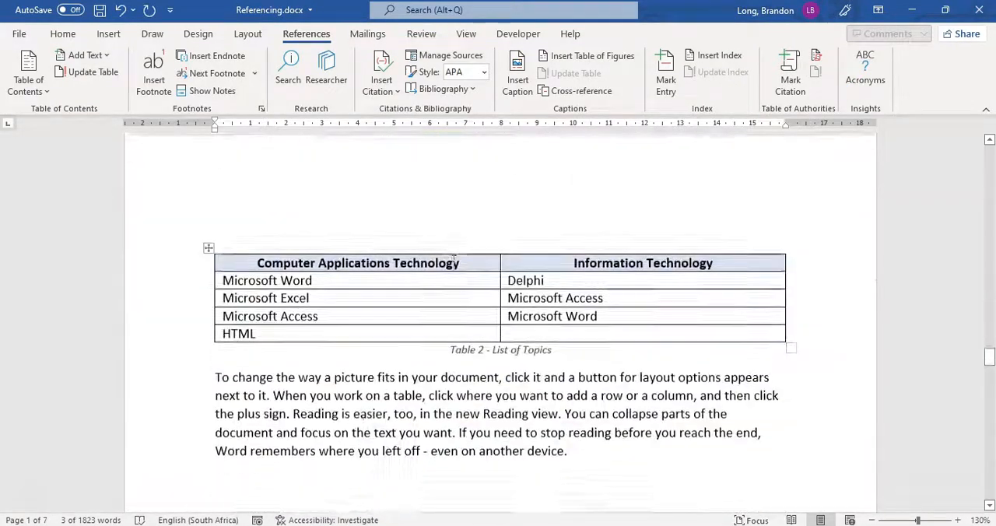
scroll("down", 3)
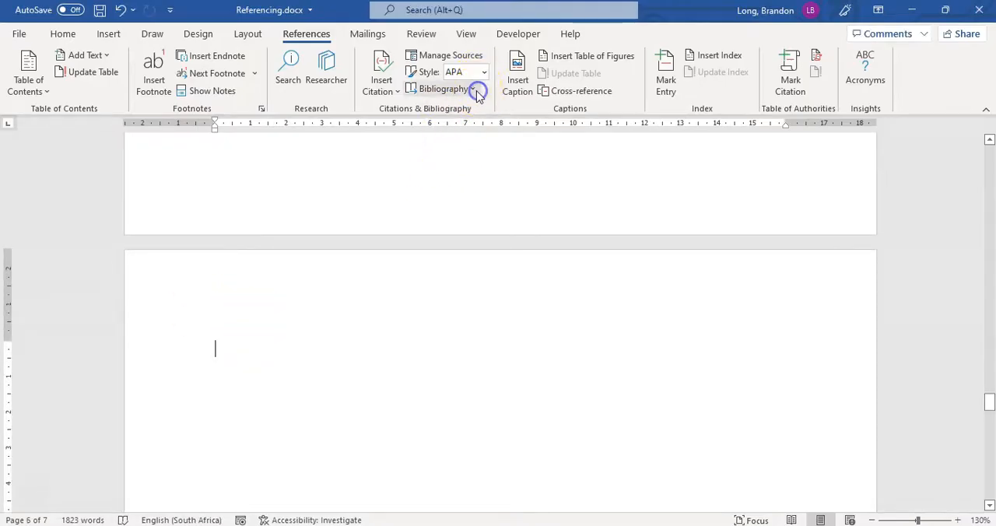
Insert the built-in Bibliography design listing the Geeks For Geeks and Microsoft sources.
left_click(442, 87)
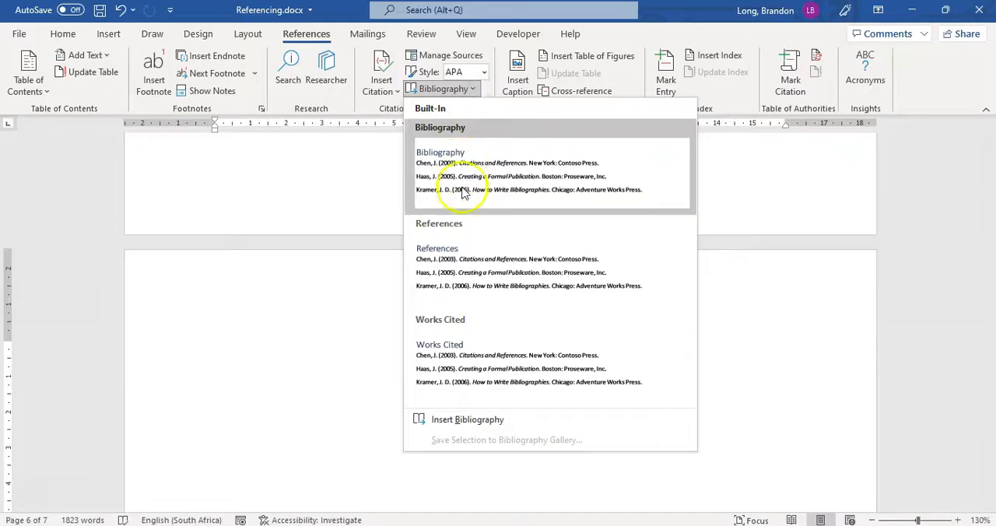
mouse_move(466, 420)
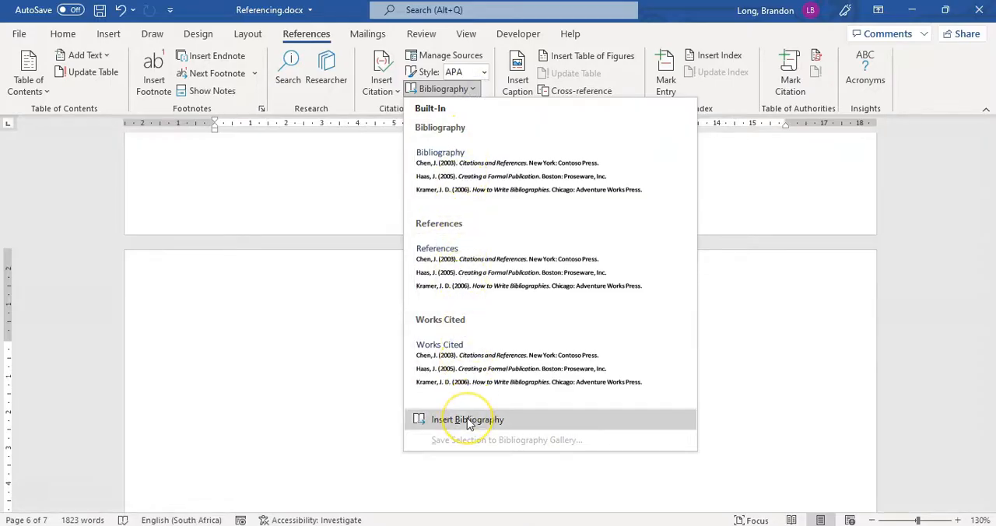
mouse_move(436, 215)
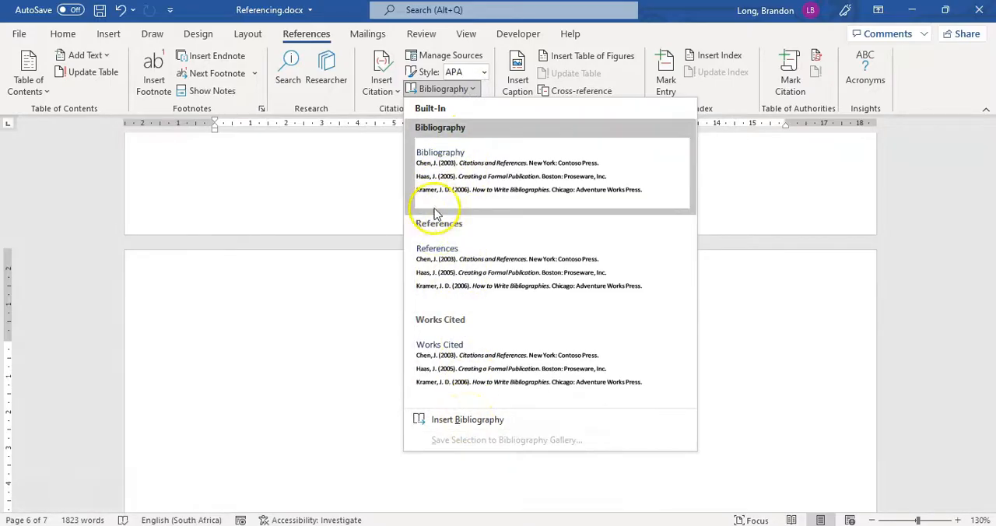
mouse_move(439, 332)
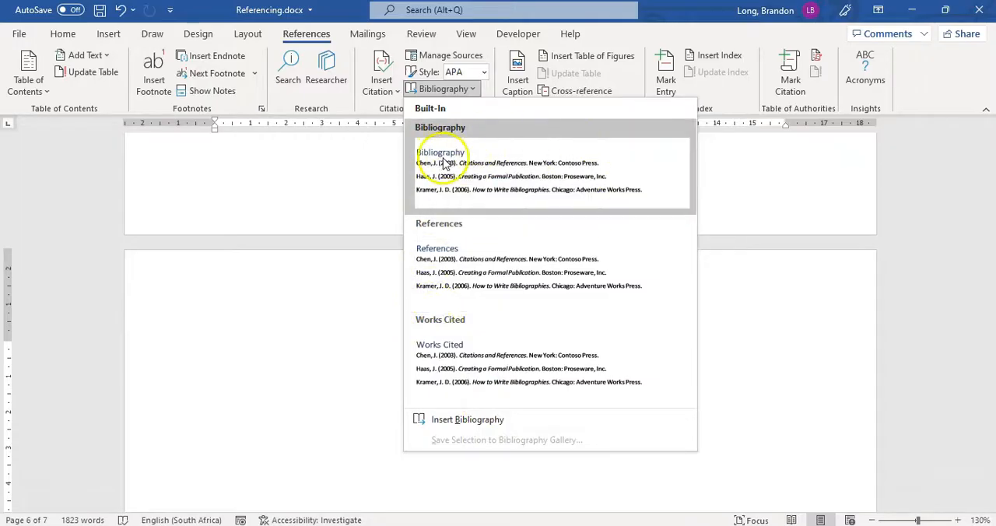
left_click(442, 164)
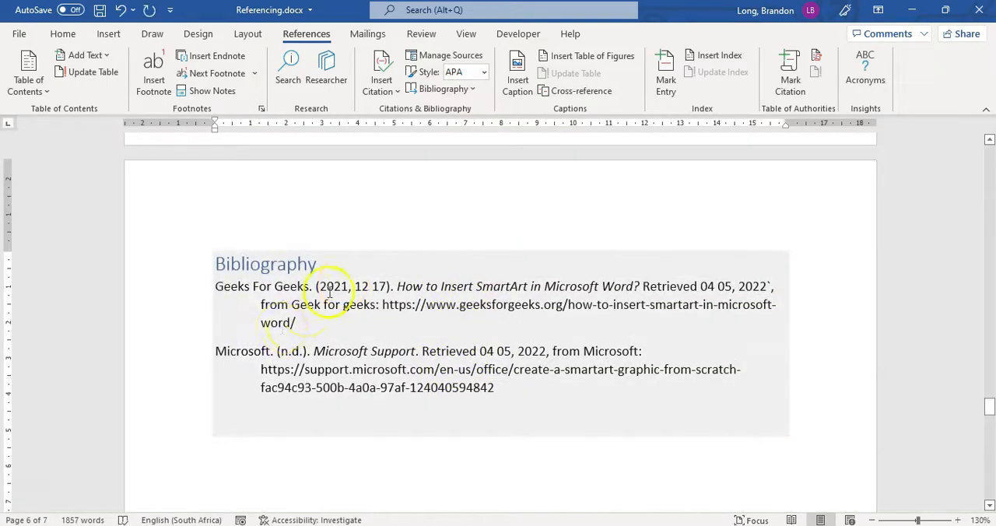
mouse_move(463, 72)
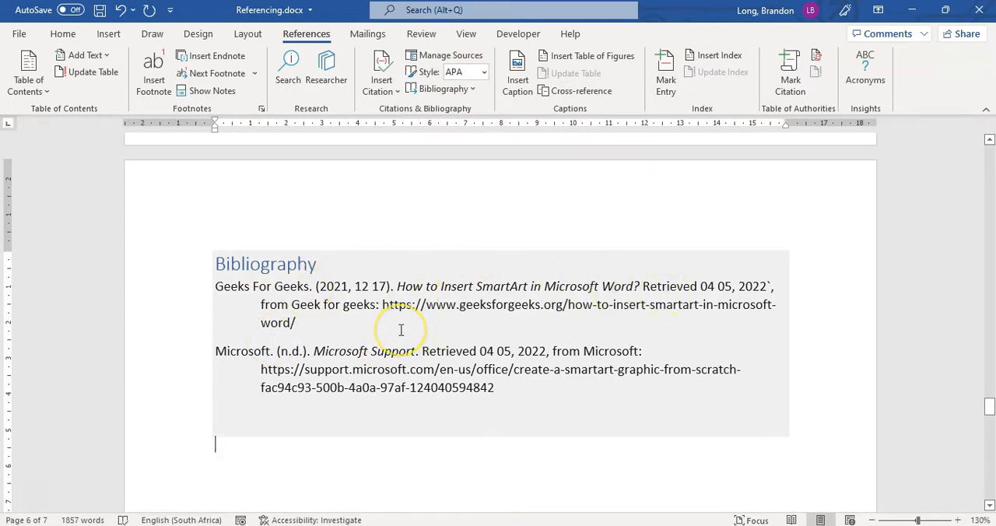
mouse_move(426, 203)
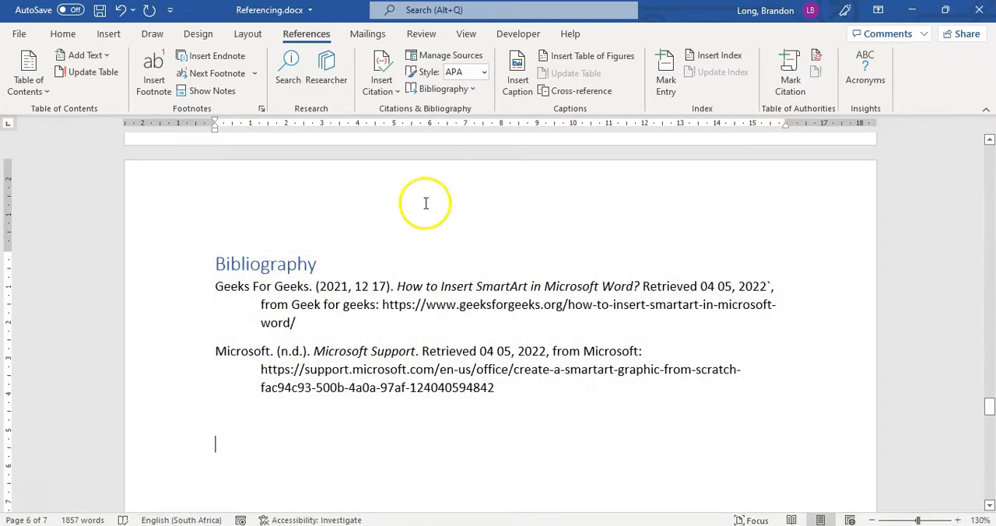
Select the bibliography field, view its right-click options, and dismiss the menu unchanged.
left_click(451, 56)
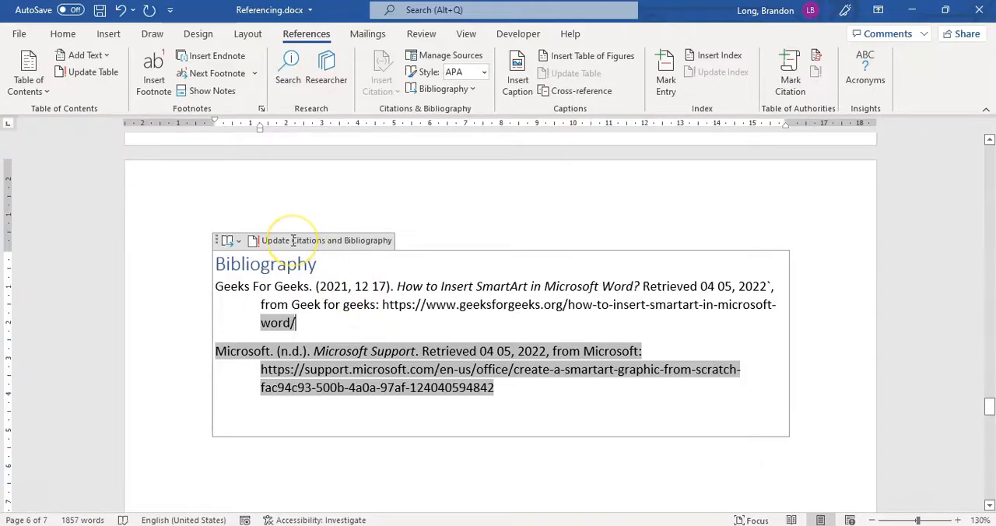
right_click(294, 243)
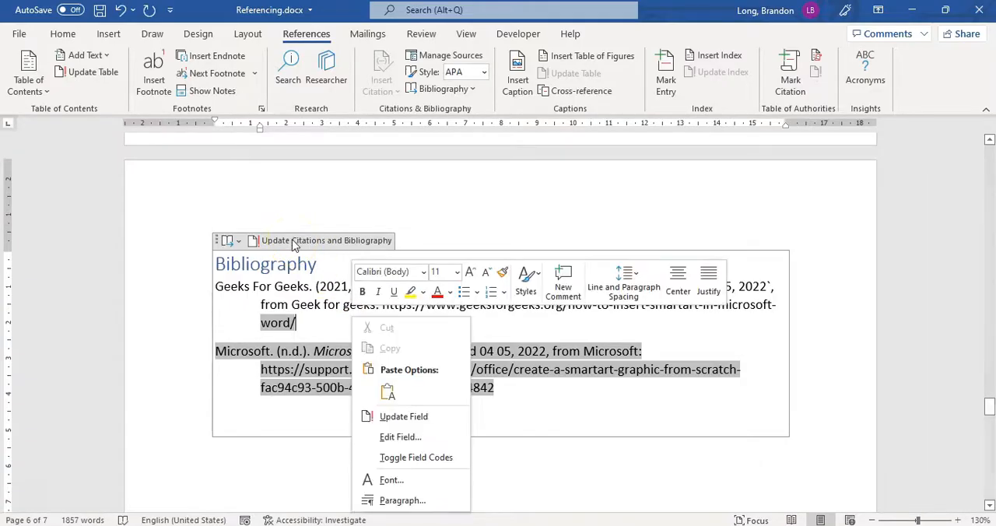
left_click(403, 417)
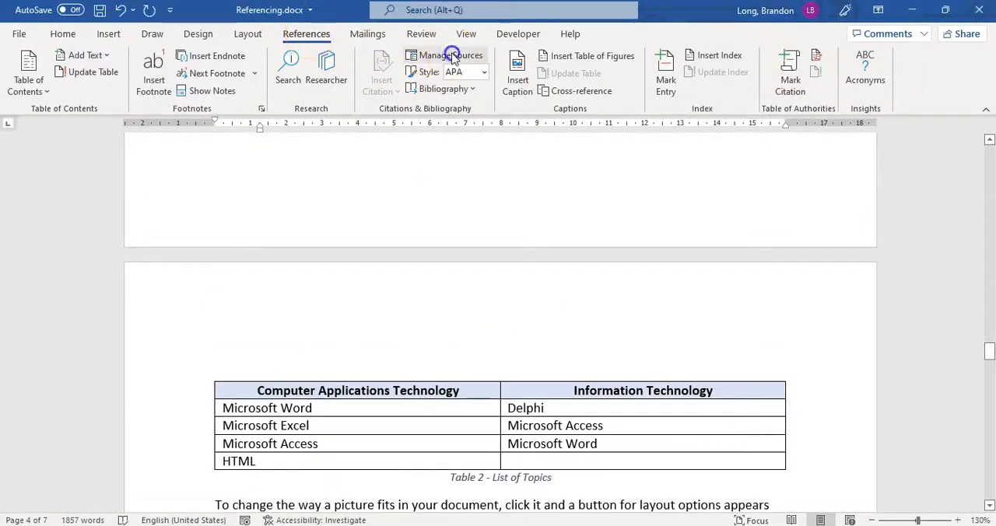
left_click(452, 56)
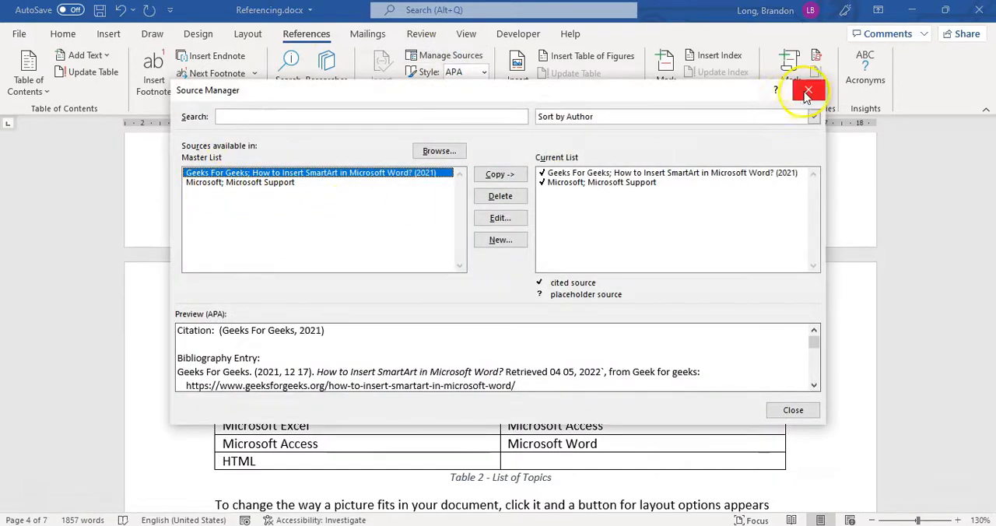
mouse_move(501, 240)
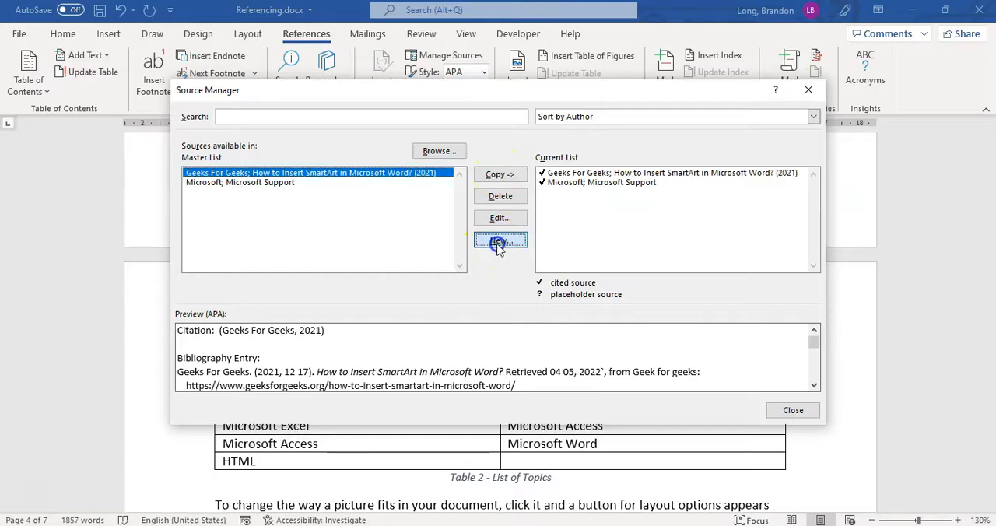
left_click(499, 240)
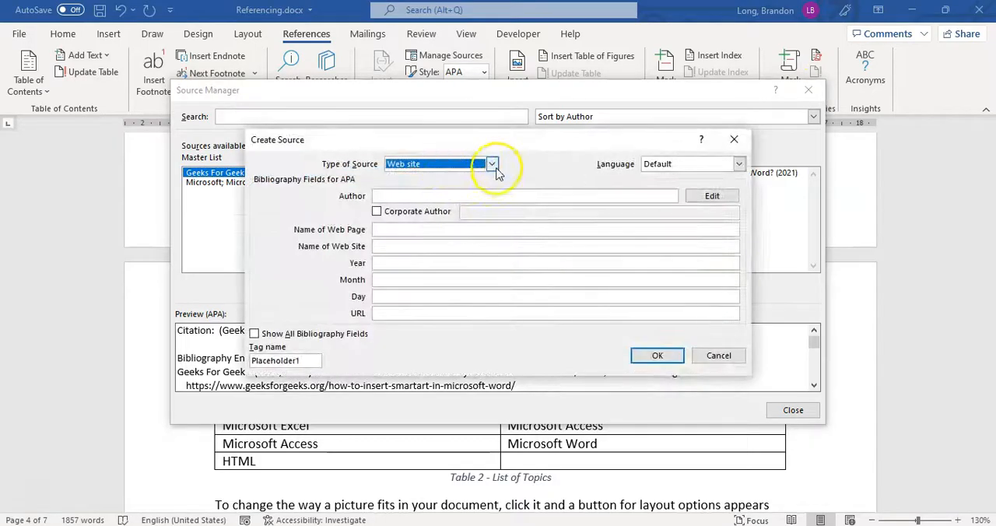
left_click(656, 354)
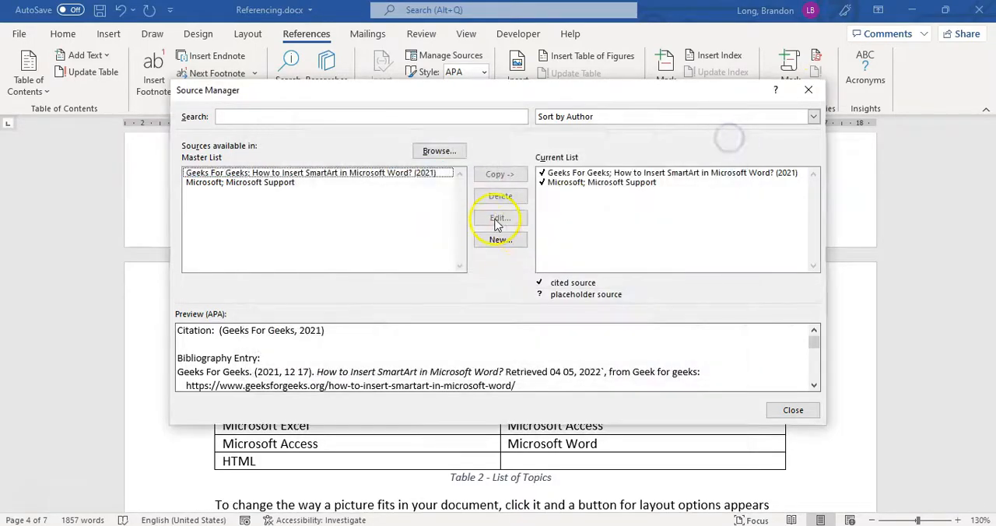
left_click(792, 411)
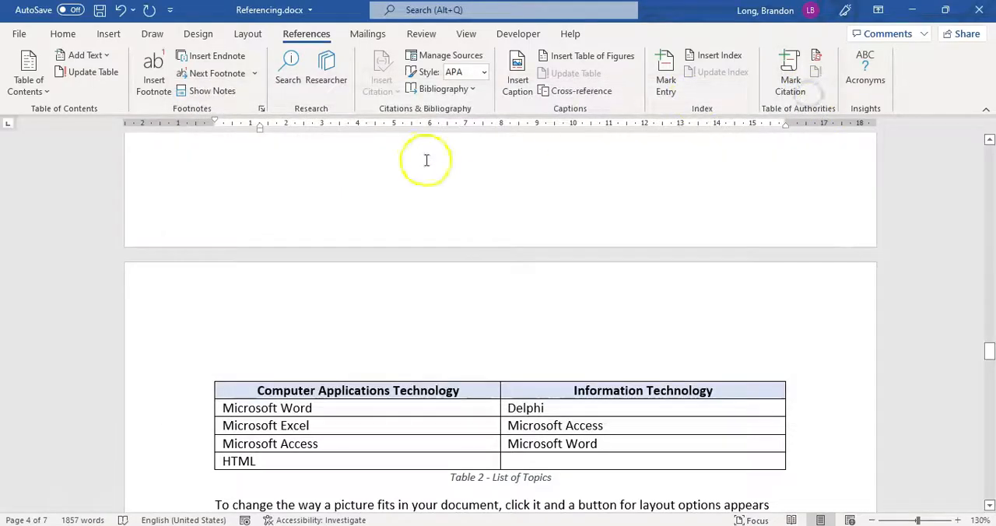
Cite (Geeks For Geeks, 2021) after the paragraph ending 'cover page, header, and sidebar.'.
scroll("up", 3)
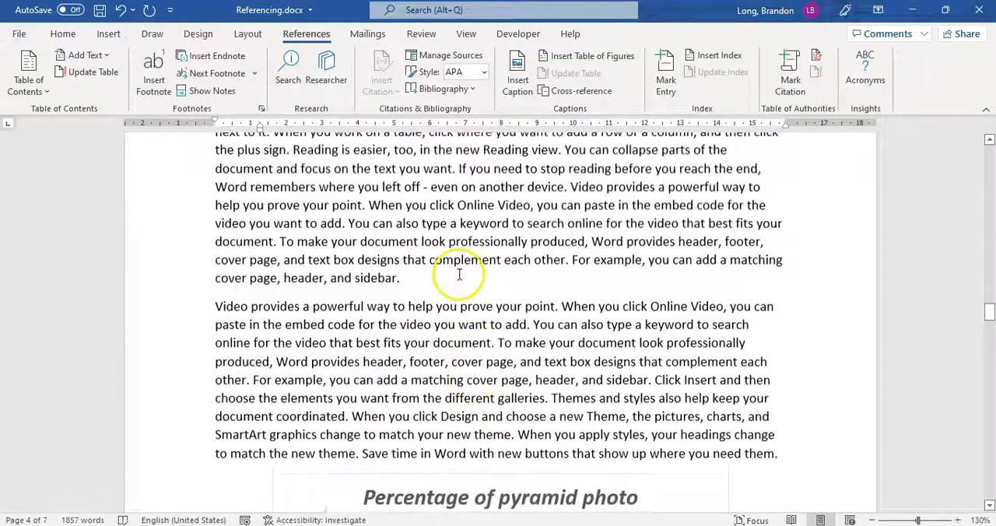
scroll("up", 3)
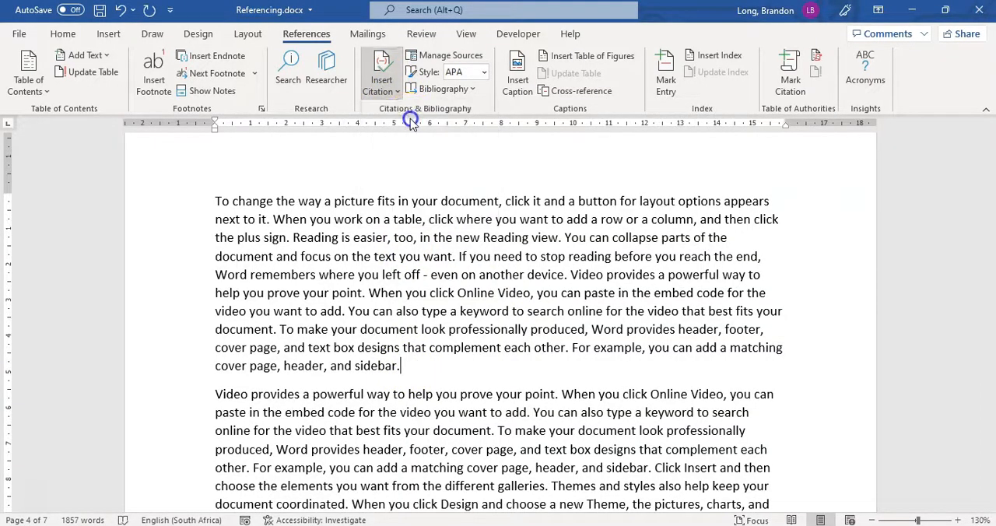
left_click(379, 70)
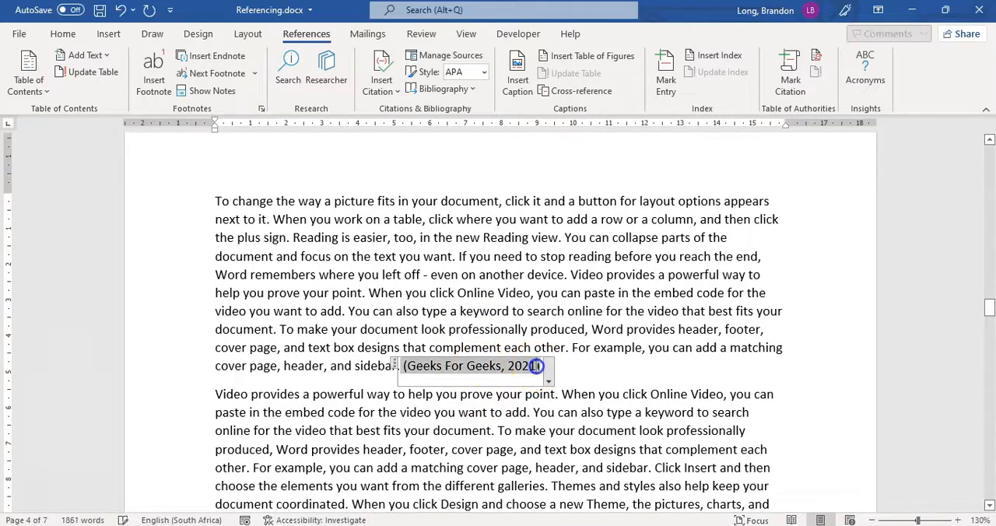
left_click(548, 380)
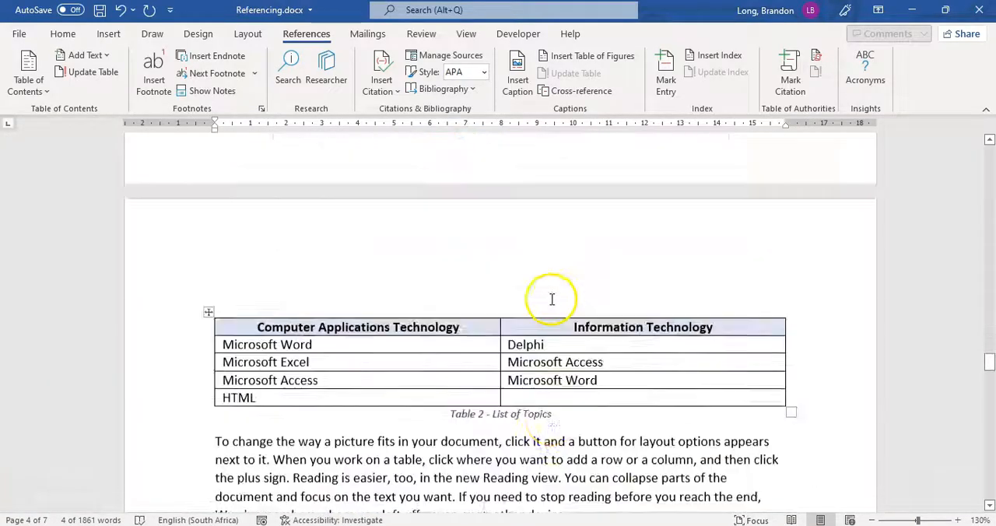
Return to the page-6 Bibliography and browse the Bibliography gallery without inserting anything.
scroll("down", 3)
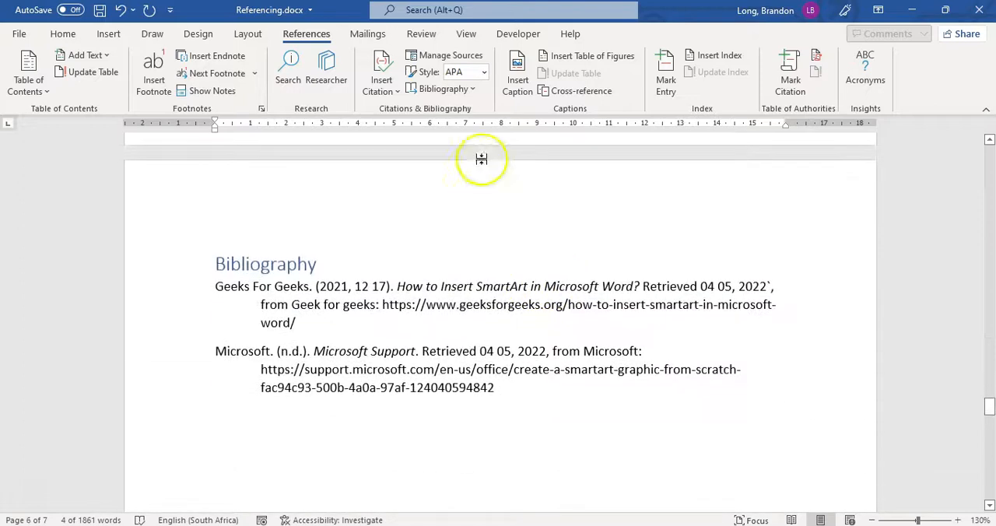
left_click(442, 88)
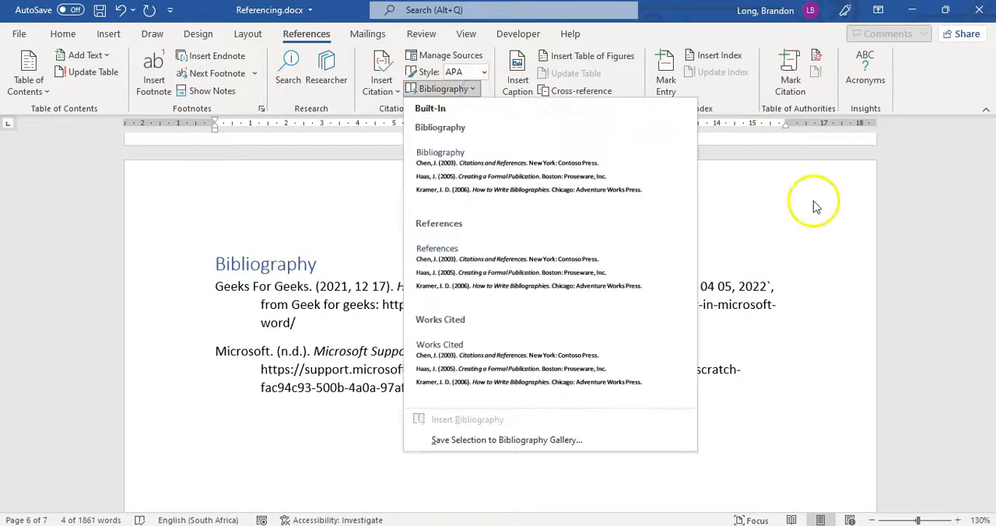
left_click(806, 196)
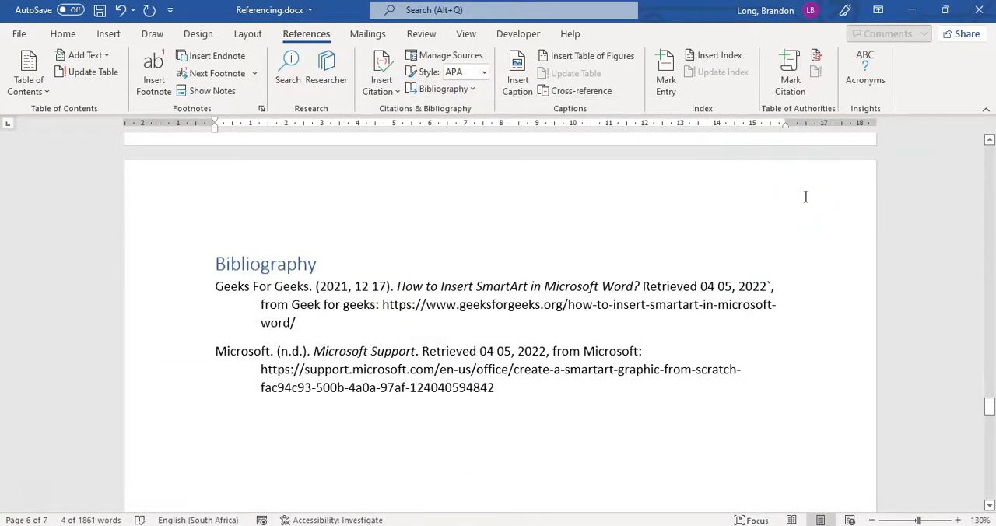